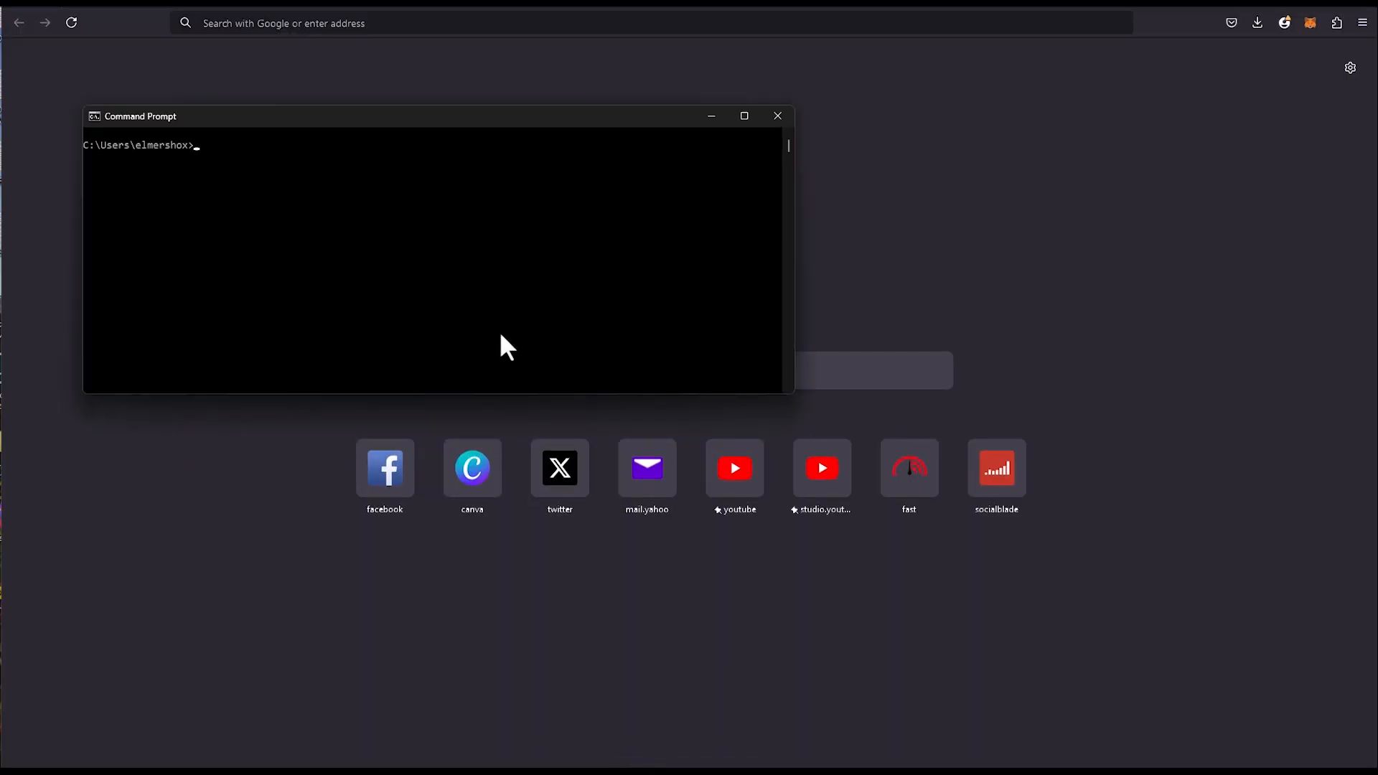
Step: Run ipconfig in Command Prompt to find the default gateway address
text(ipconfig)
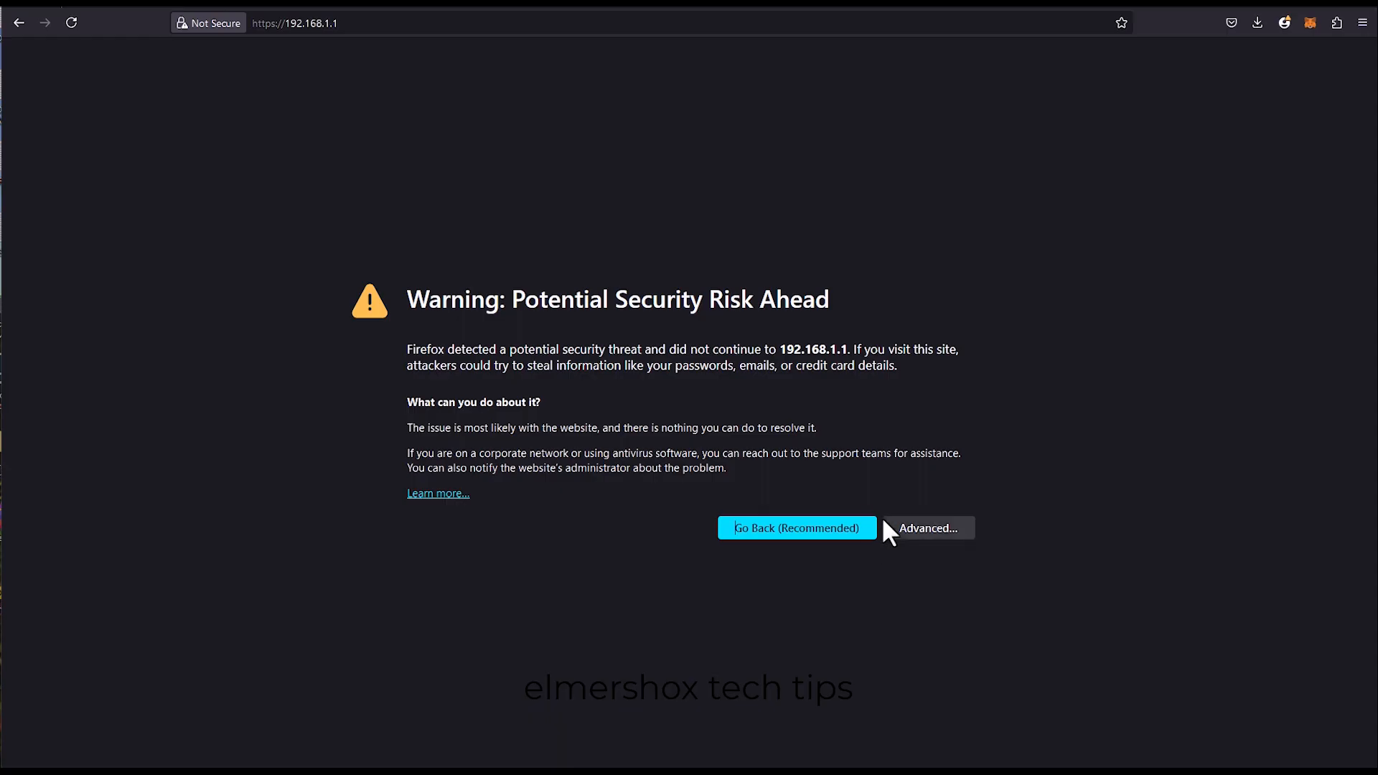
mouse_move(474, 149)
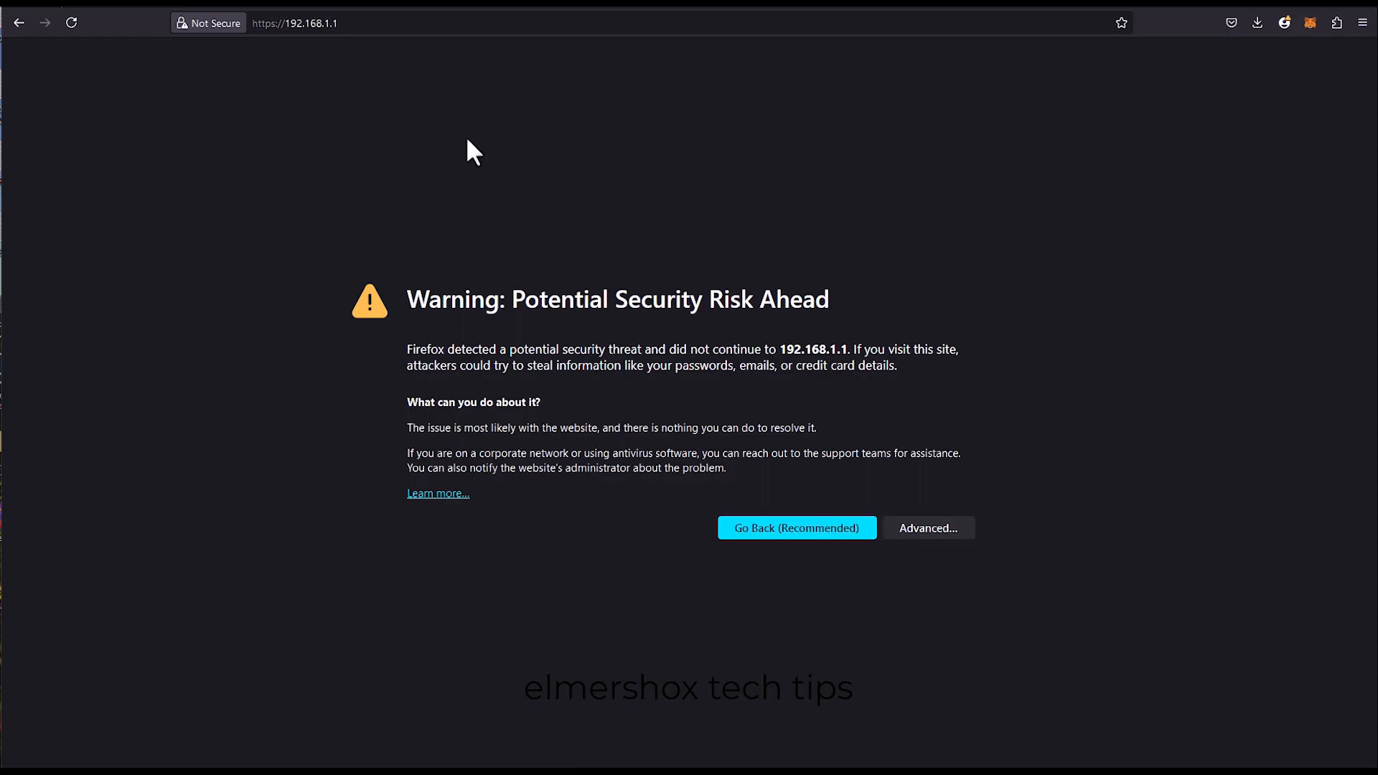
mouse_move(1016, 531)
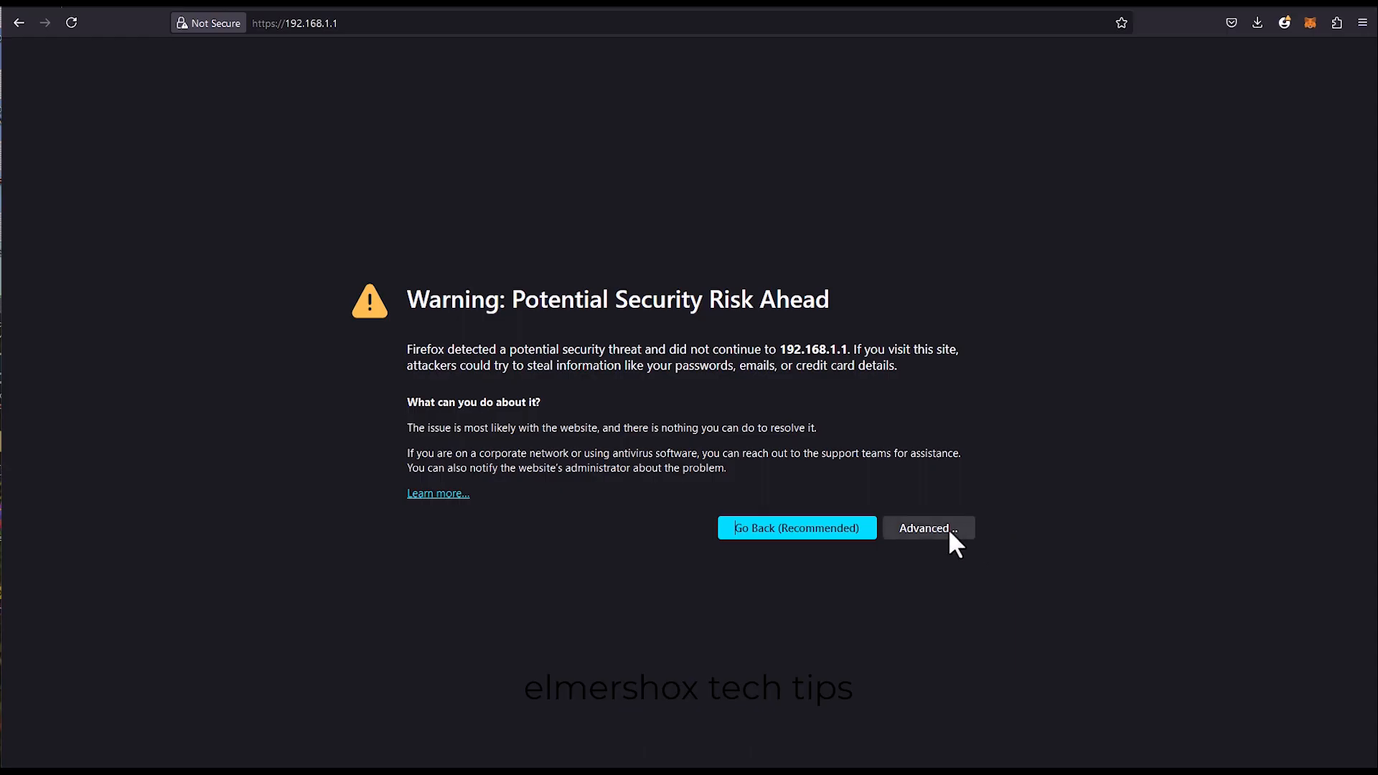
Step: Accept the certificate risk and continue to 192.168.1.1
click(921, 528)
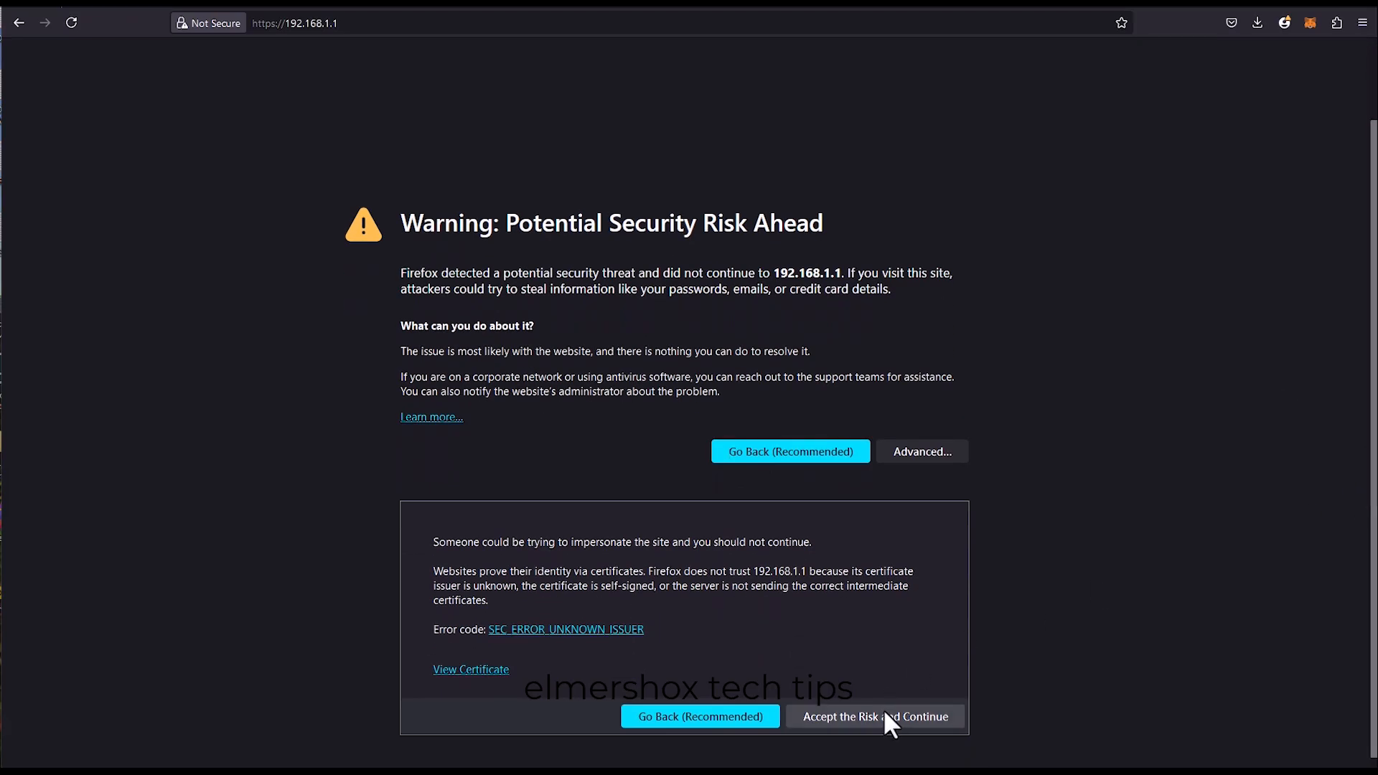
click(874, 716)
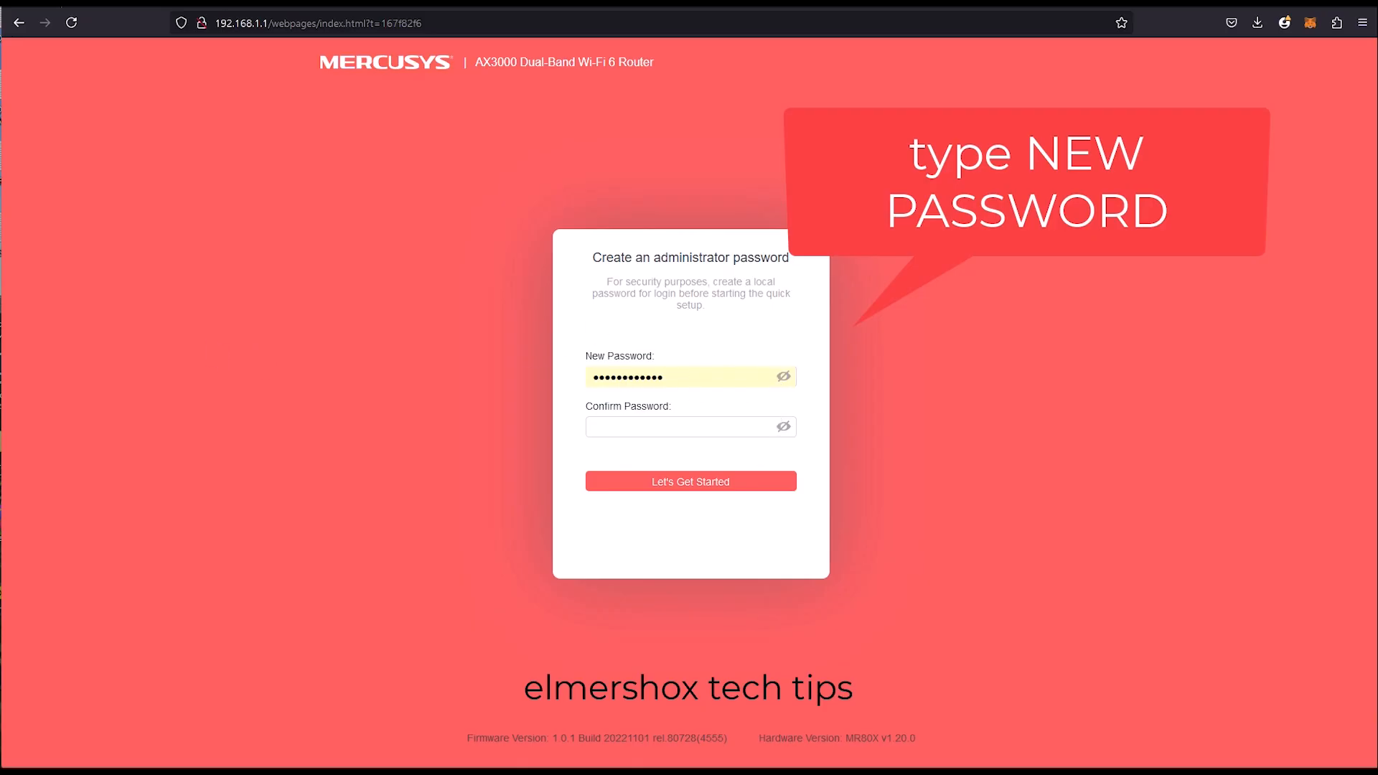
Step: Confirm the new administrator password and start the quick setup
click(690, 481)
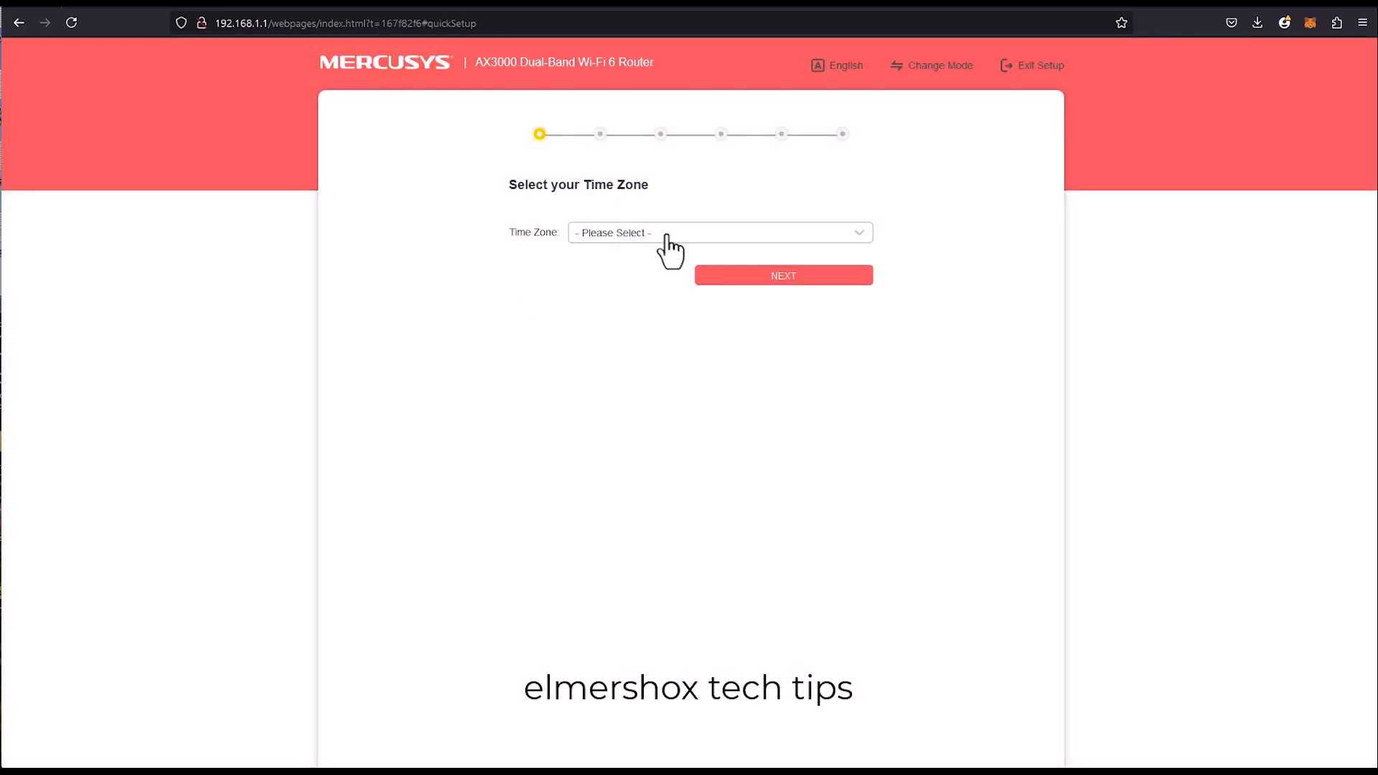
Step: Browse the Time Zone dropdown list to pick the router's zone
click(719, 232)
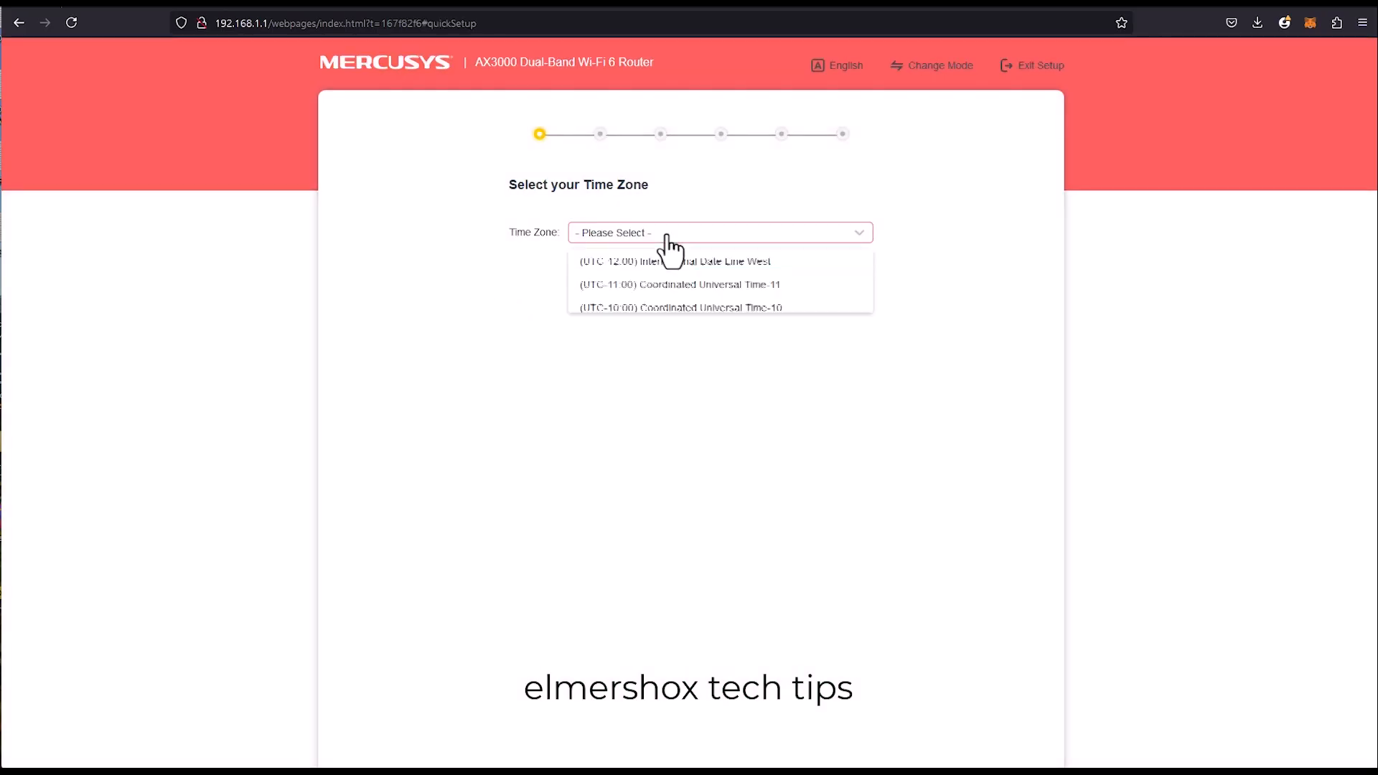
scroll(down, 3)
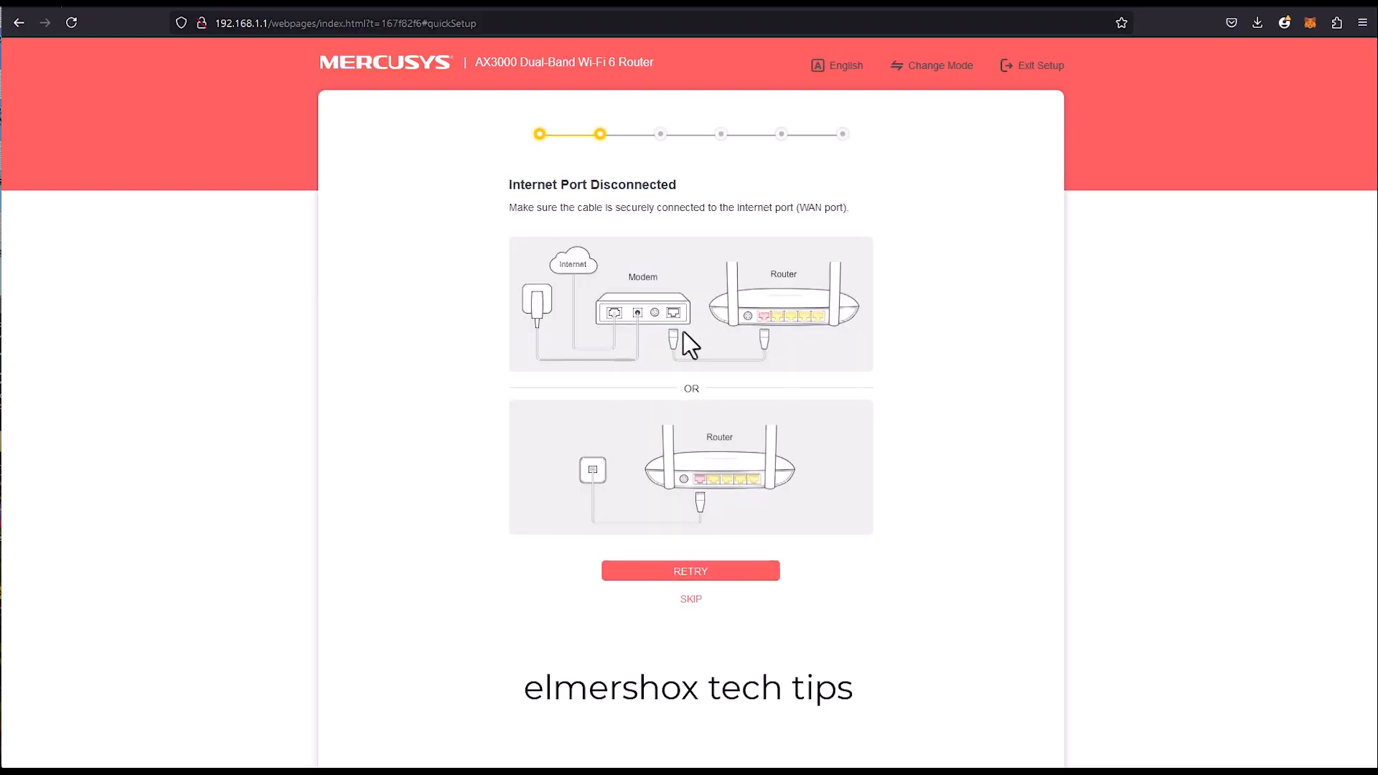
mouse_move(673, 403)
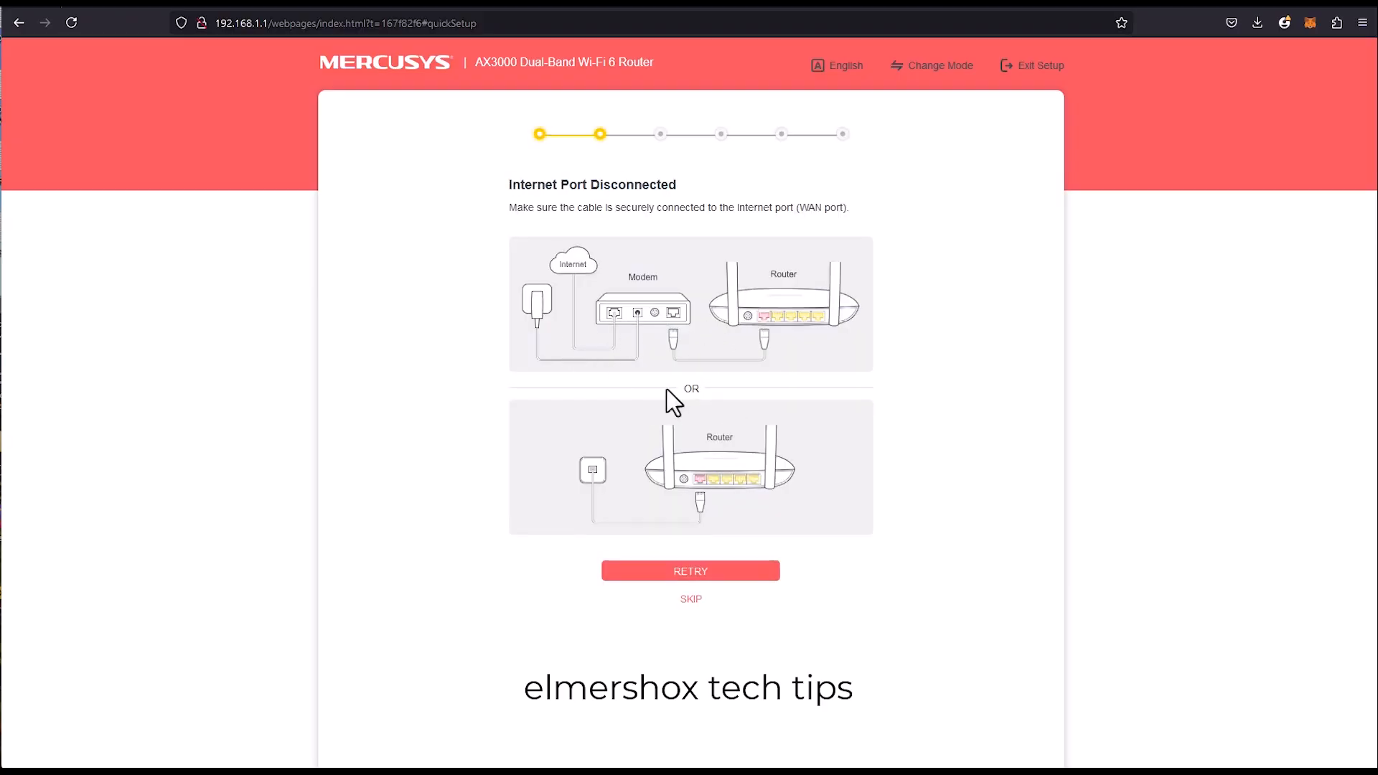
mouse_move(509, 356)
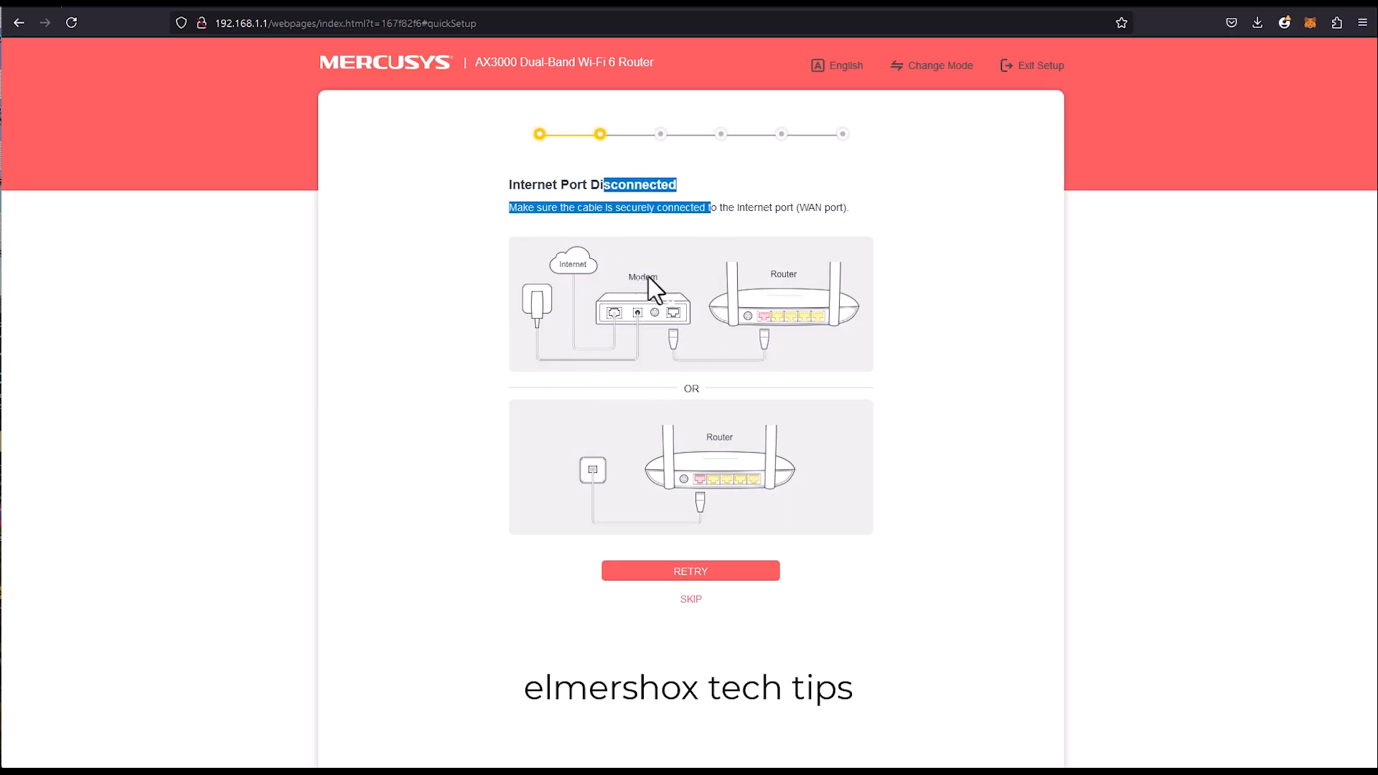
Step: Skip the Internet Port Disconnected check
click(571, 211)
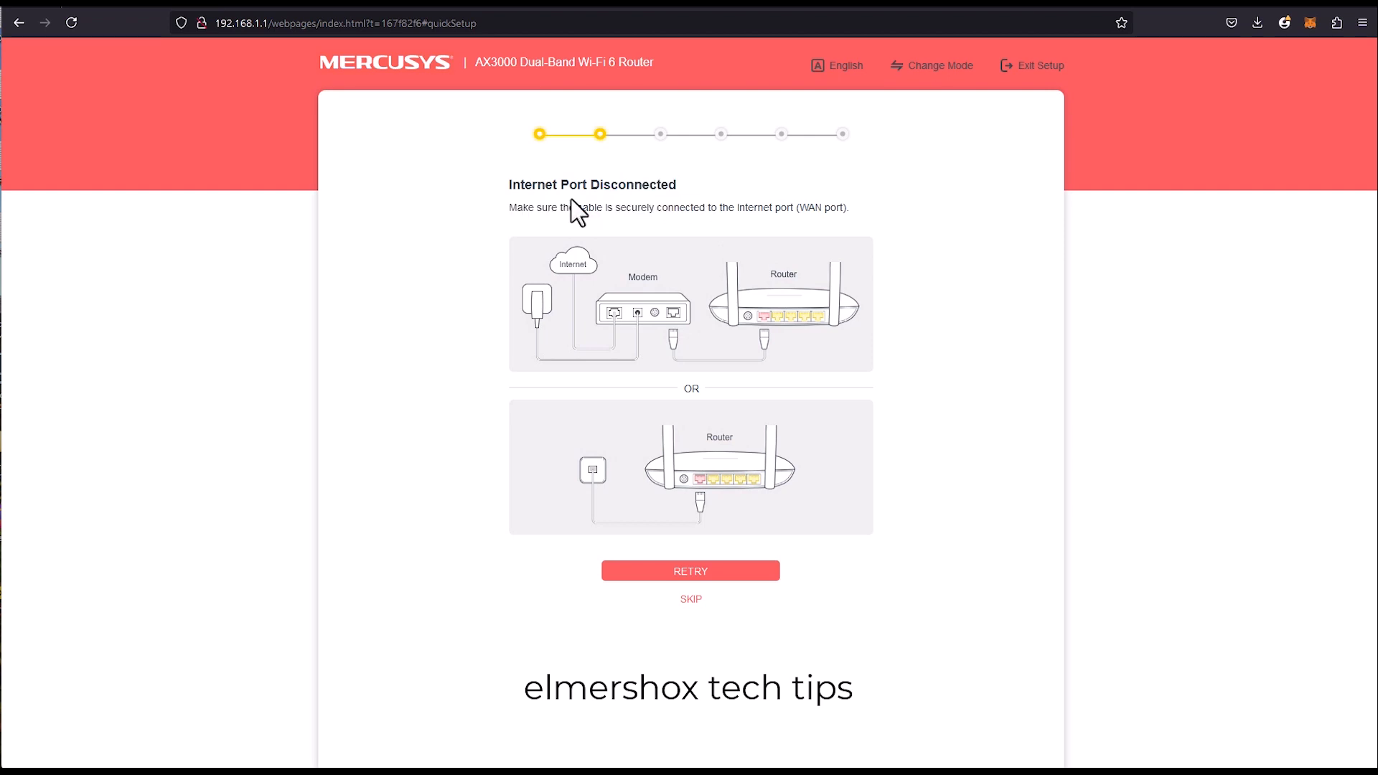
mouse_move(678, 379)
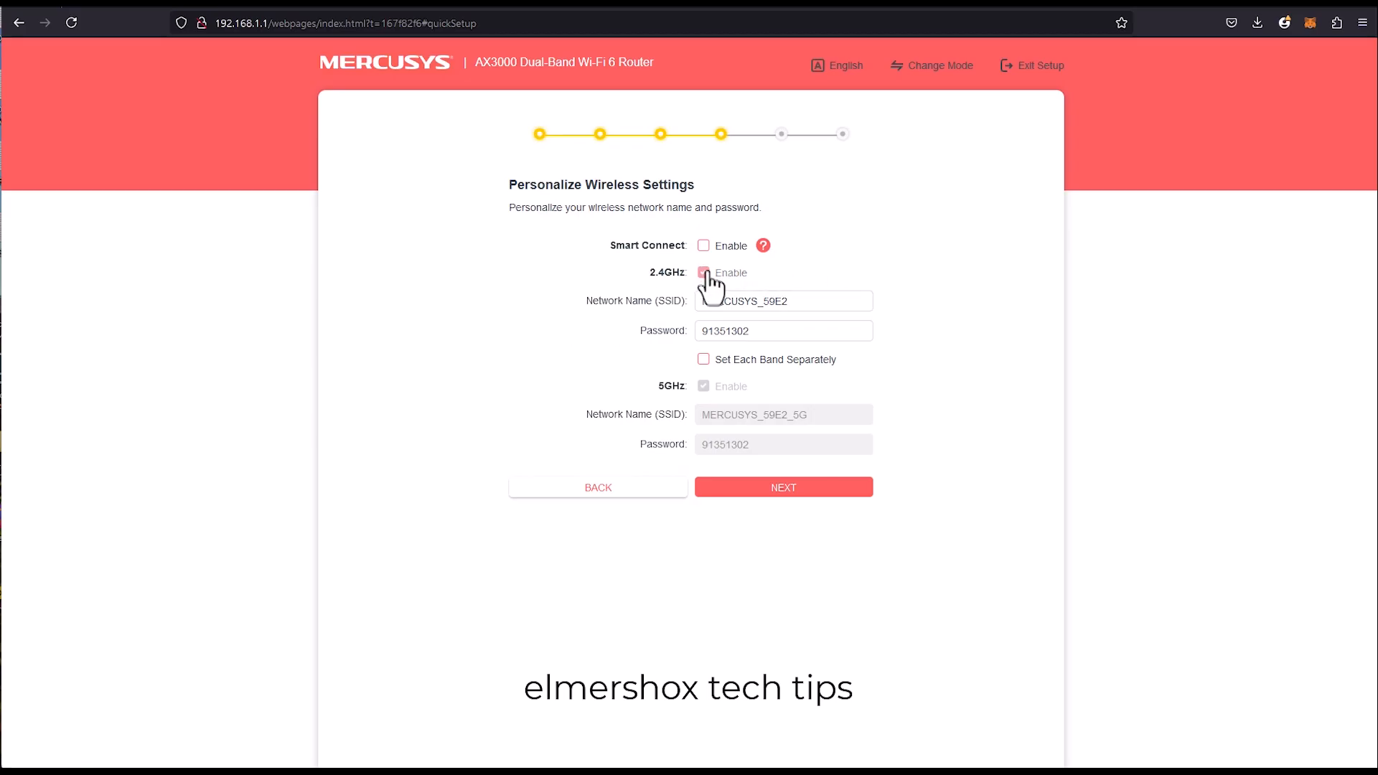
click(703, 273)
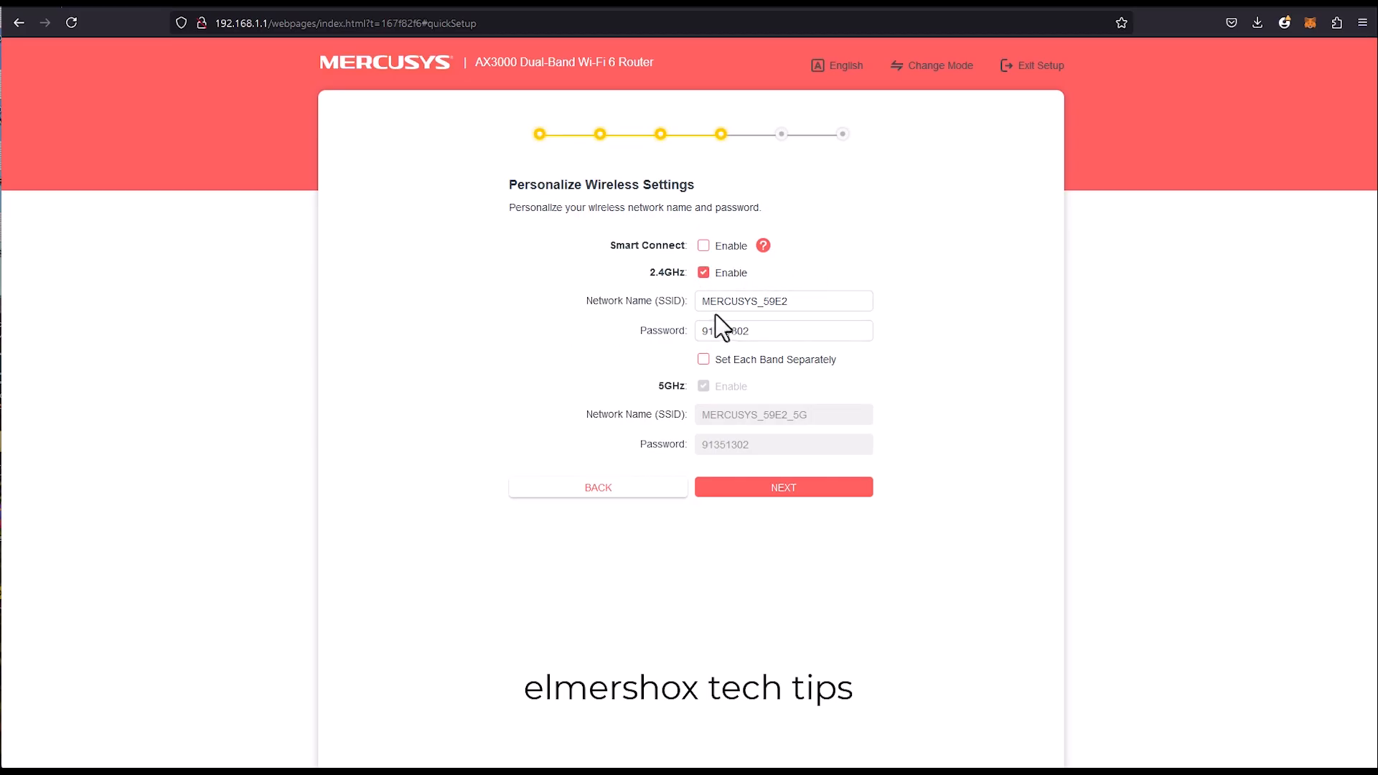
click(782, 301)
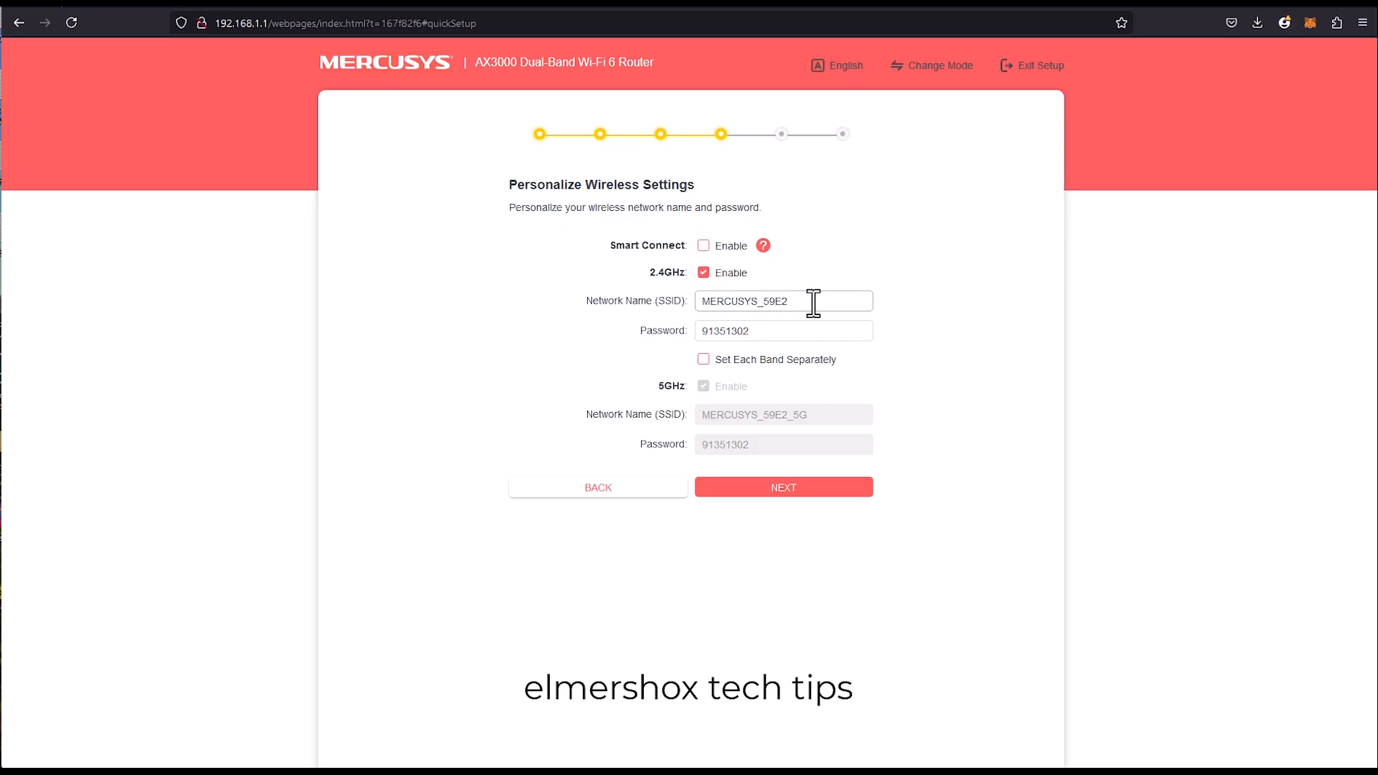
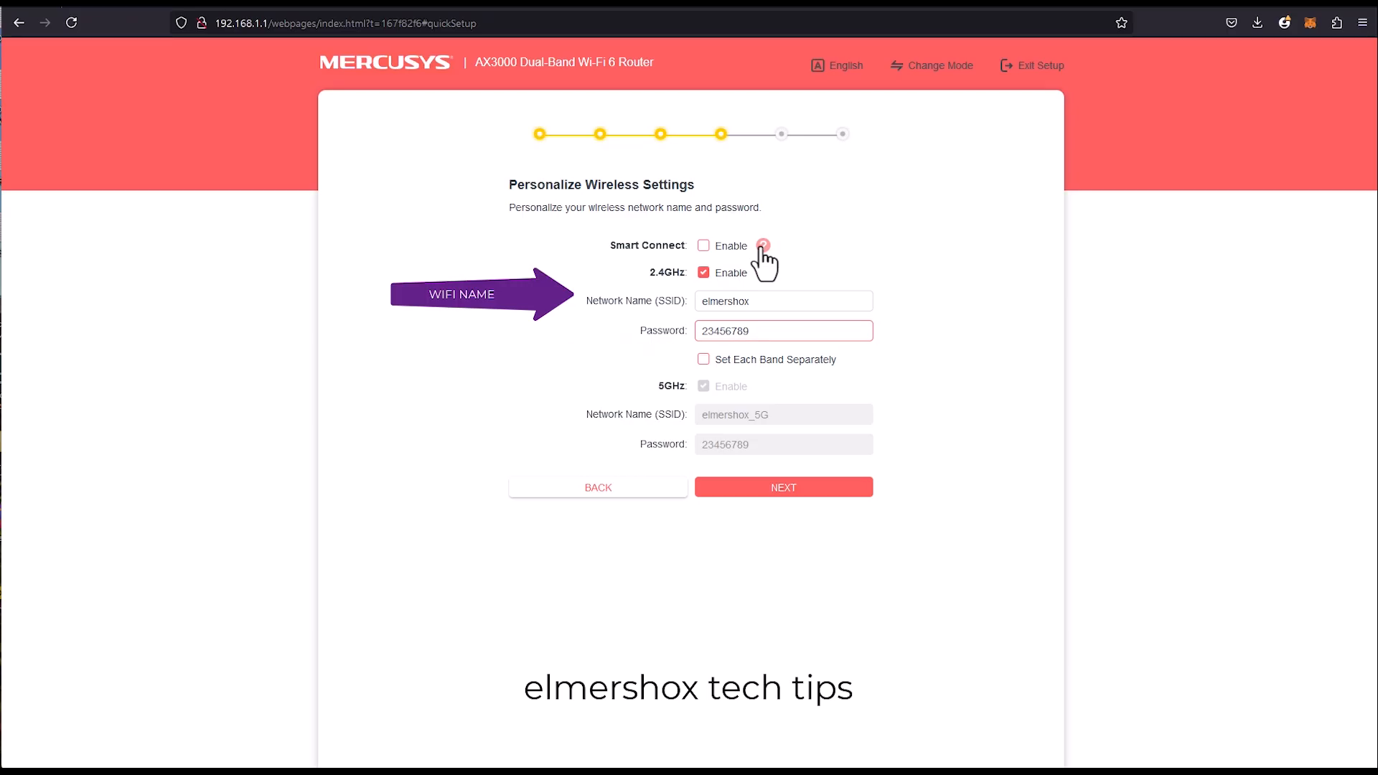
mouse_move(762, 246)
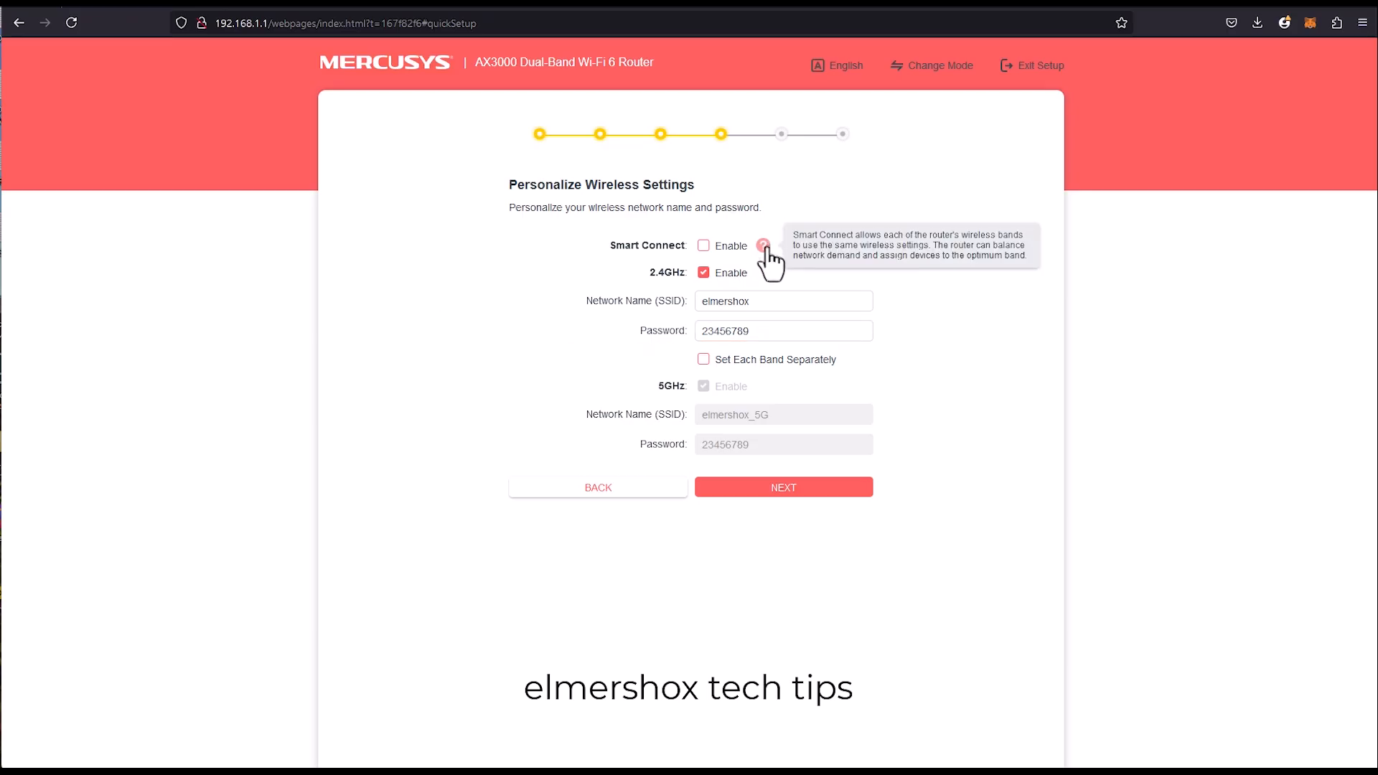
mouse_move(673, 333)
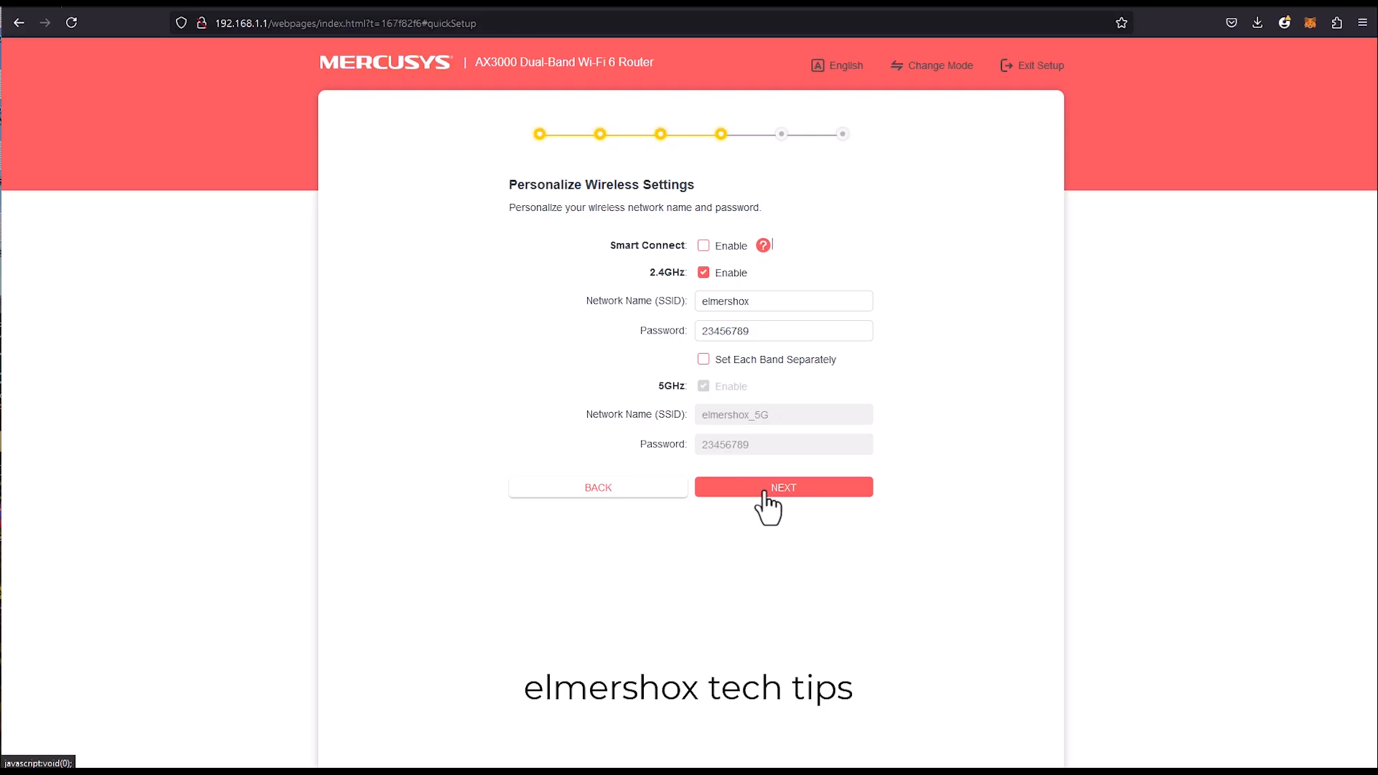
click(782, 486)
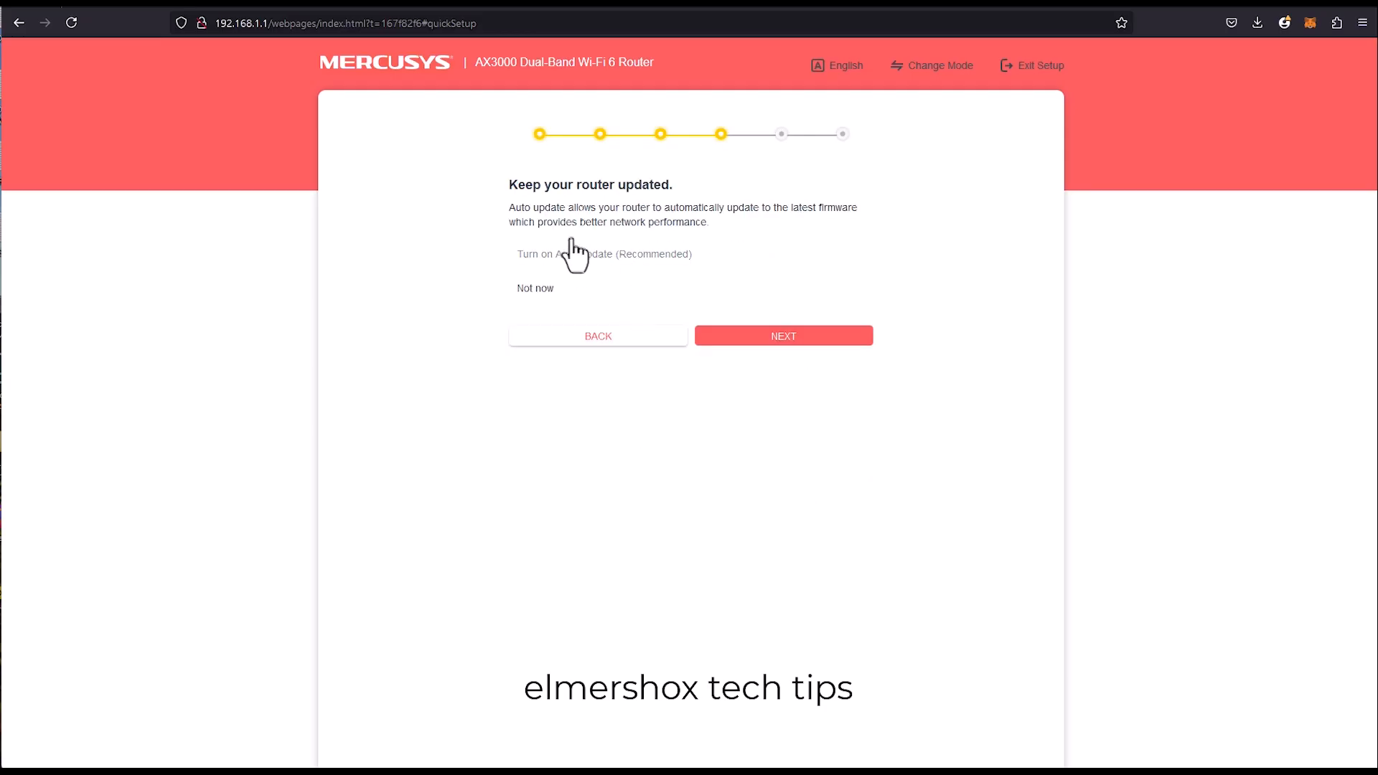
mouse_move(620, 277)
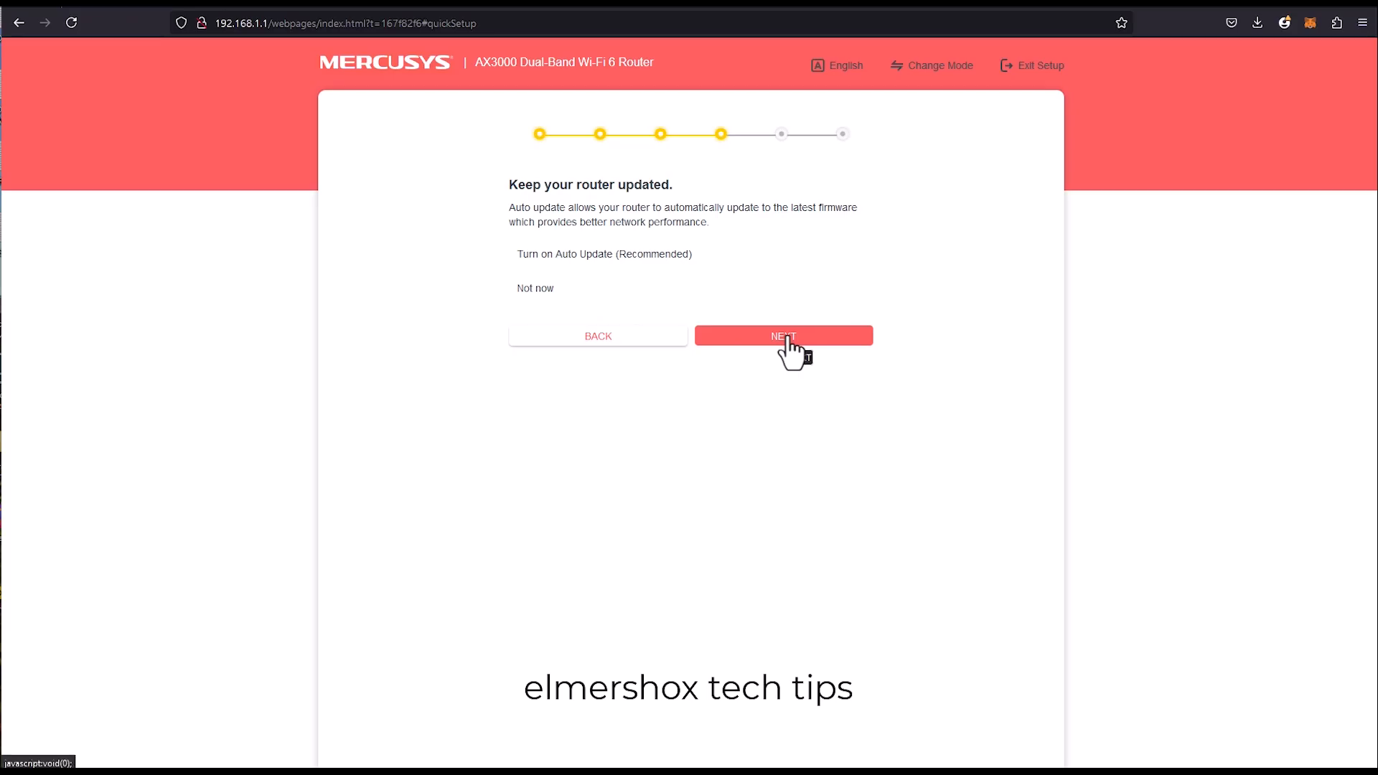
Step: Pass the auto update step and Setup Complete summary to reach Network Map
click(782, 335)
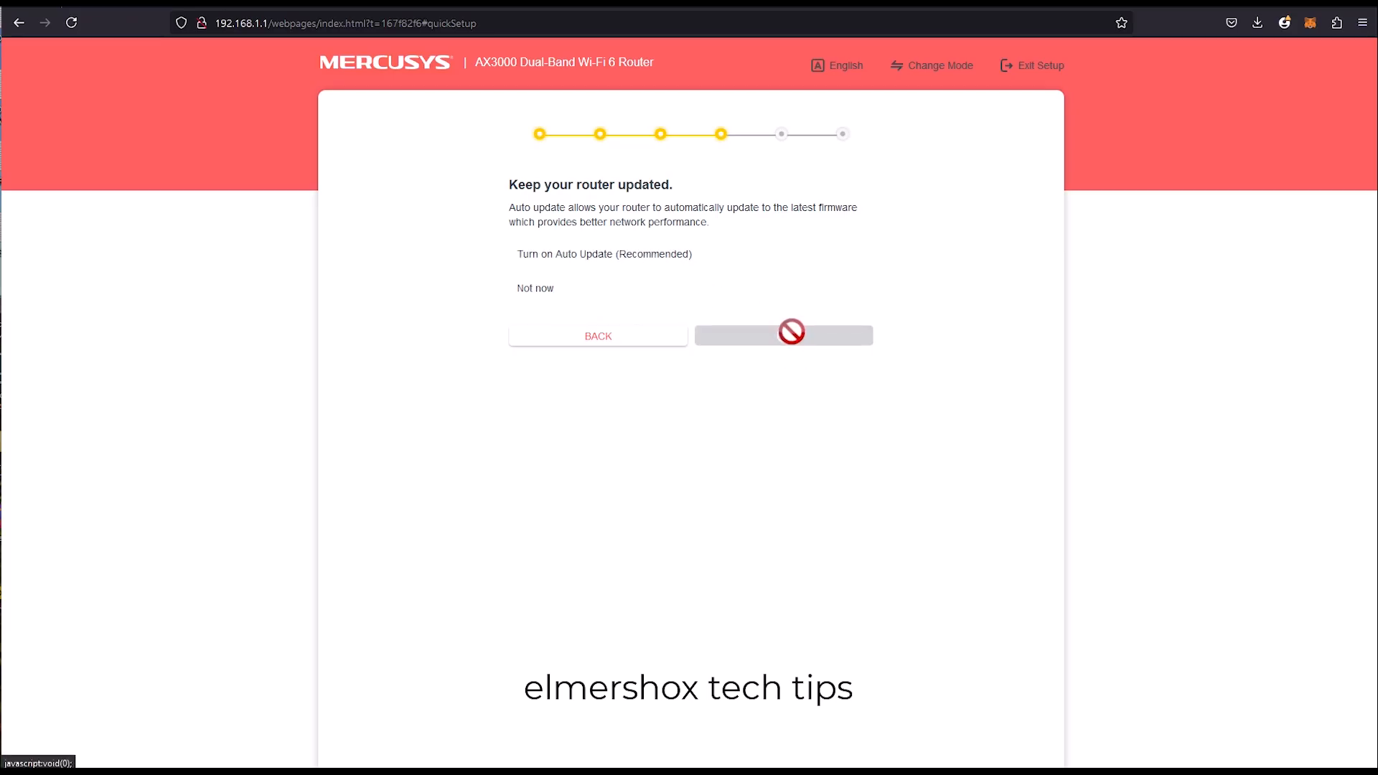
click(604, 254)
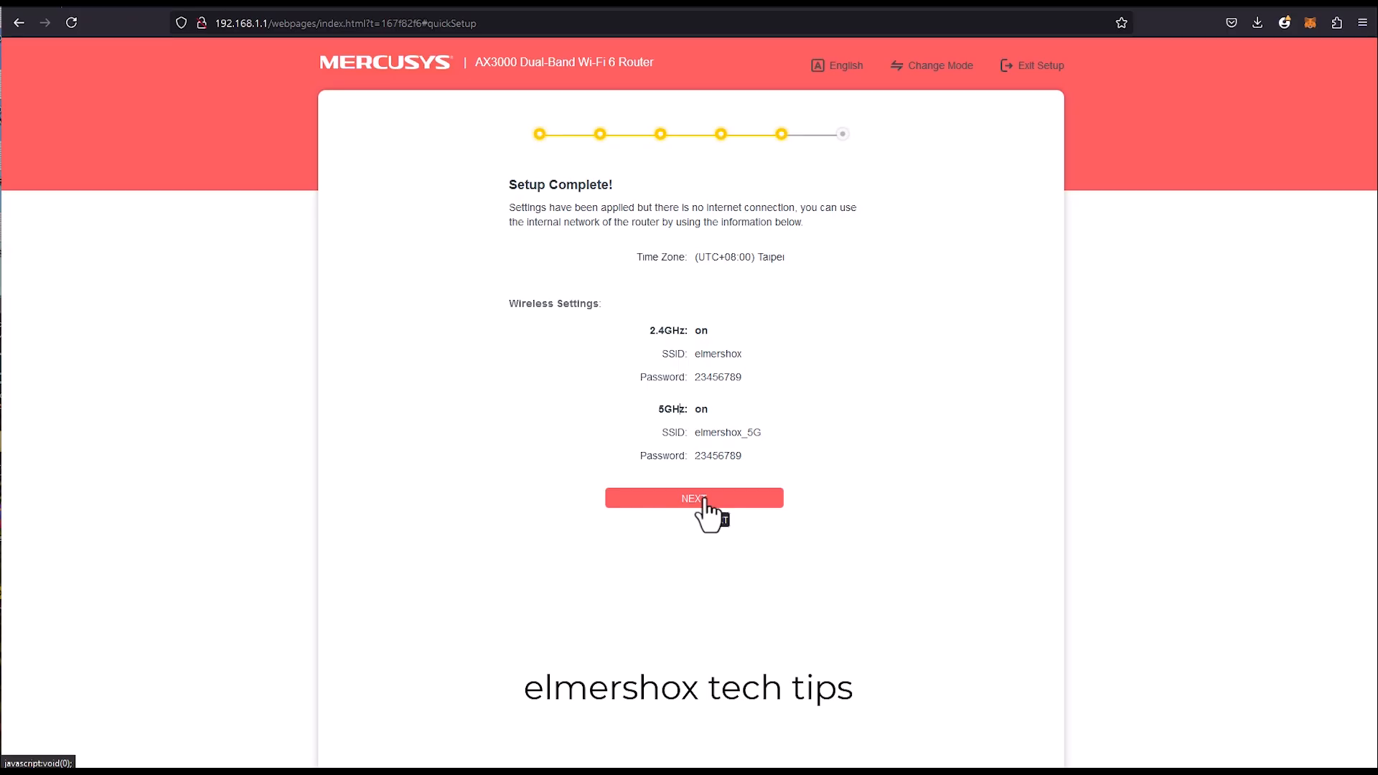
click(693, 498)
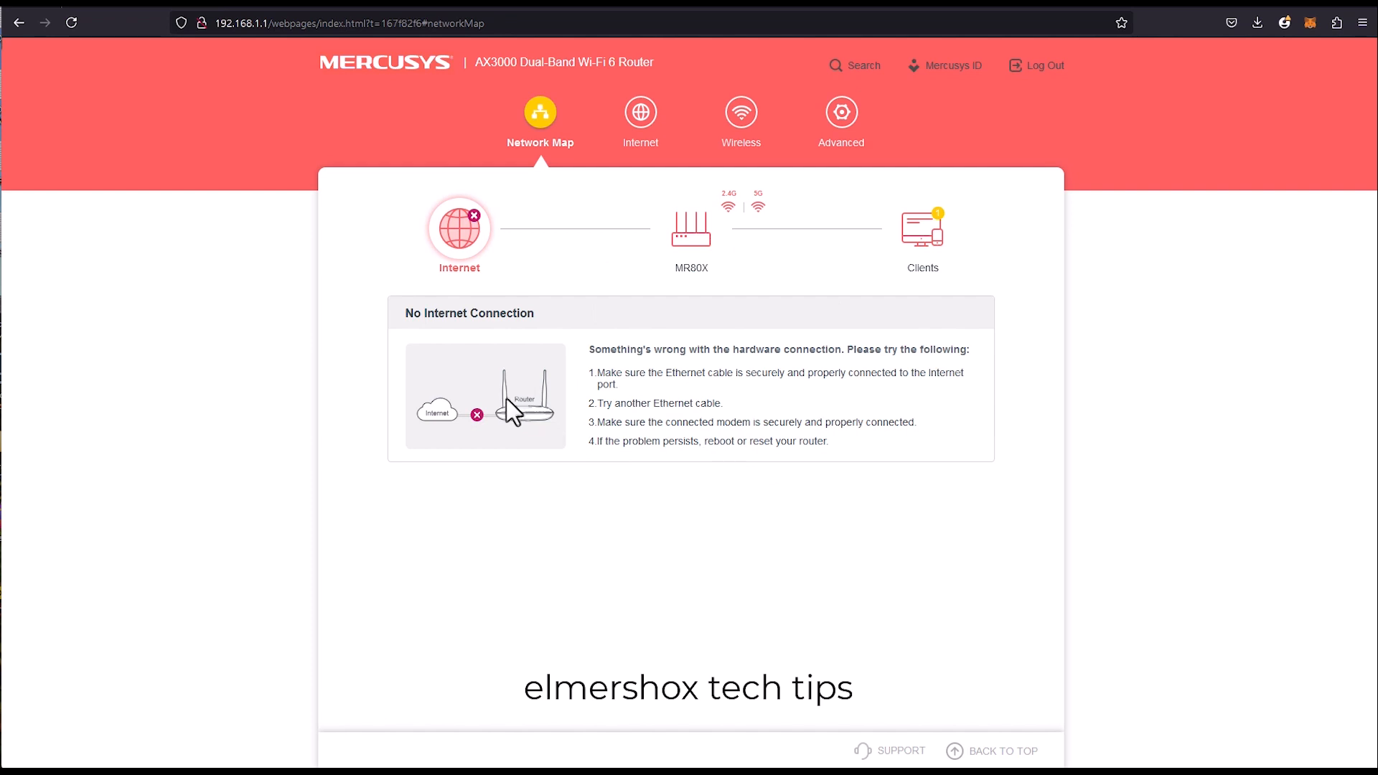
mouse_move(693, 242)
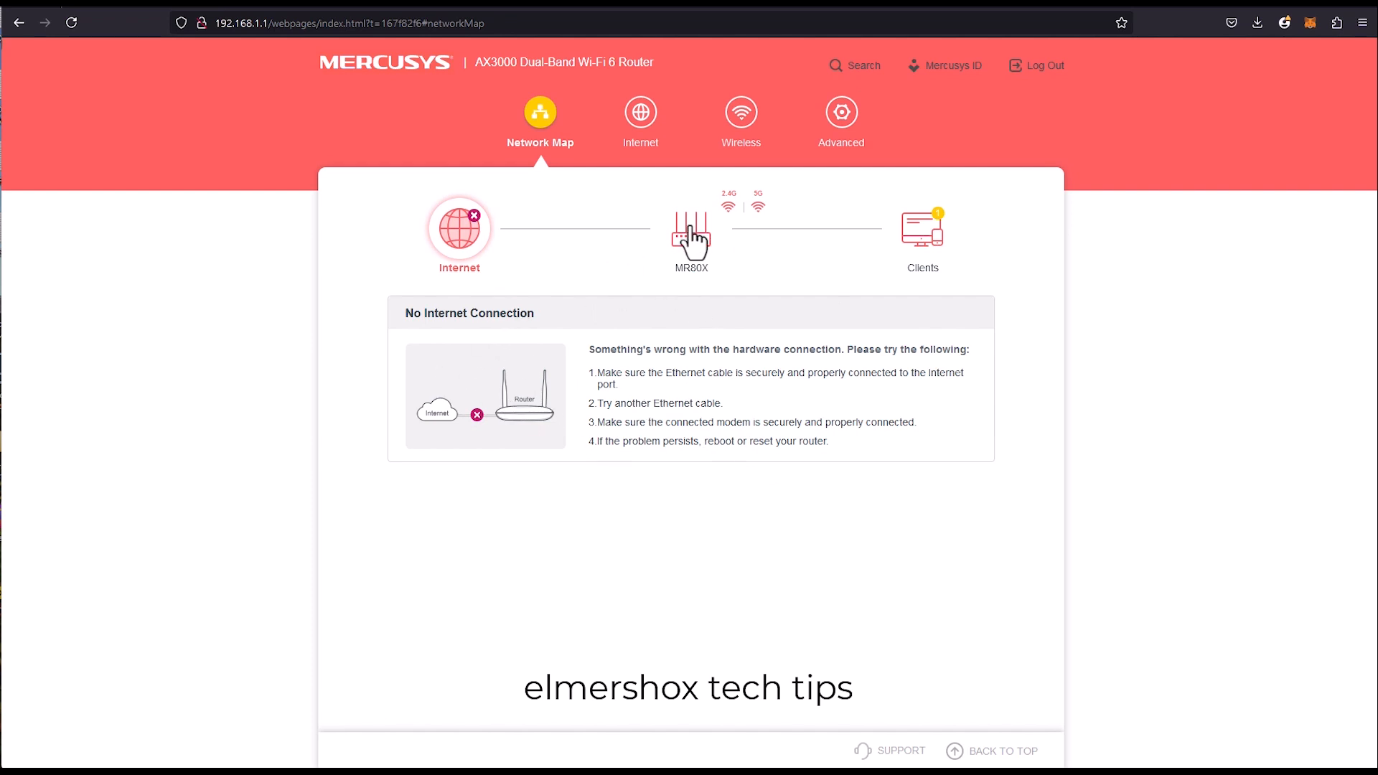
mouse_move(733, 297)
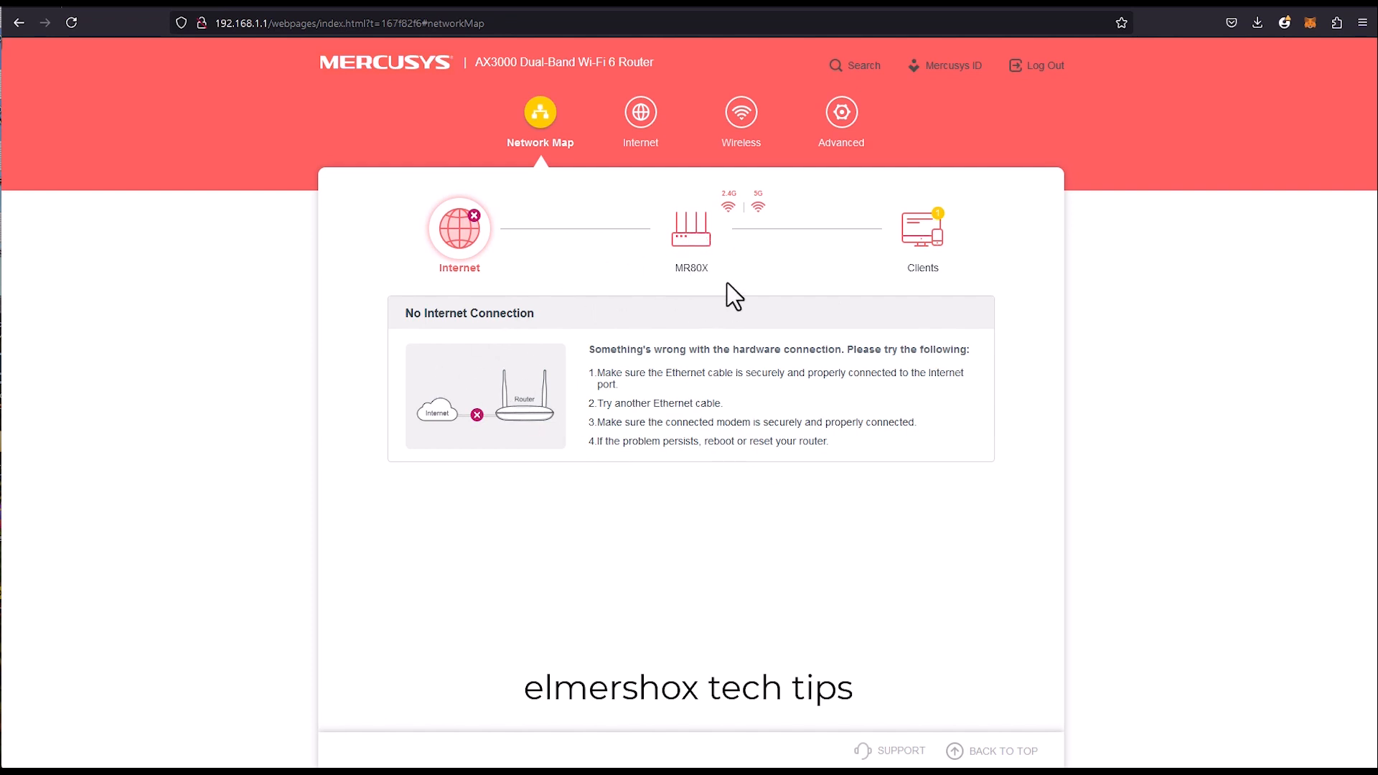
mouse_move(841, 112)
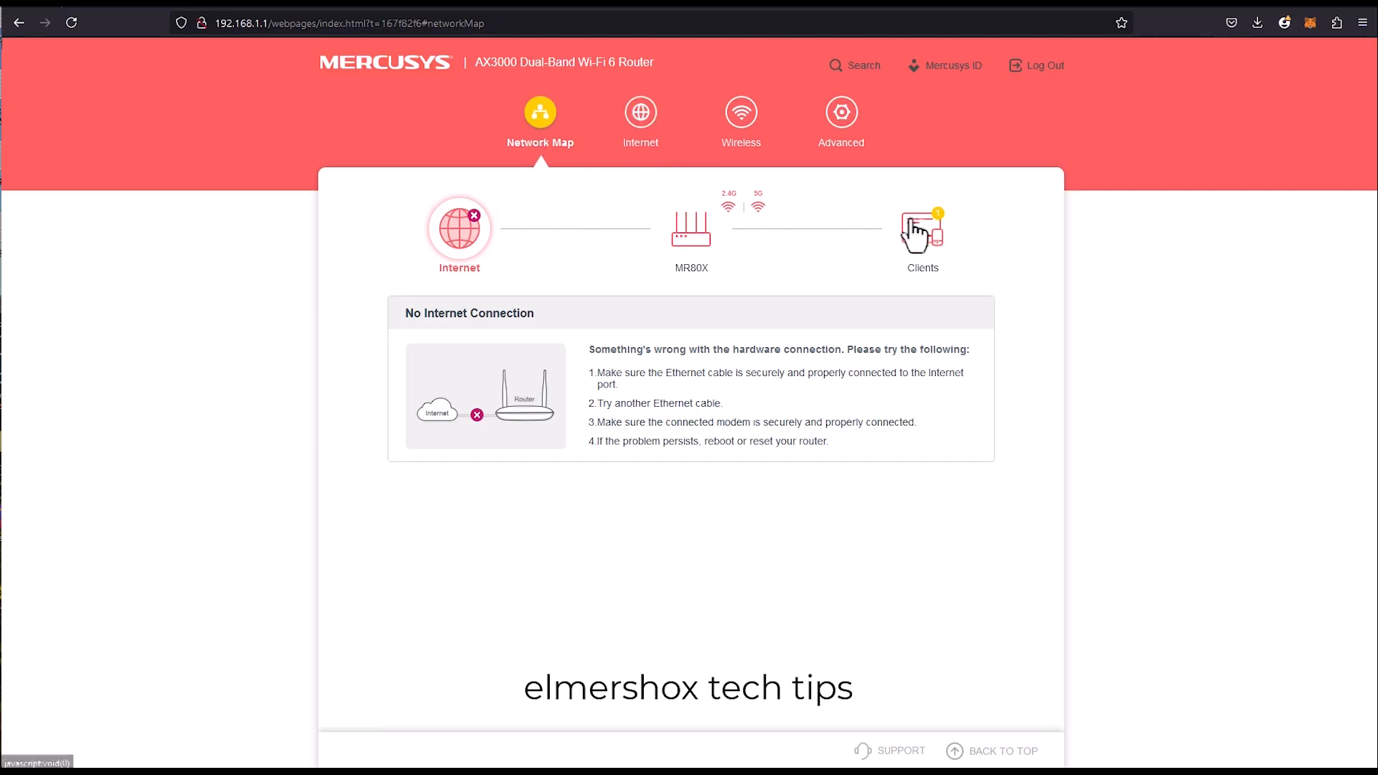
mouse_move(924, 244)
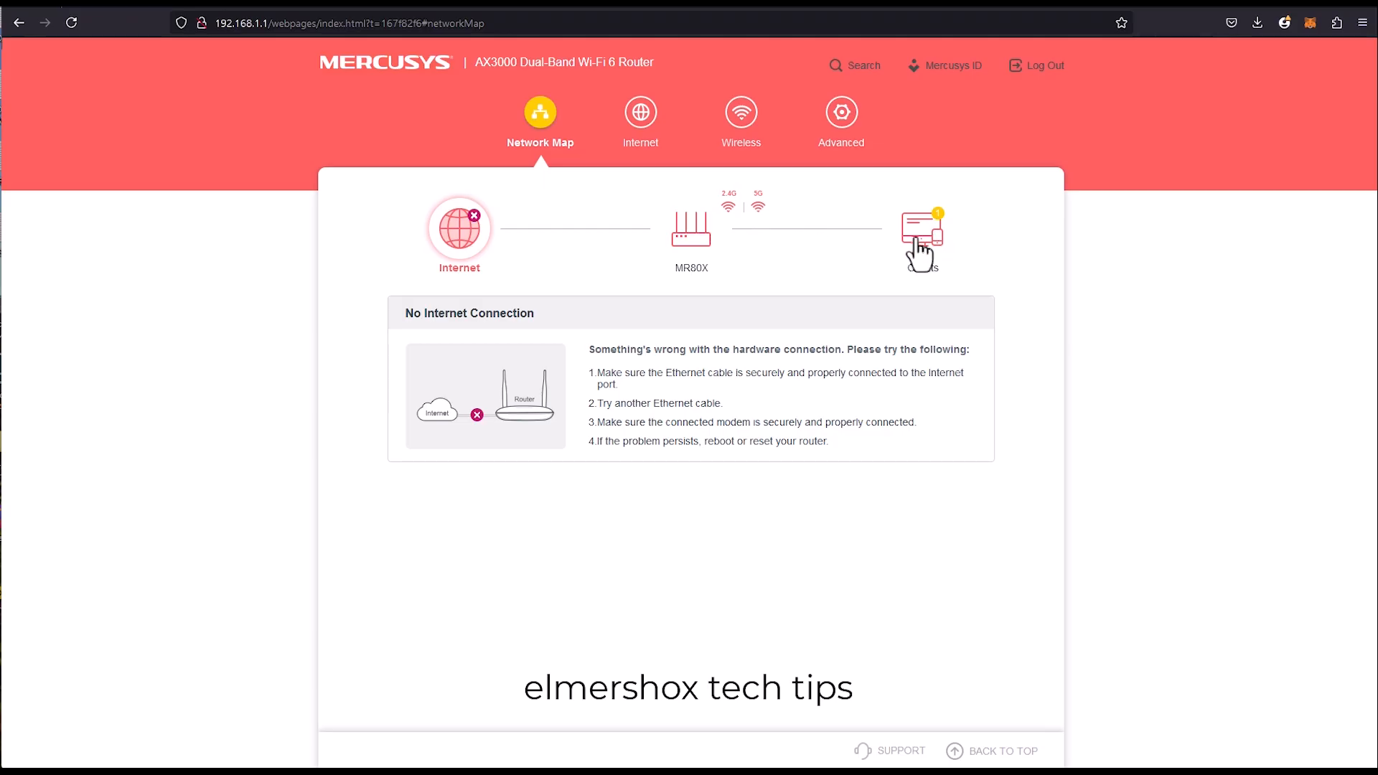
Step: Go to the Internet settings page from the top navigation bar
click(640, 118)
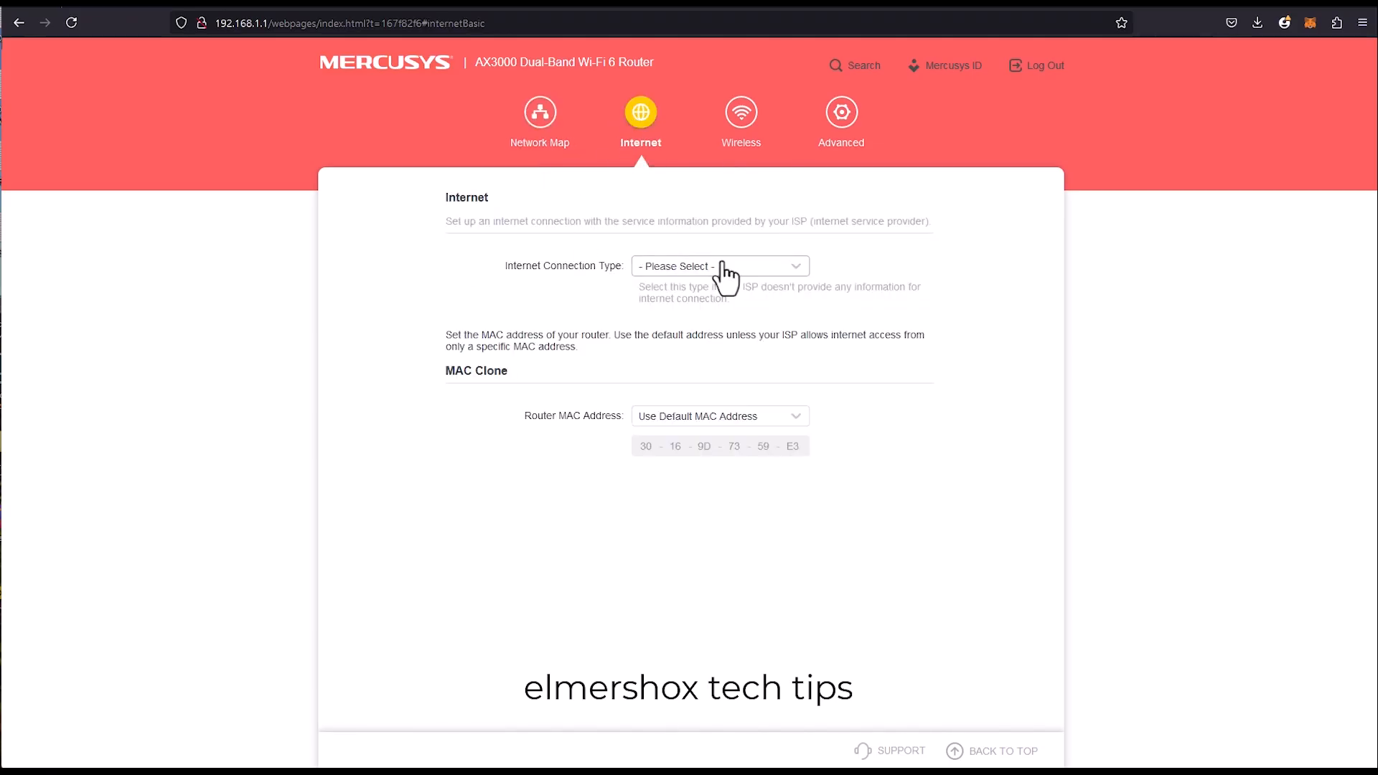
Step: Choose Dynamic IP as the internet connection type, then go to Wireless
click(718, 266)
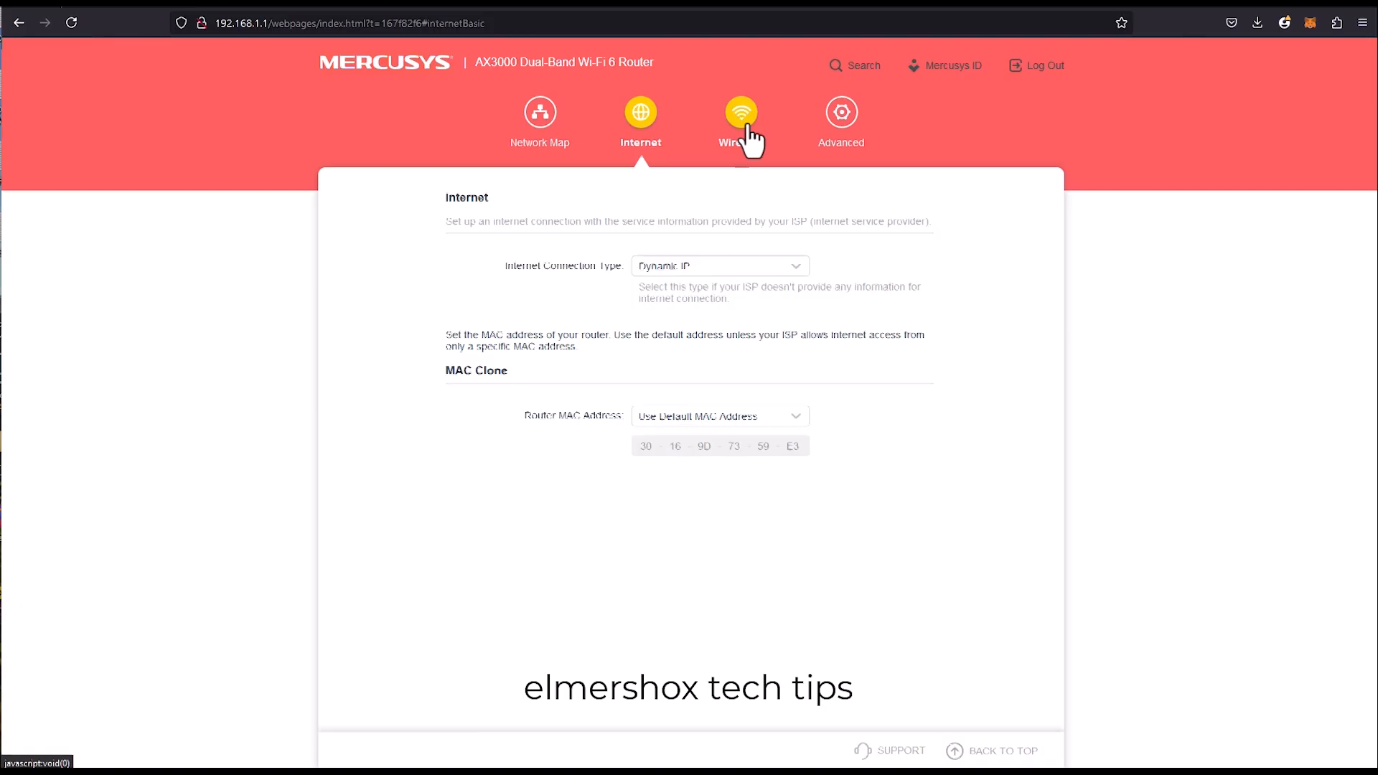
click(739, 121)
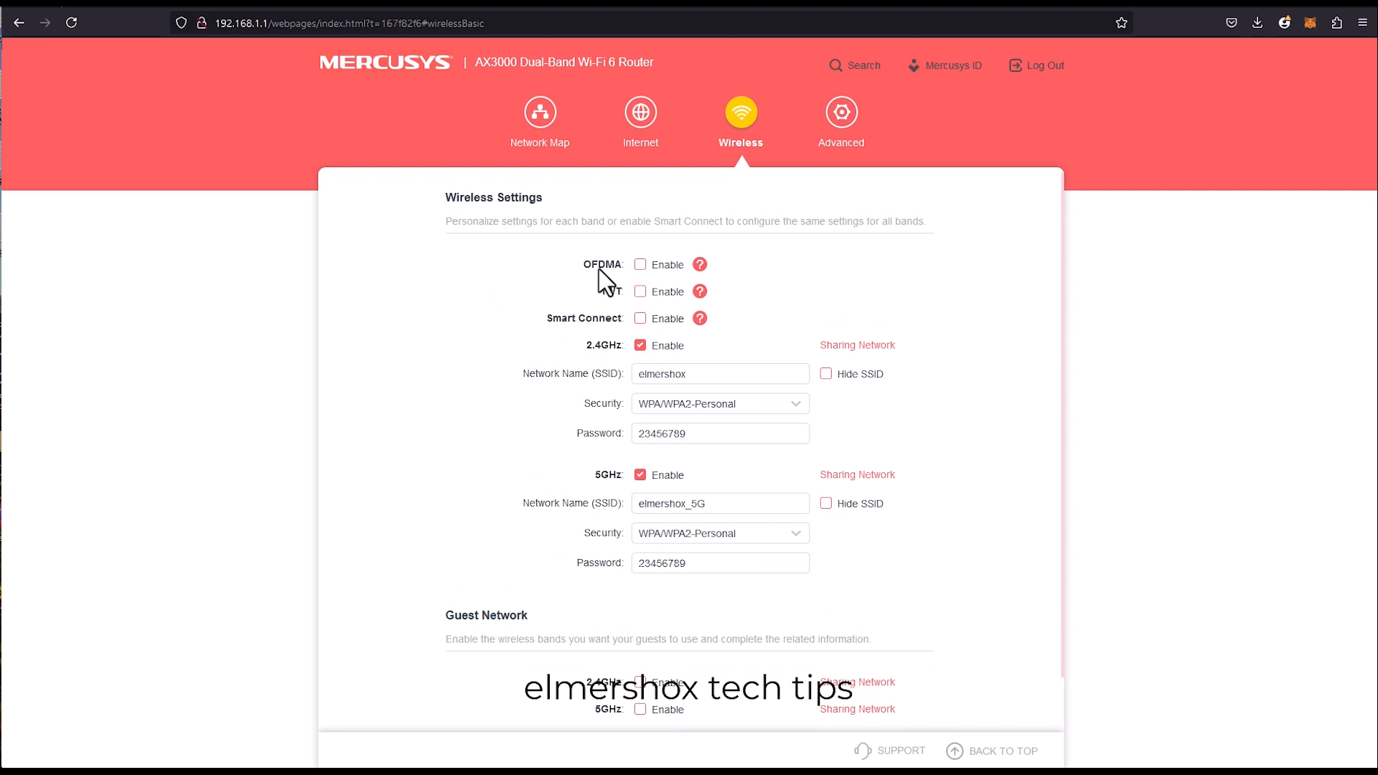
mouse_move(700, 265)
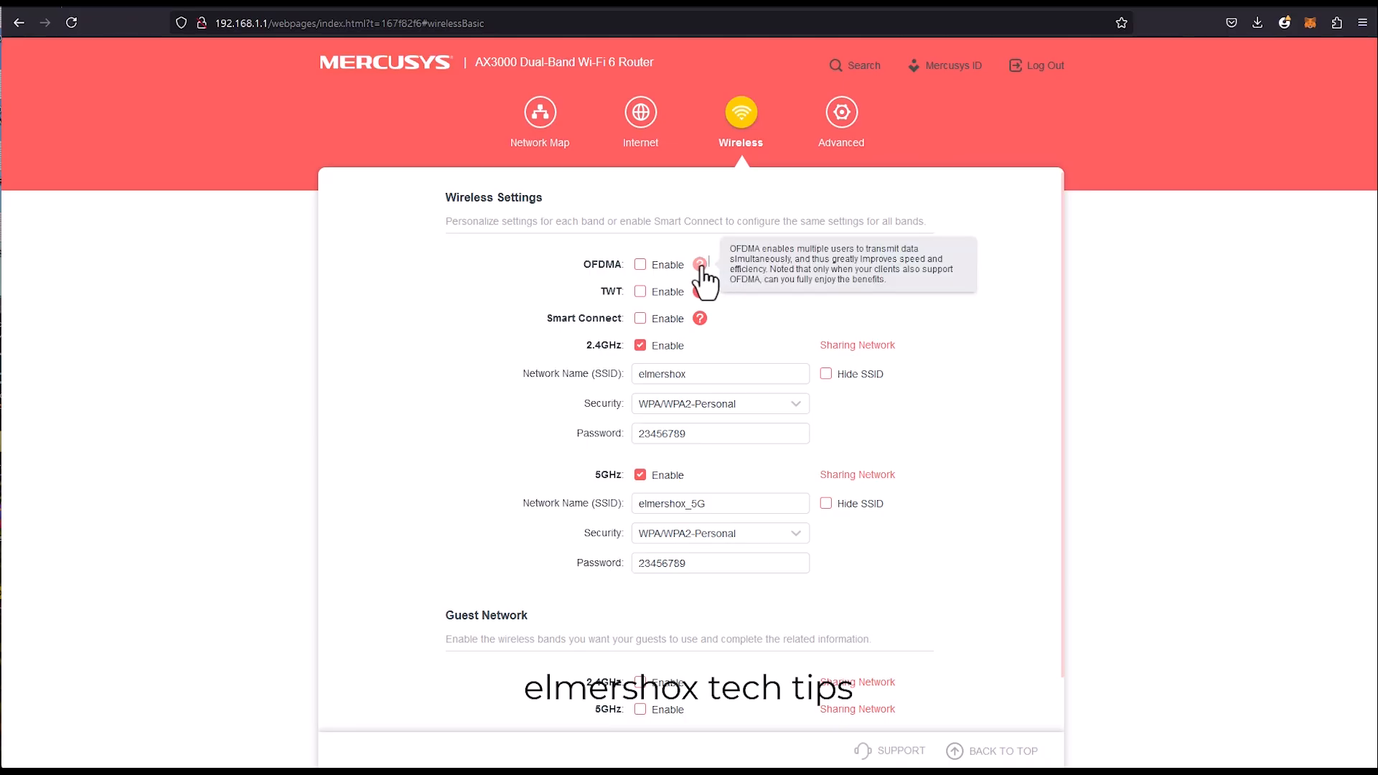
mouse_move(700, 292)
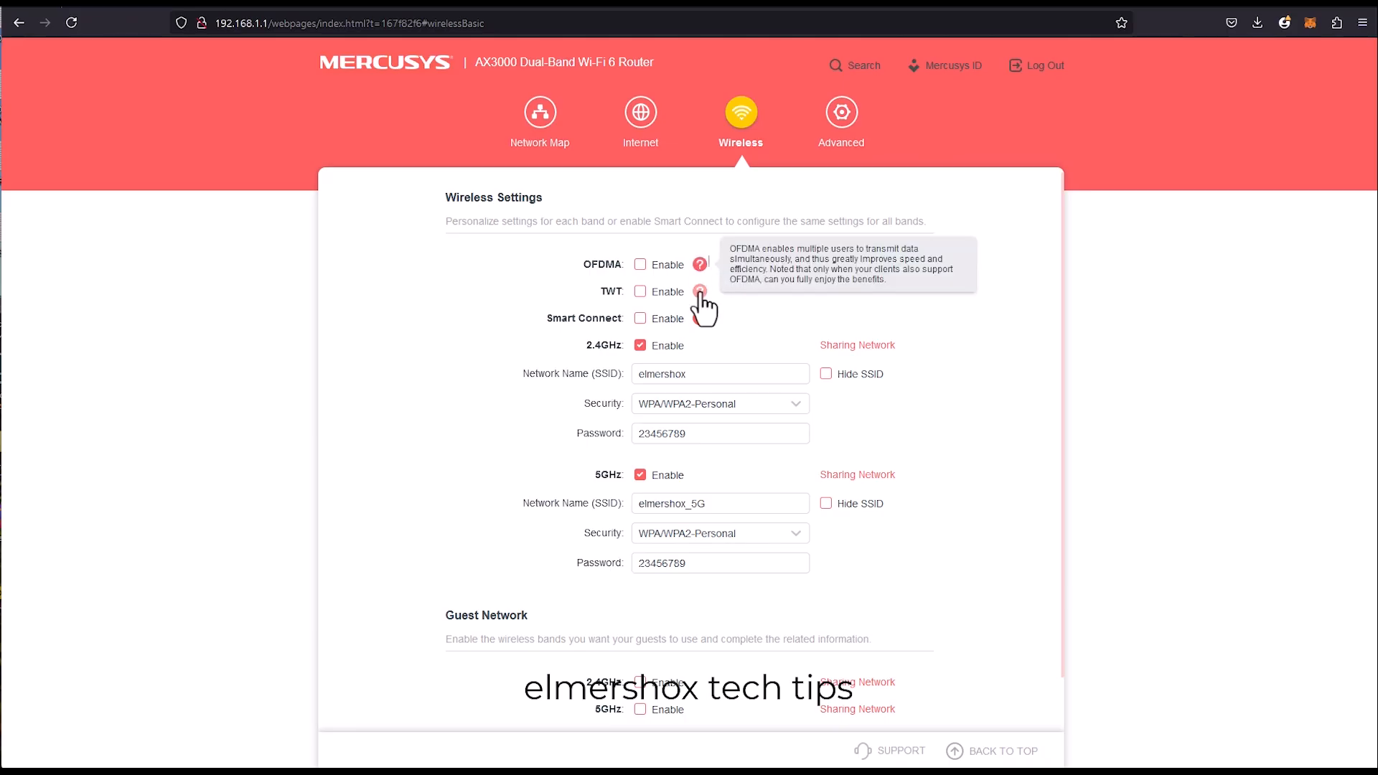
mouse_move(700, 291)
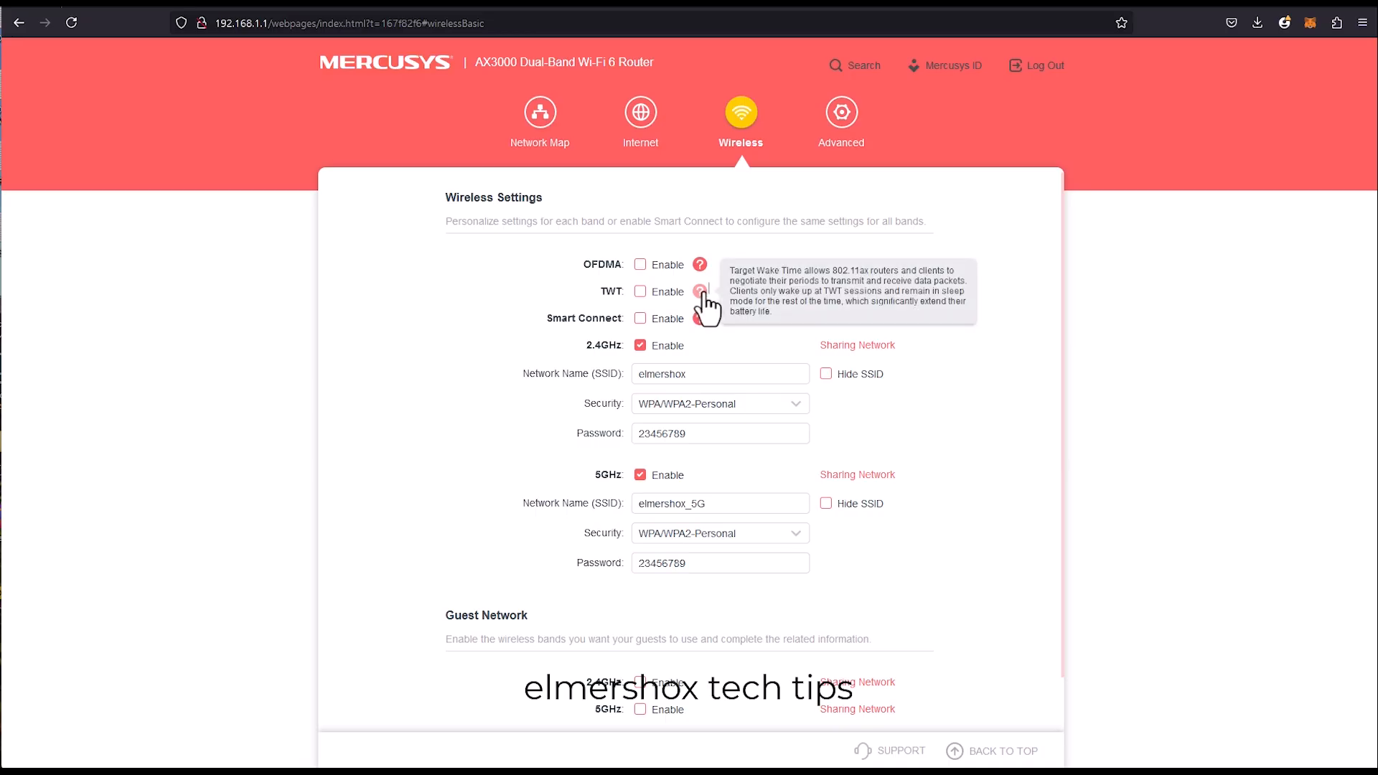
mouse_move(701, 318)
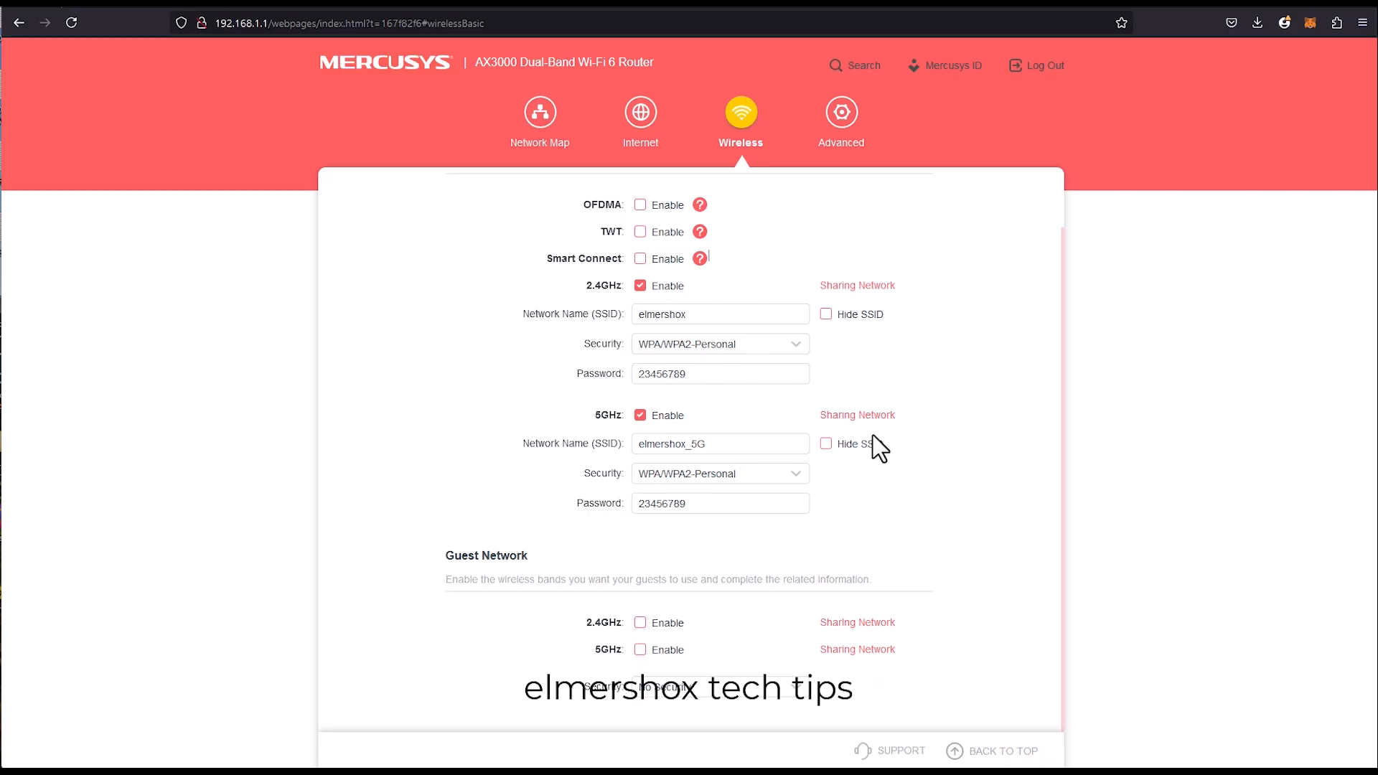
mouse_move(547, 584)
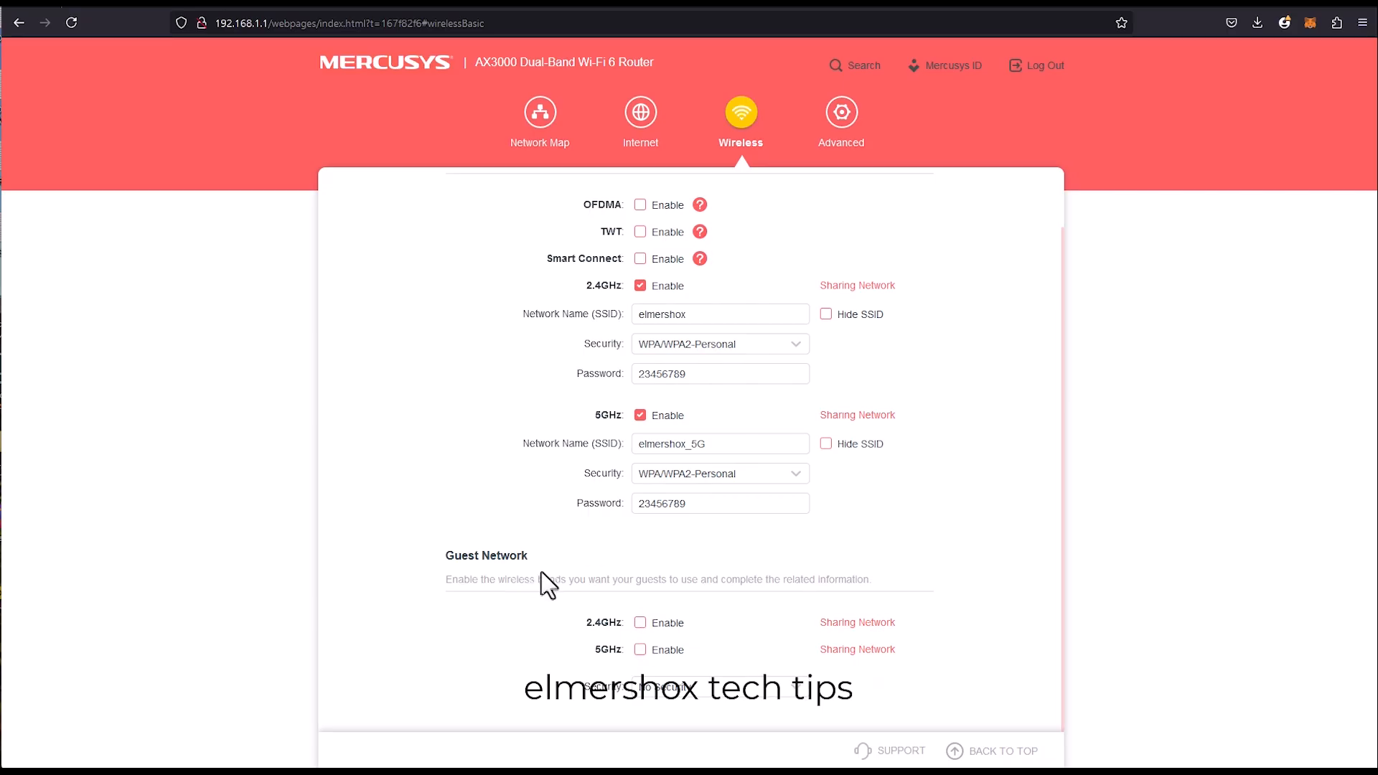
mouse_move(512, 552)
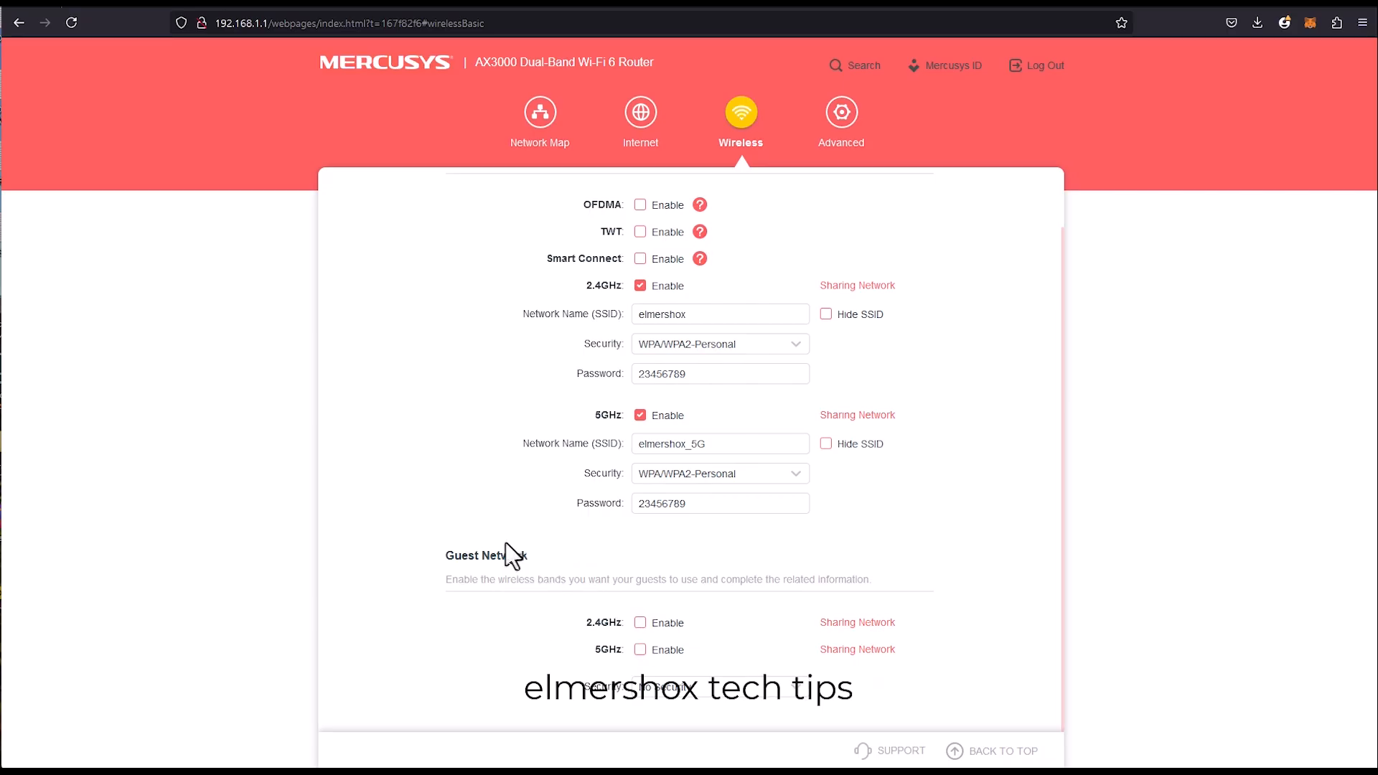
Step: Switch to the Advanced section's Network Status page
click(839, 118)
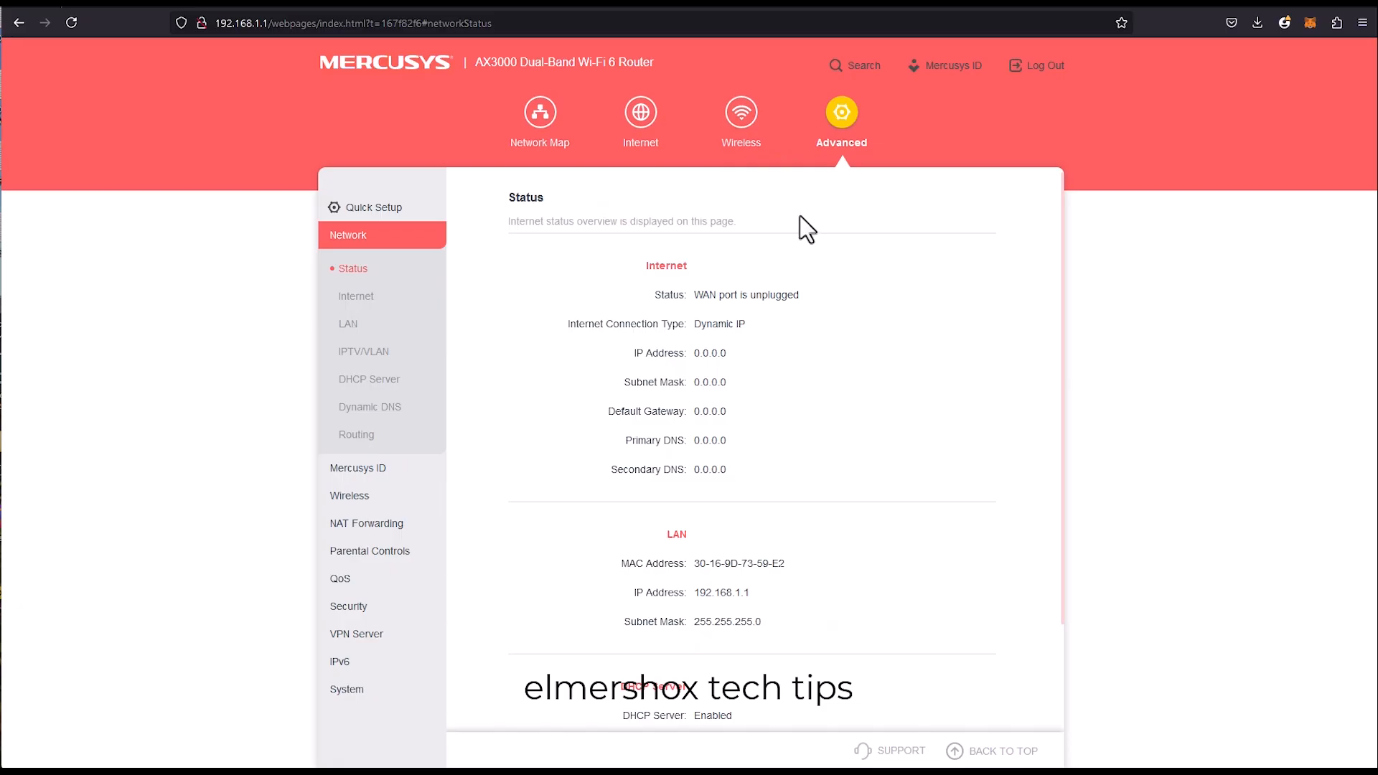
Step: Review the Internet status and LAN pages, selecting the router's LAN IP address
drag(690, 295, 786, 294)
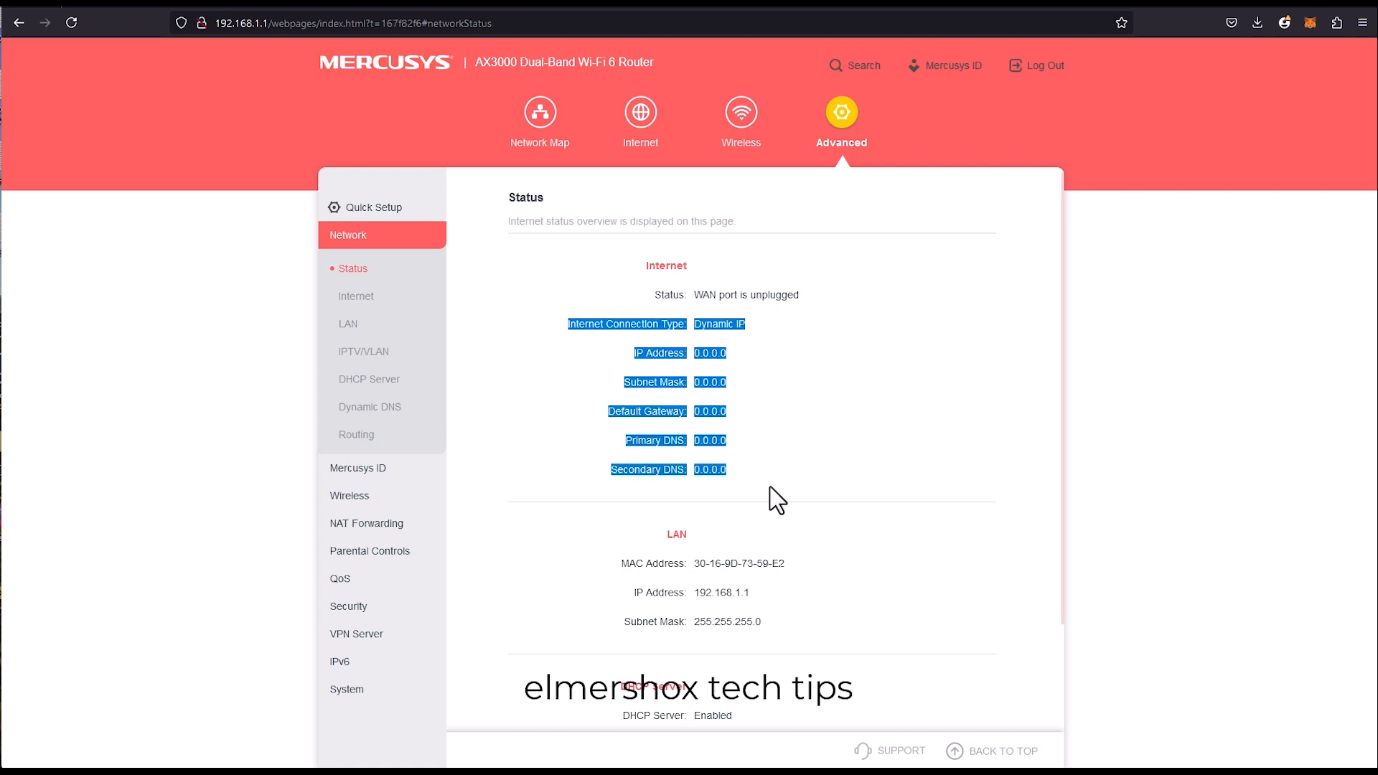
scroll(down, 3)
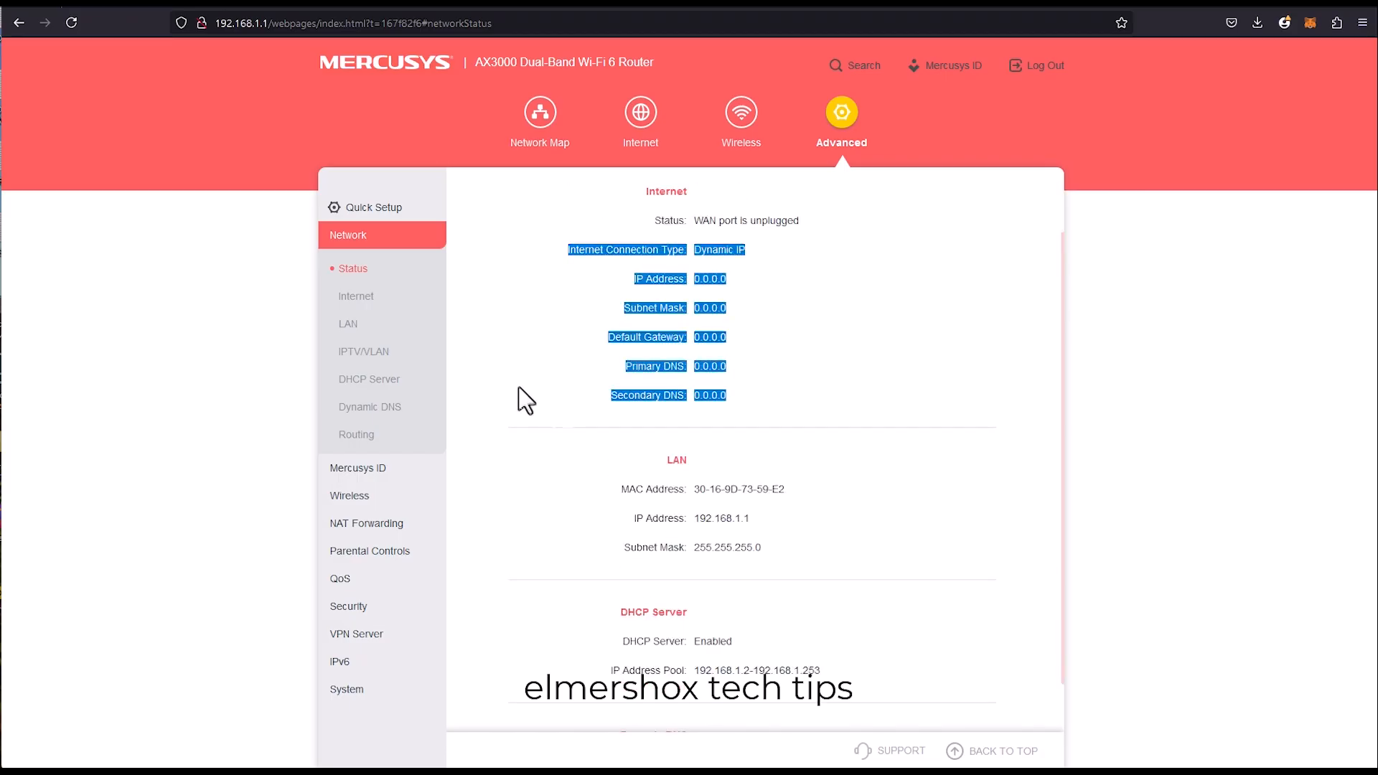
click(356, 296)
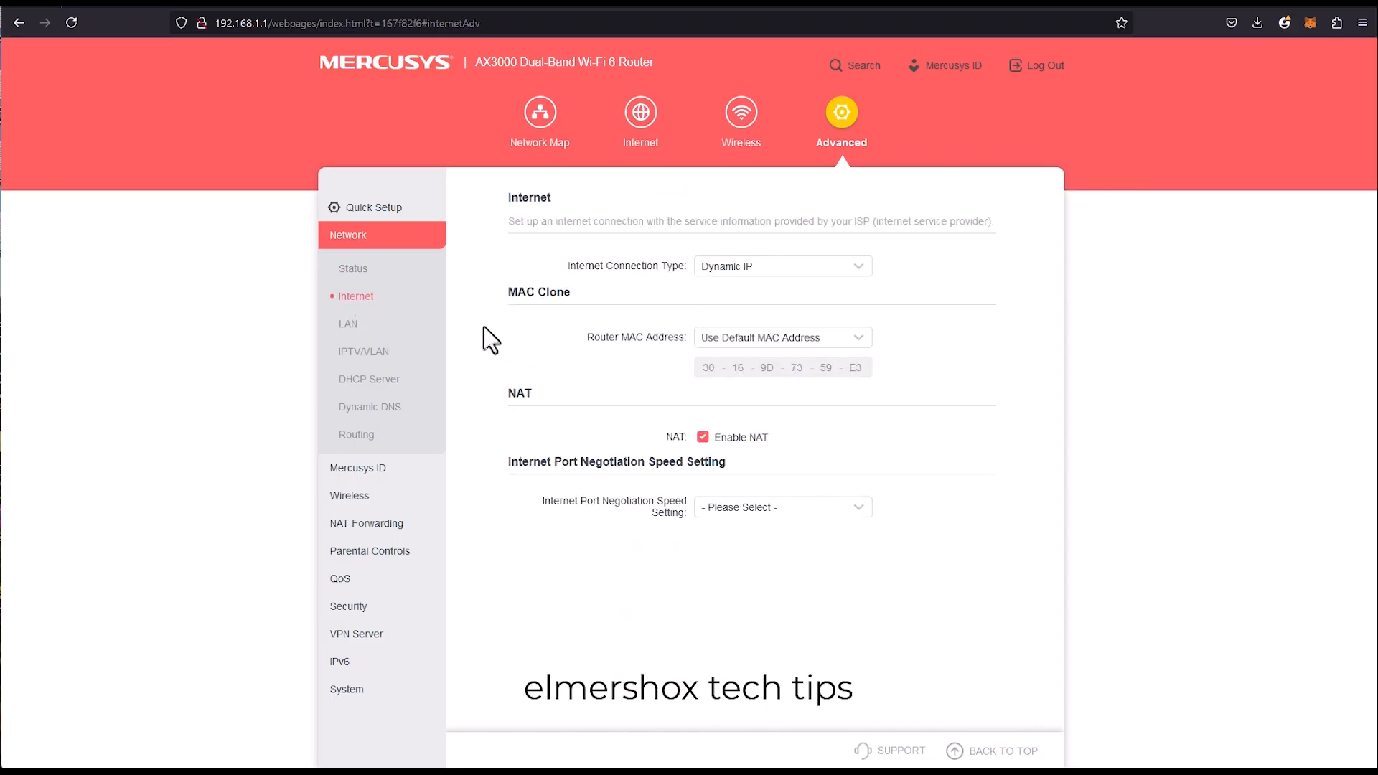
click(348, 324)
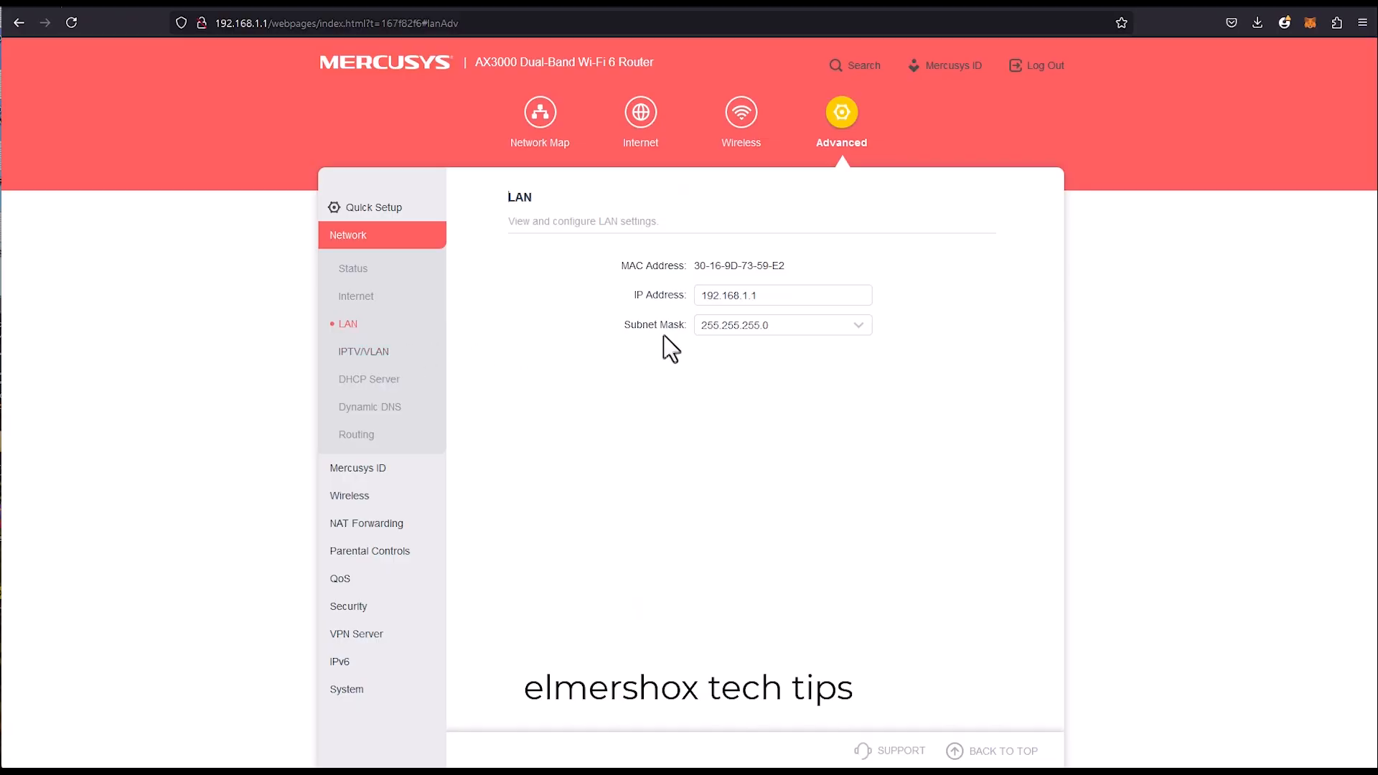
click(781, 295)
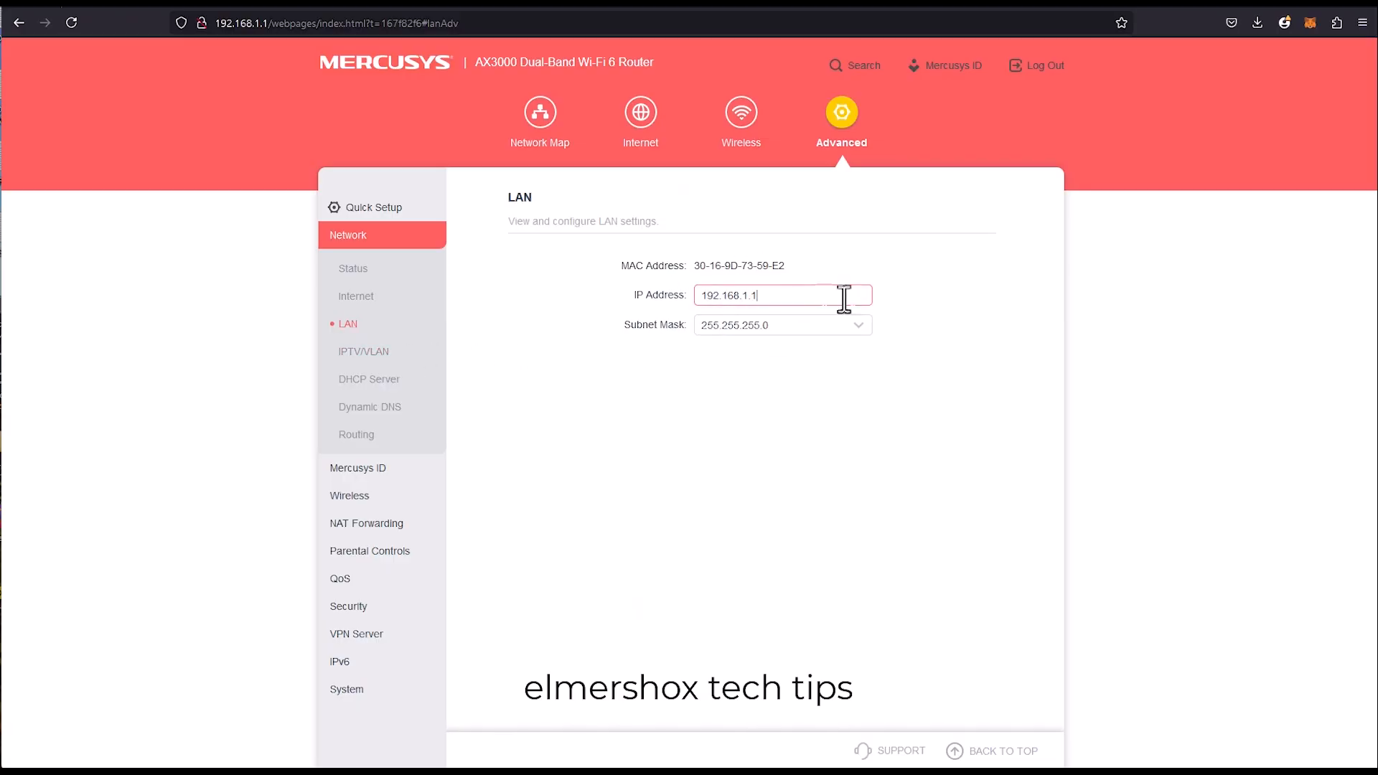
triple_click(729, 294)
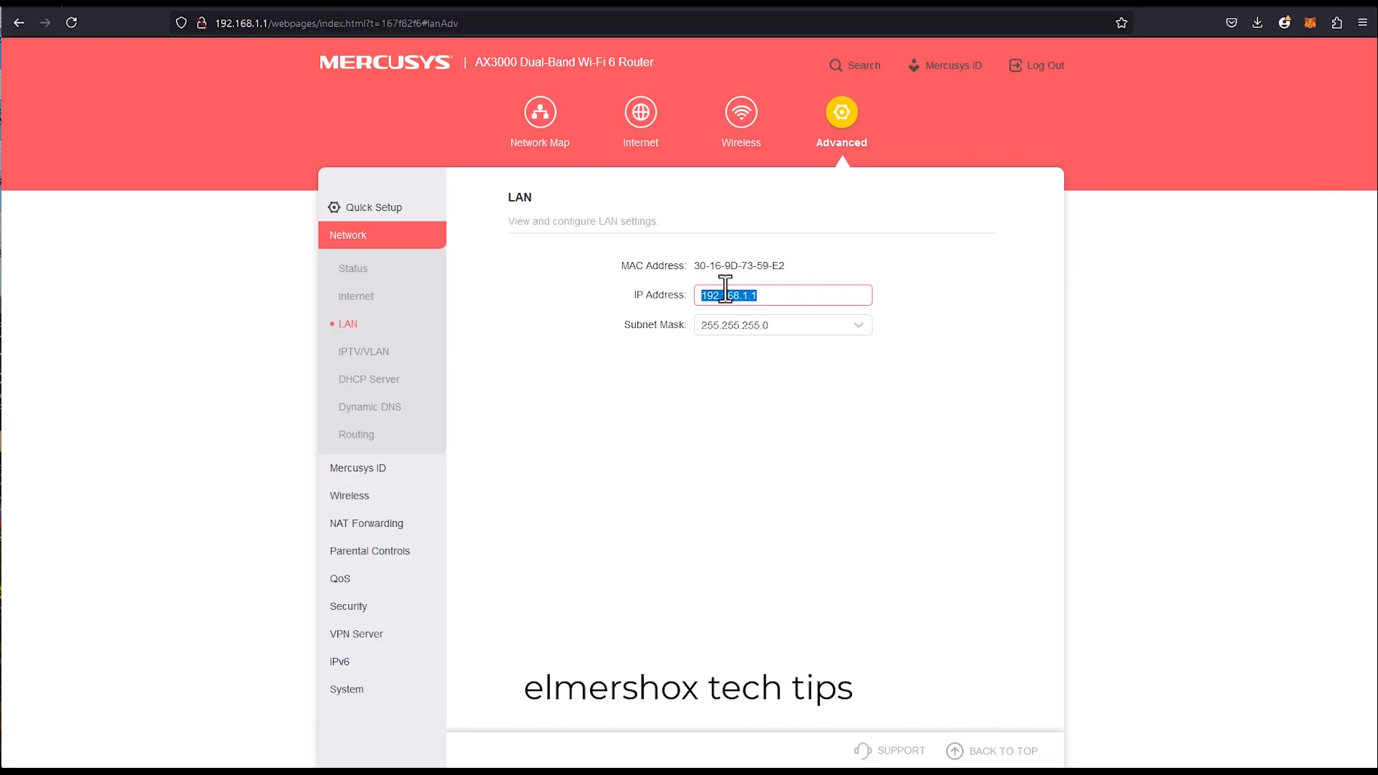
Step: Step through IPTV/VLAN, DHCP Server, Dynamic DNS and Routing to the Mercusys ID page
click(364, 351)
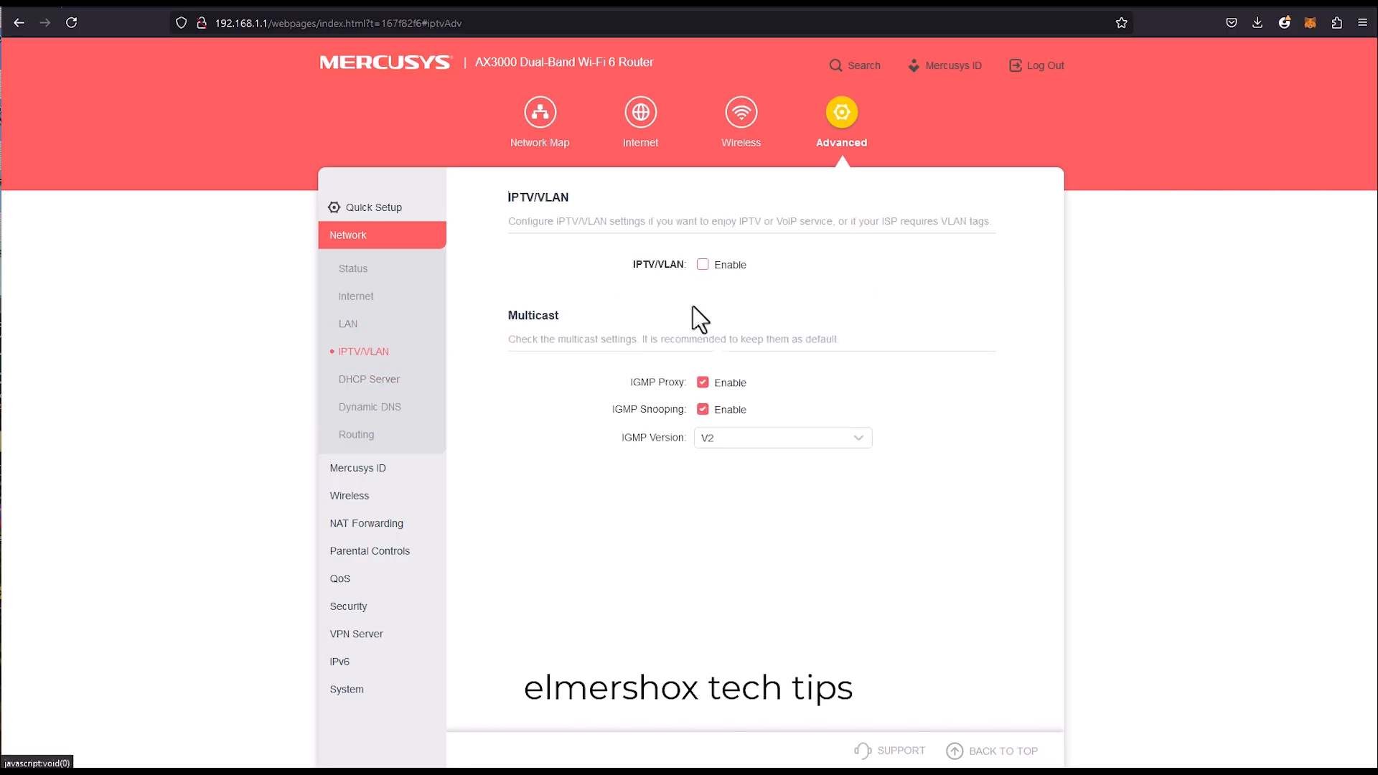
mouse_move(614, 438)
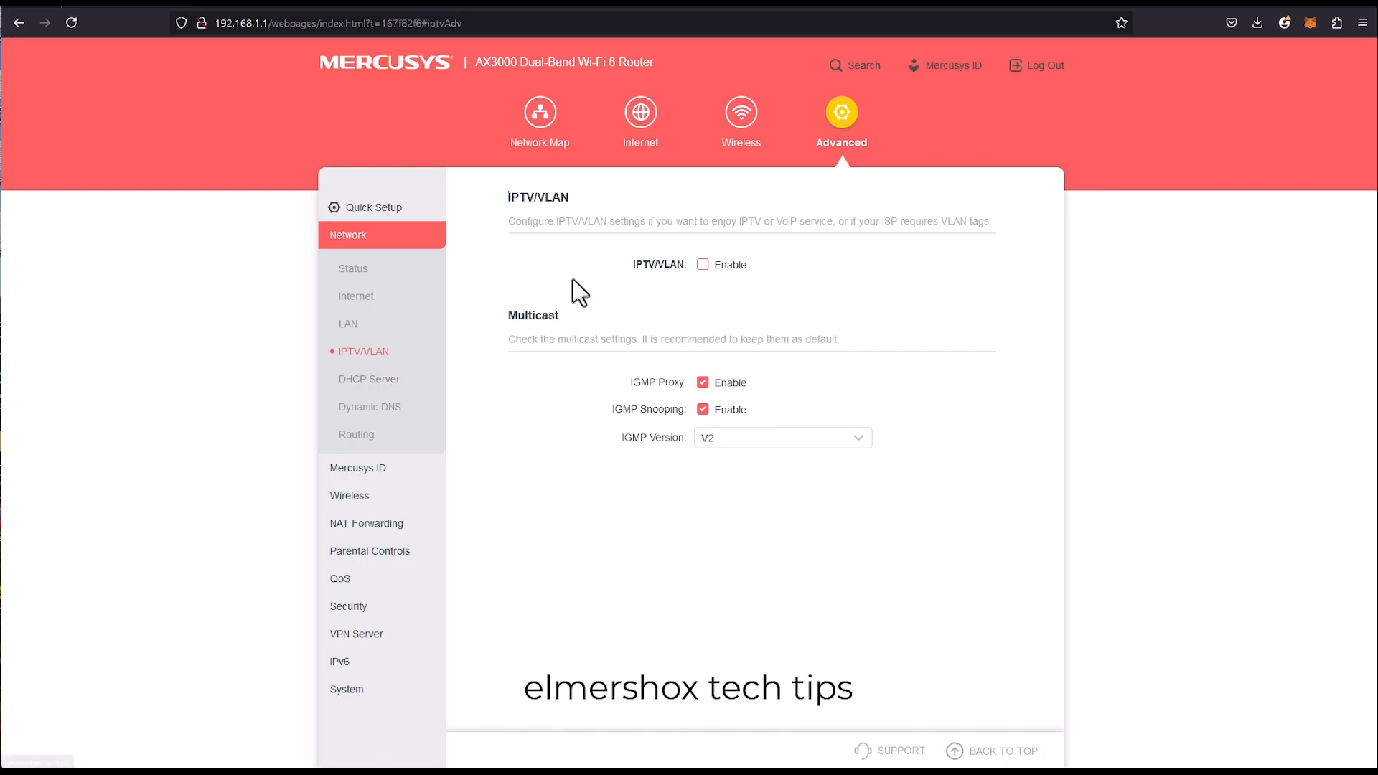
click(369, 379)
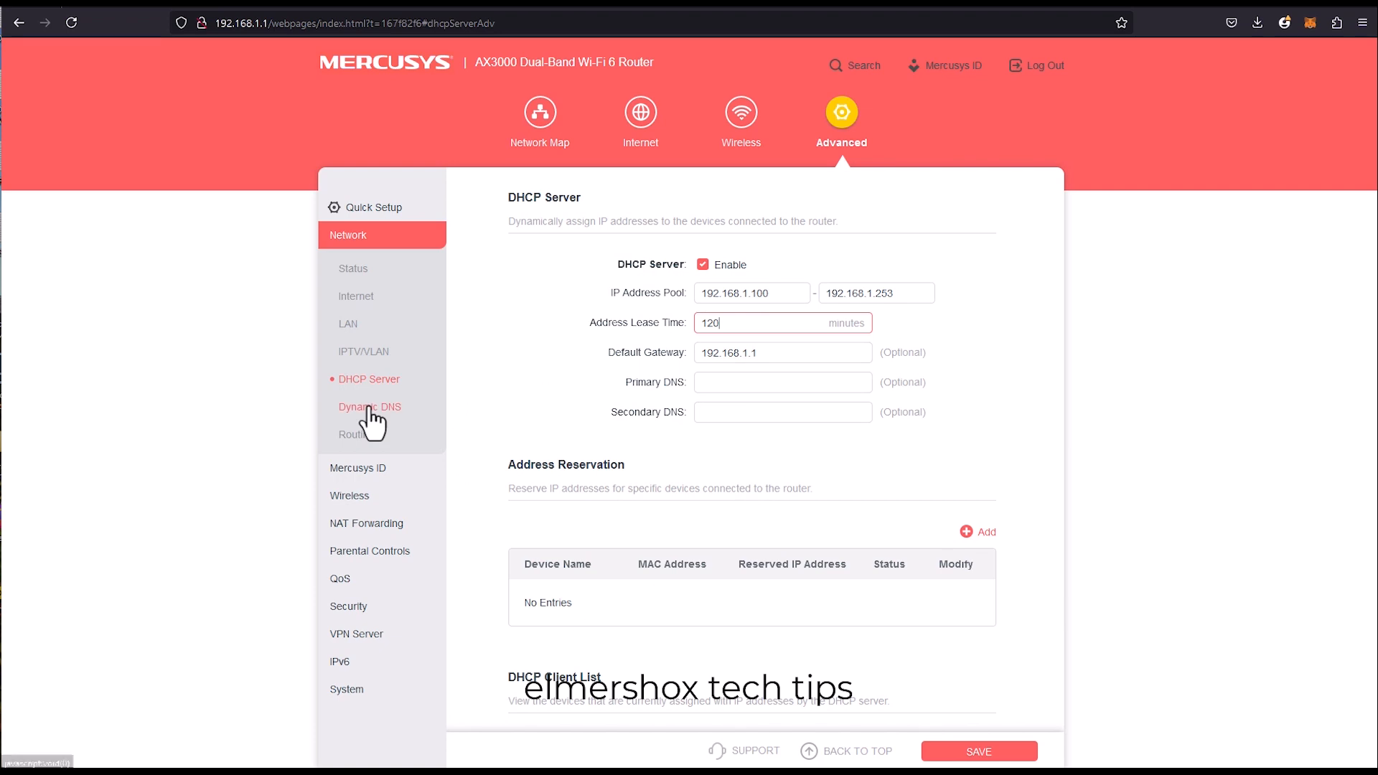
click(371, 407)
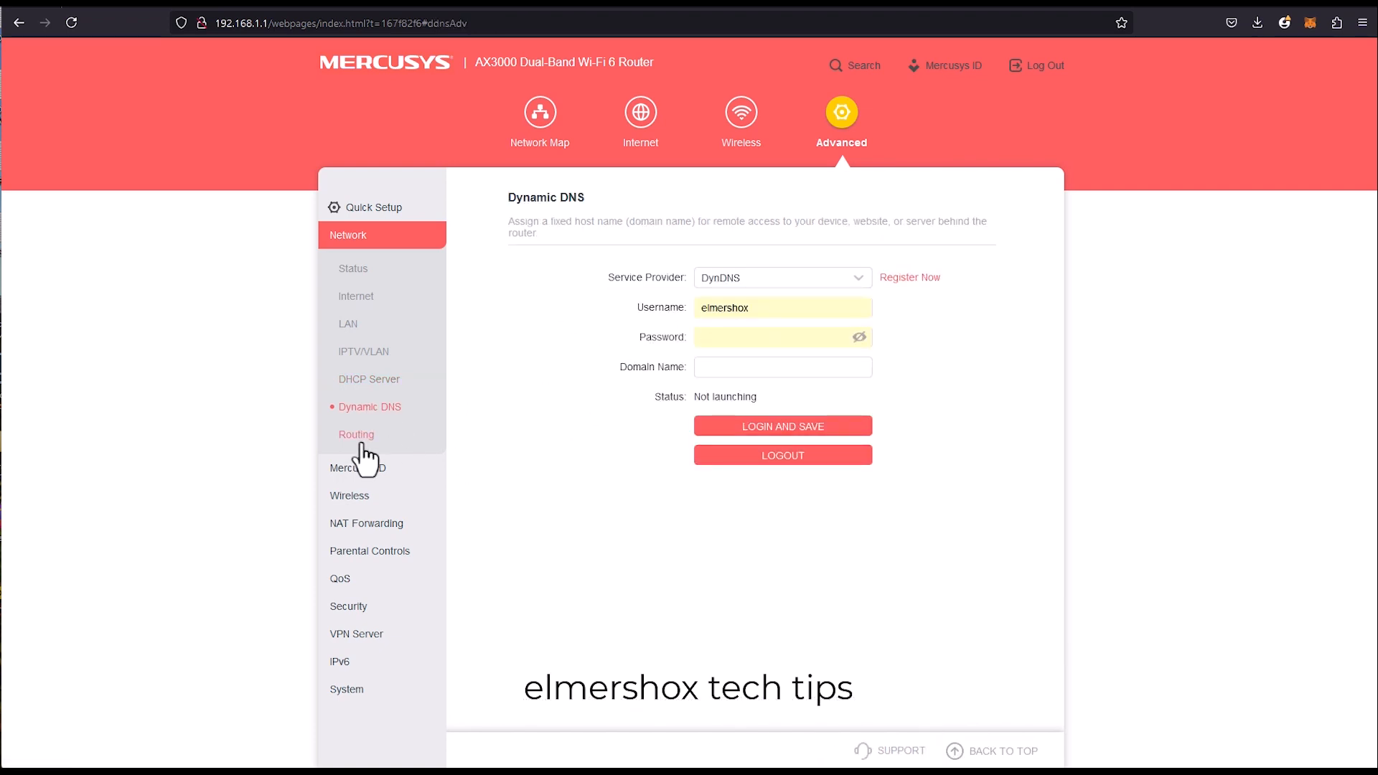
click(356, 434)
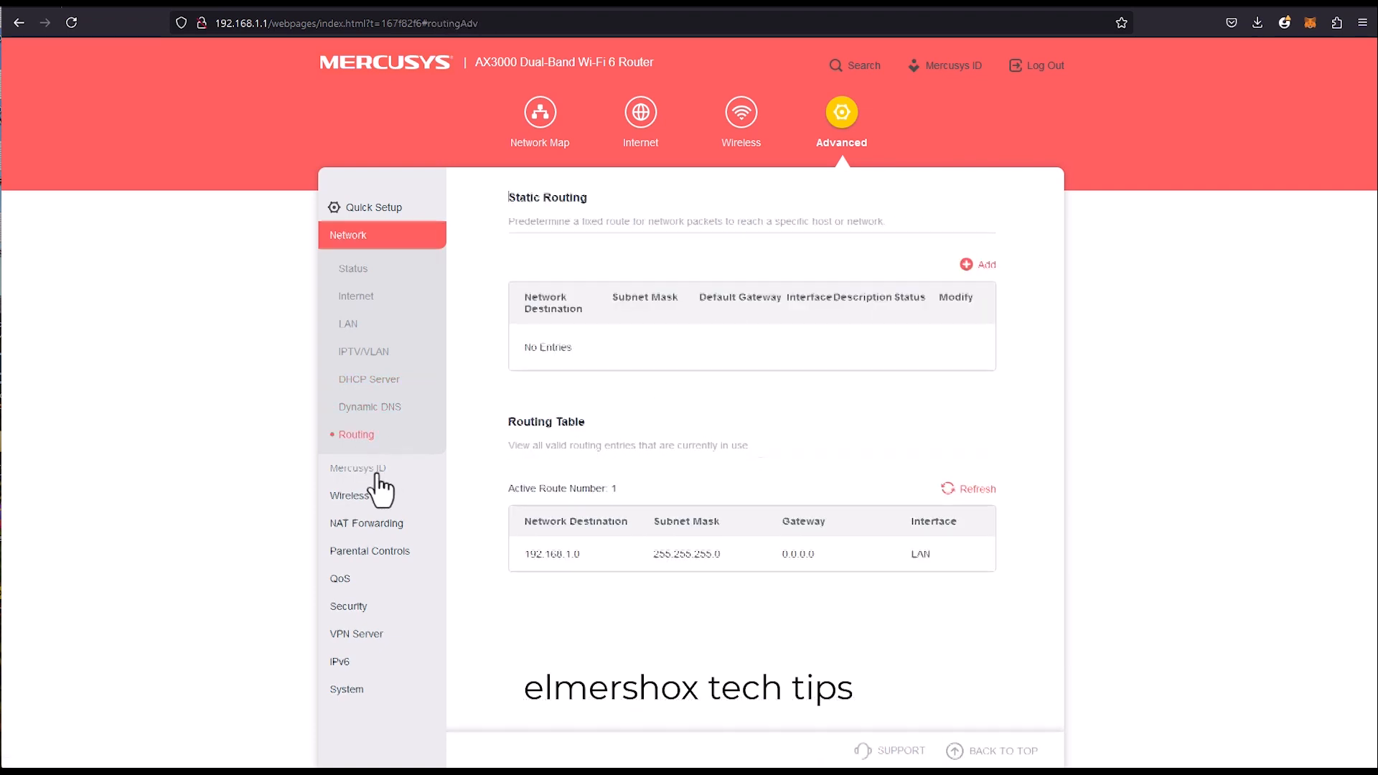
click(358, 468)
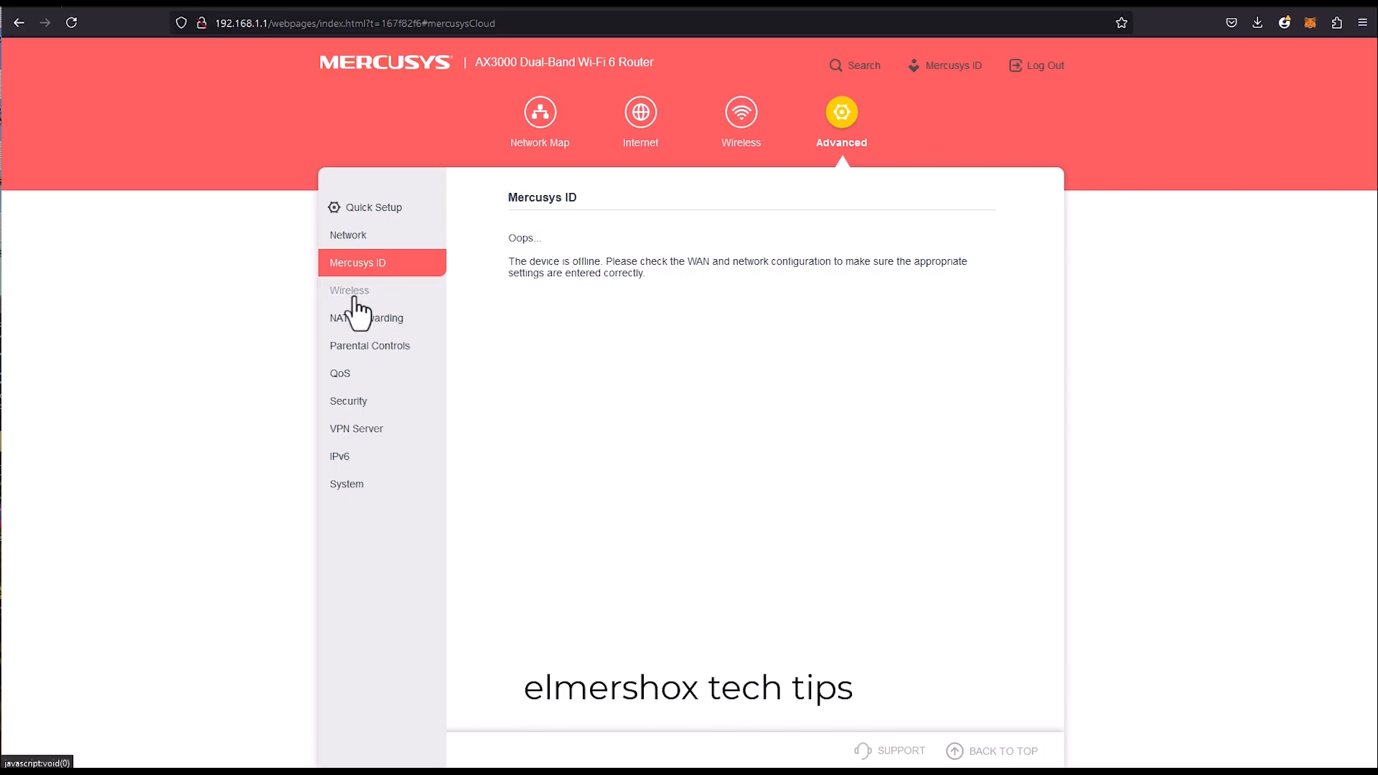
Step: Enable Wireless Schedule under Advanced > Wireless, leaving no off-time entries
click(349, 290)
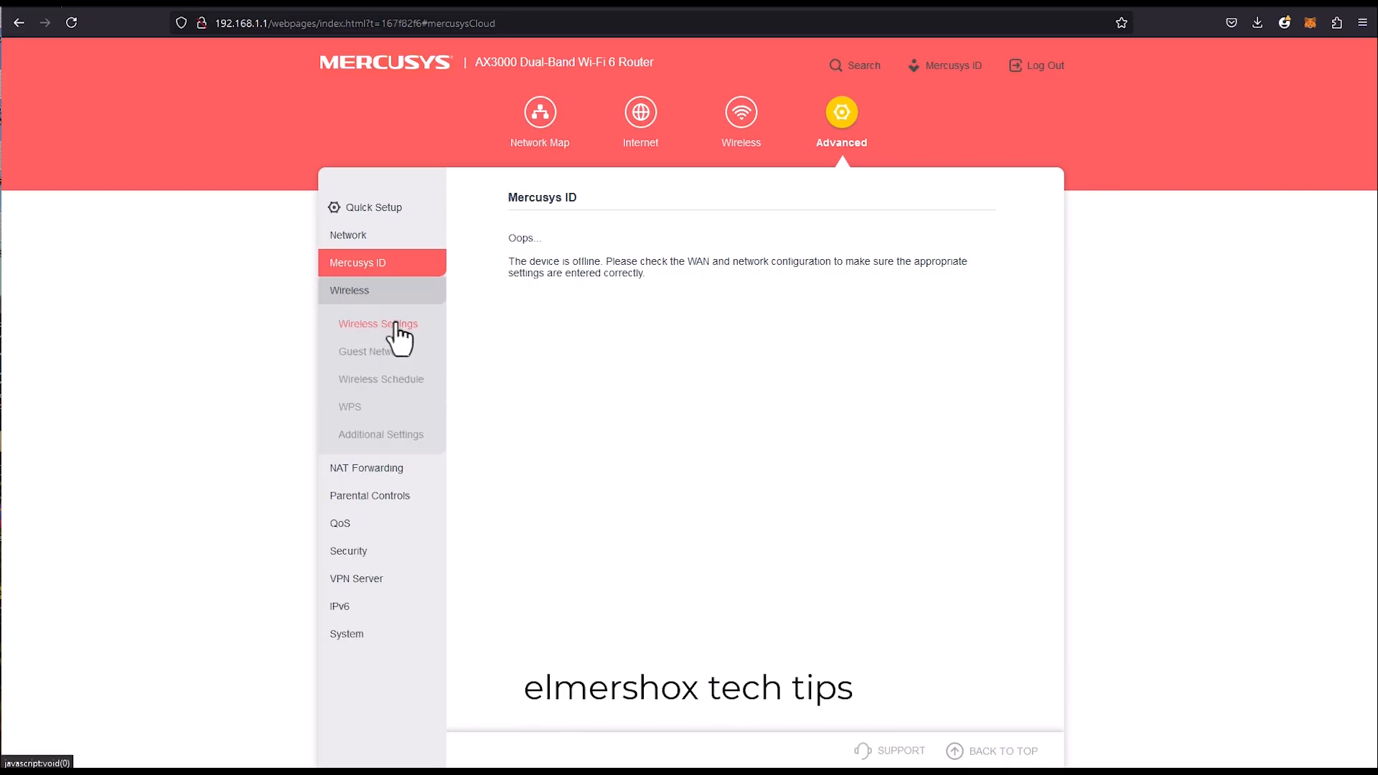
click(379, 323)
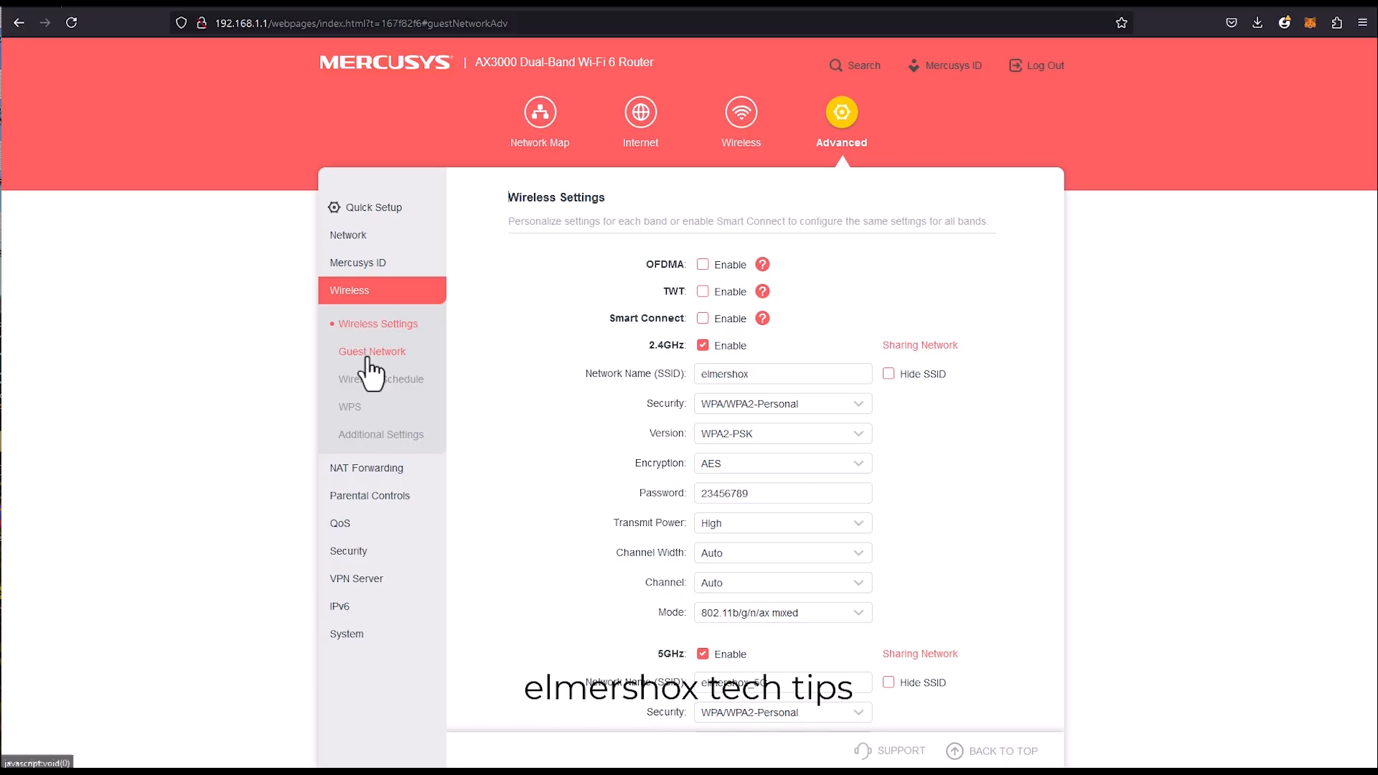
click(381, 379)
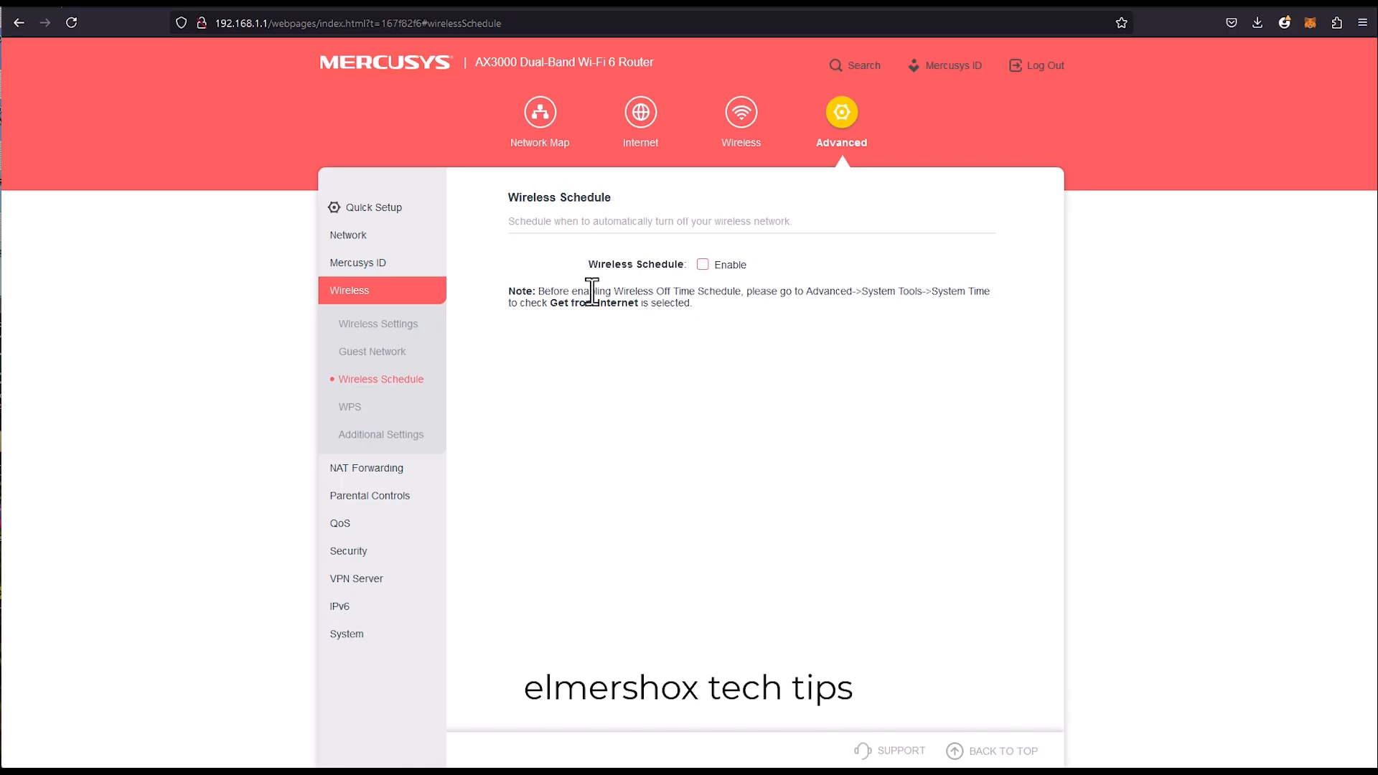
drag(591, 290, 744, 291)
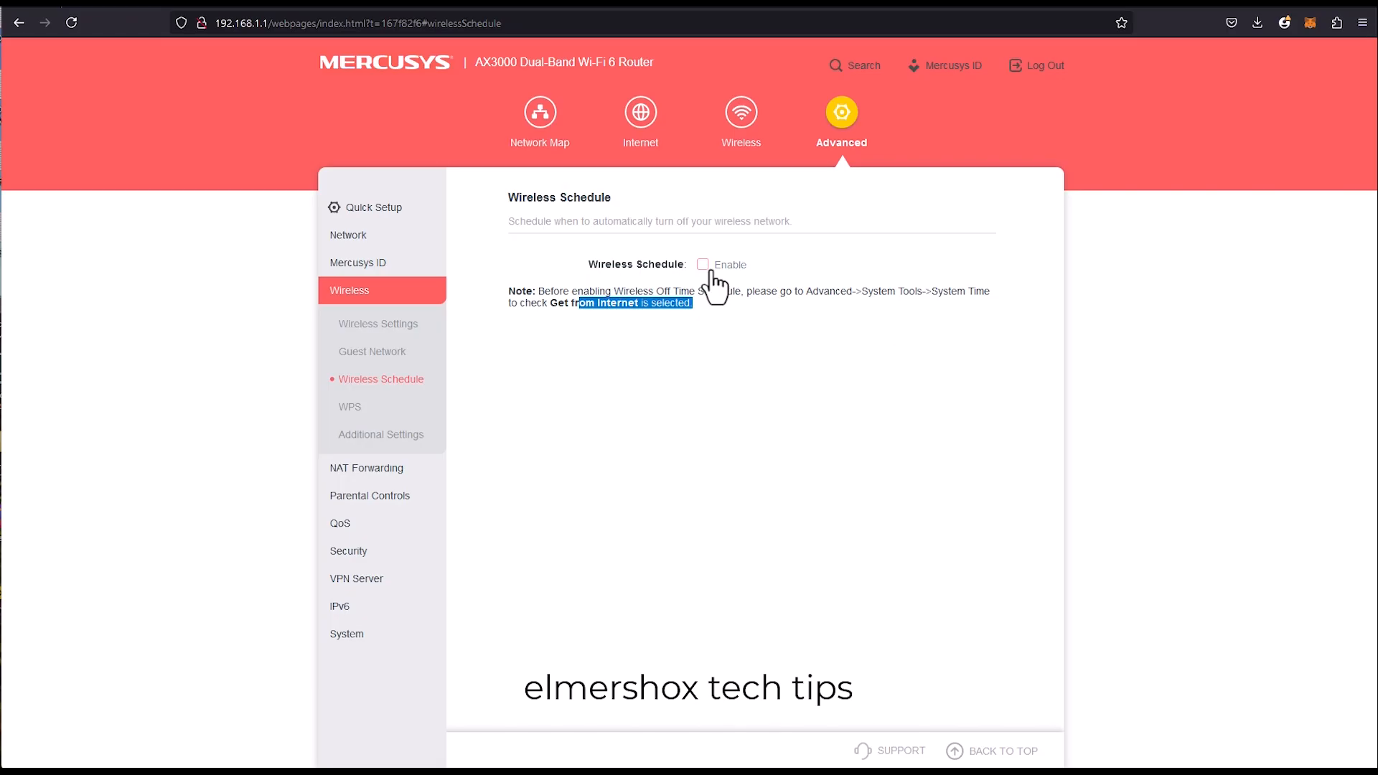
click(703, 265)
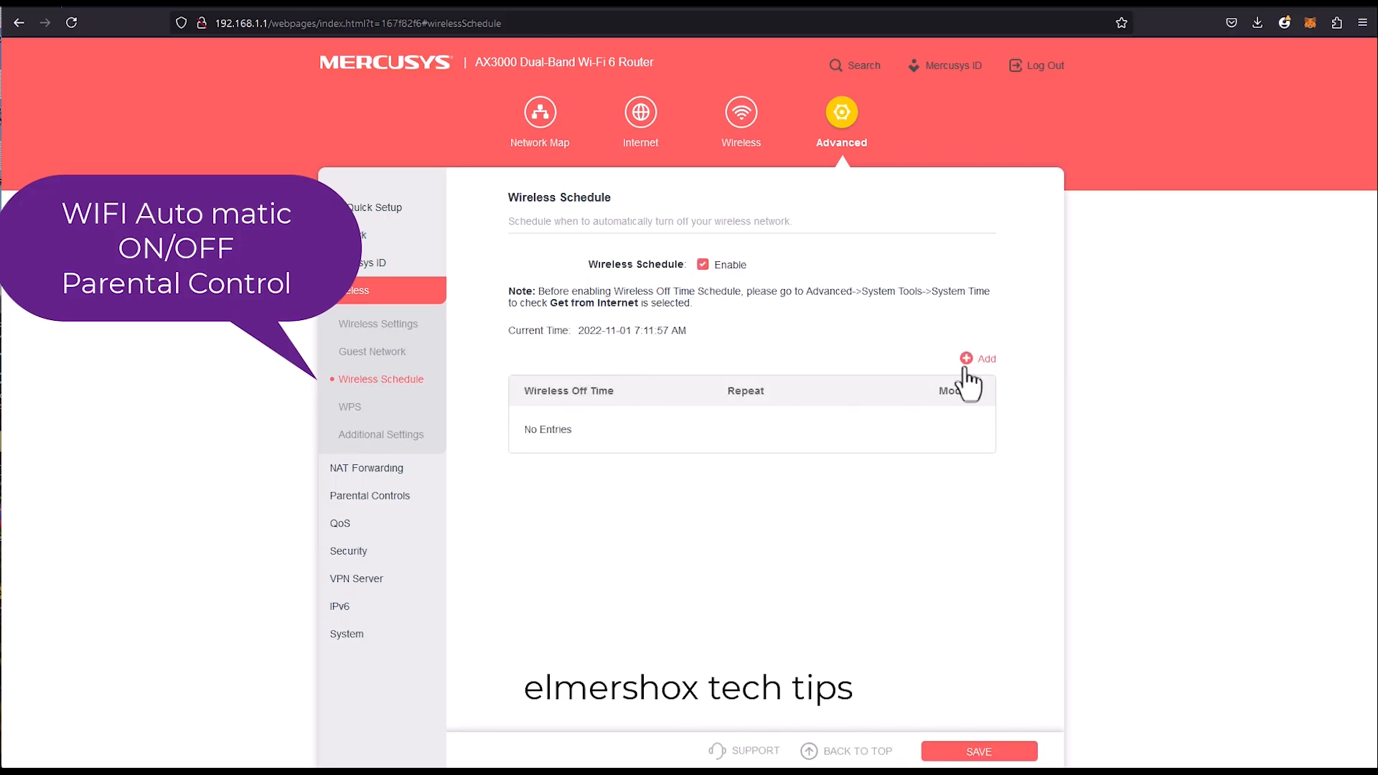
click(976, 359)
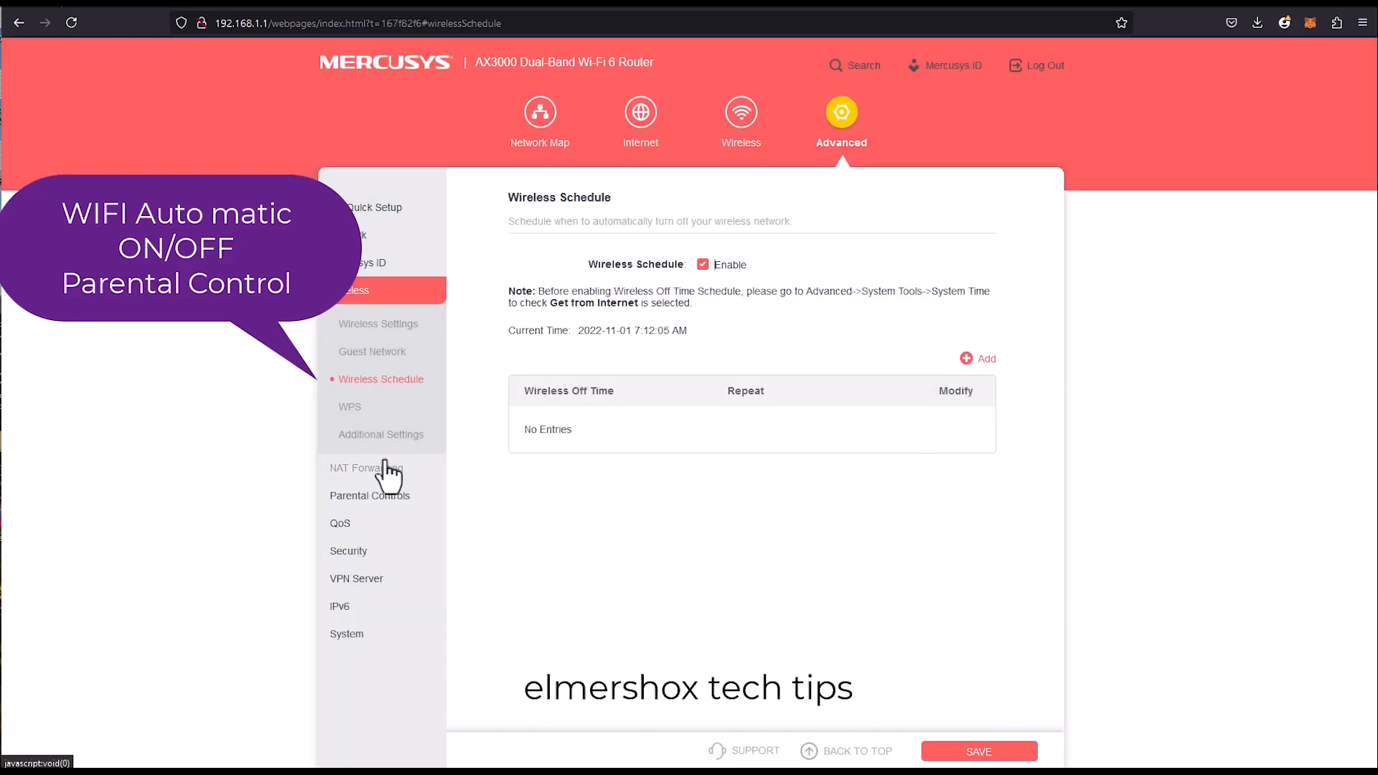
click(349, 406)
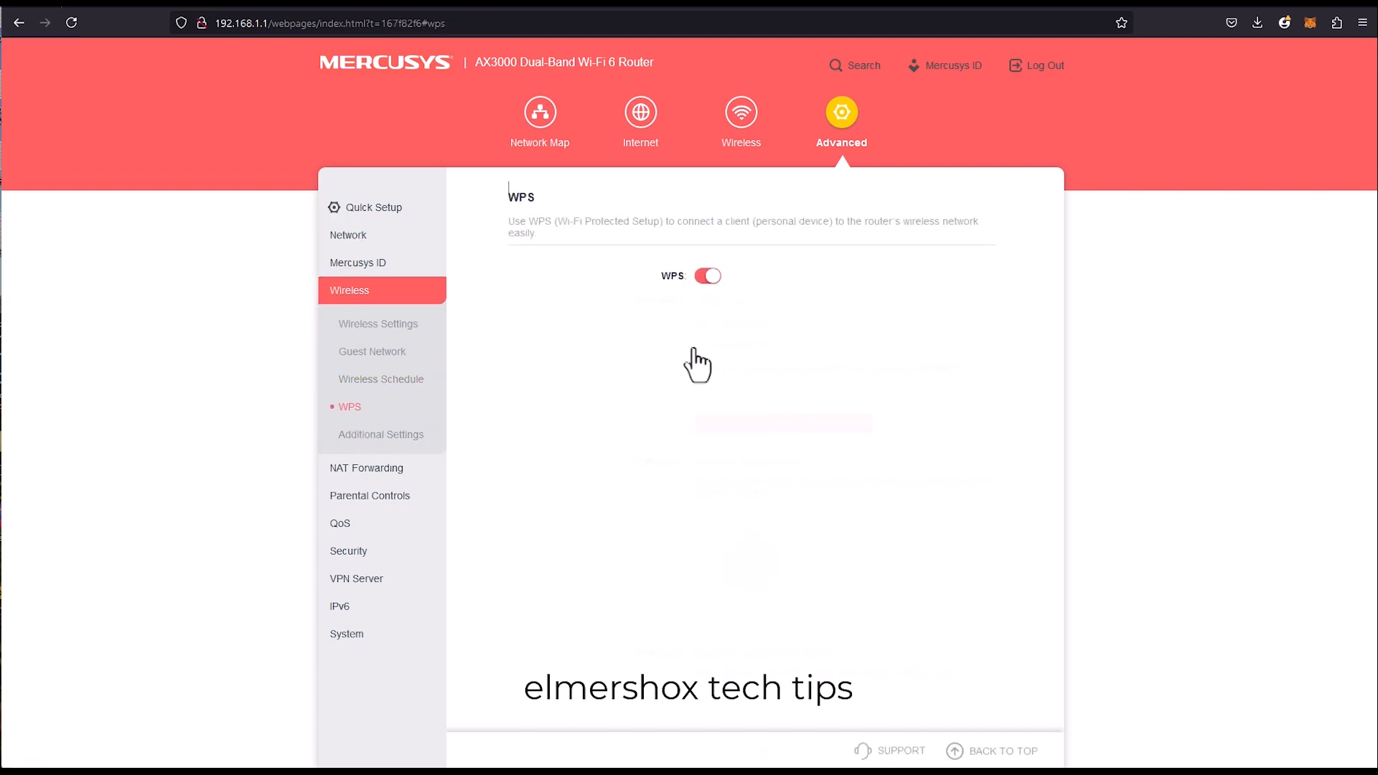
Step: Review WPS, then view wireless Additional Settings showing WMM on and beacon interval 100
click(709, 275)
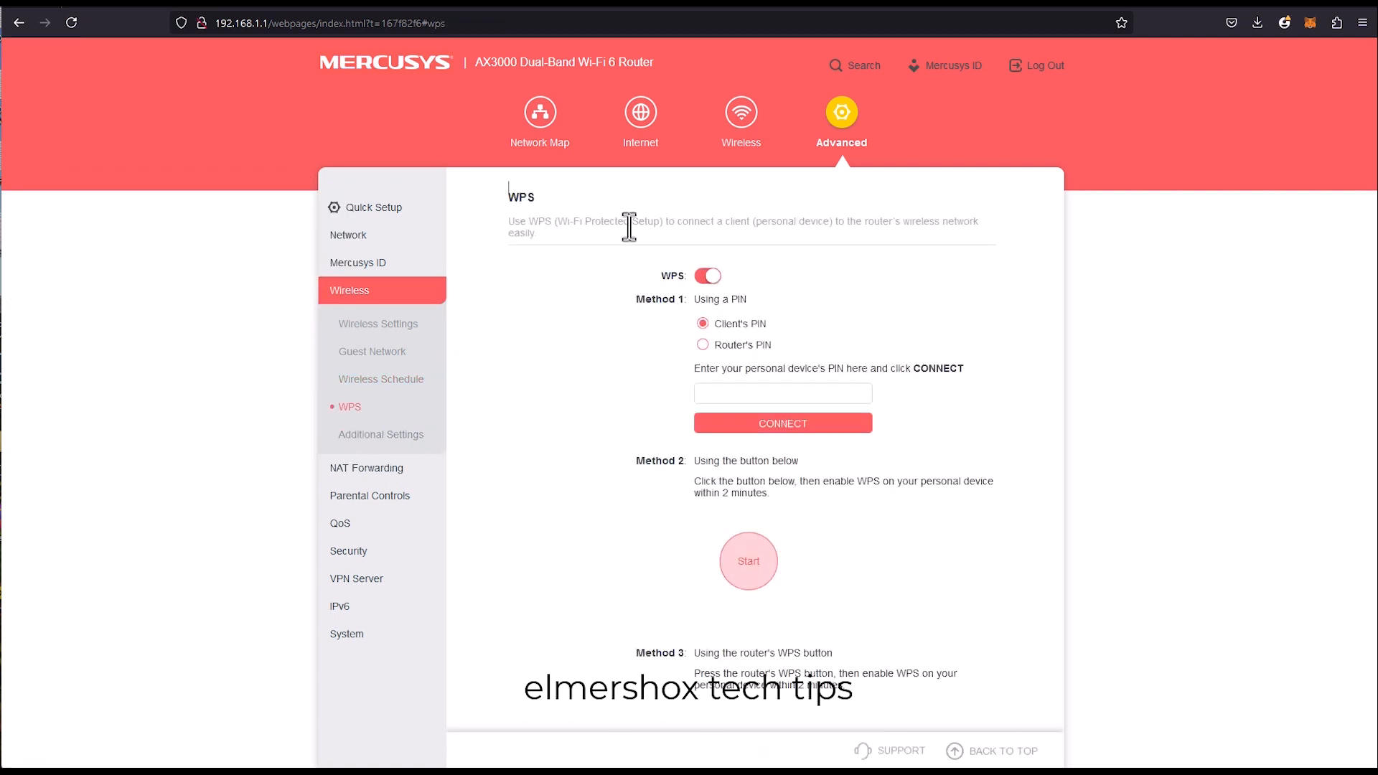
click(380, 434)
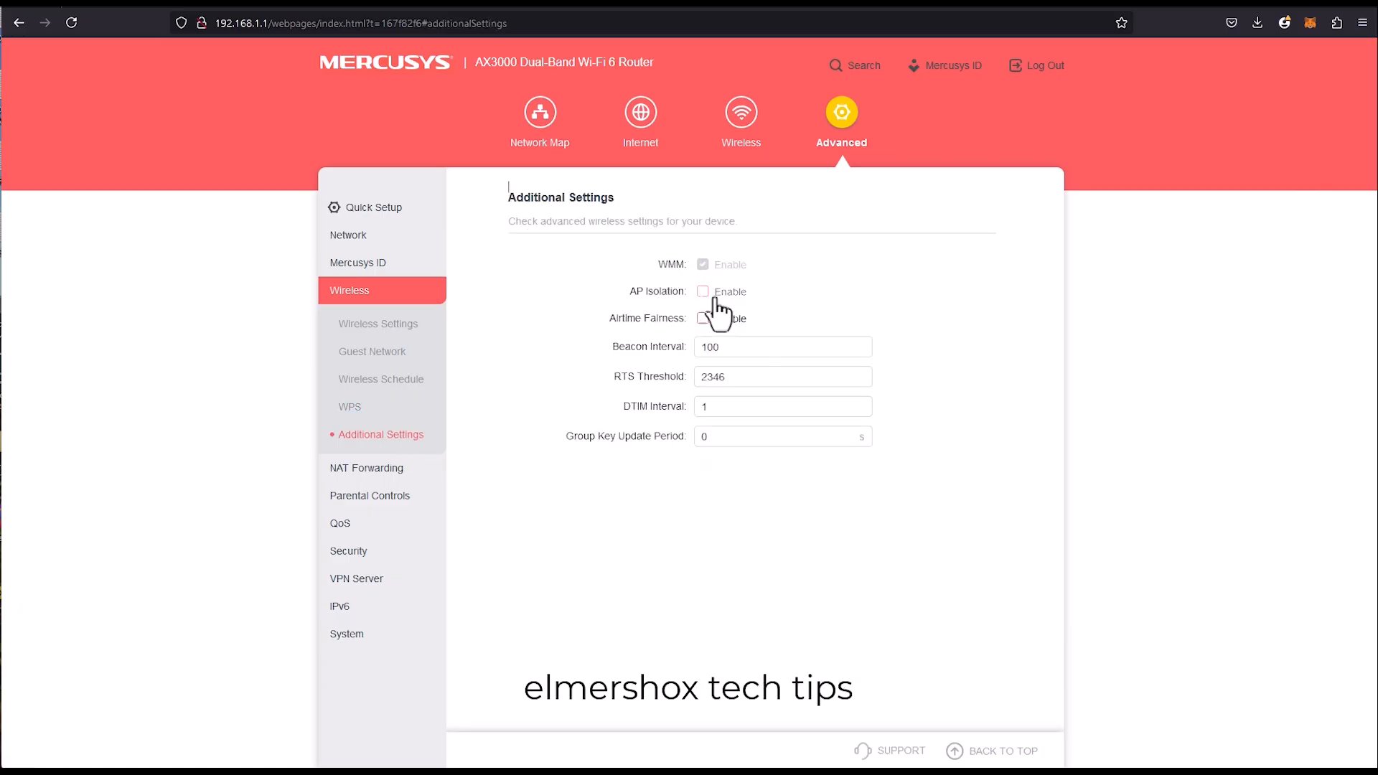
mouse_move(698, 477)
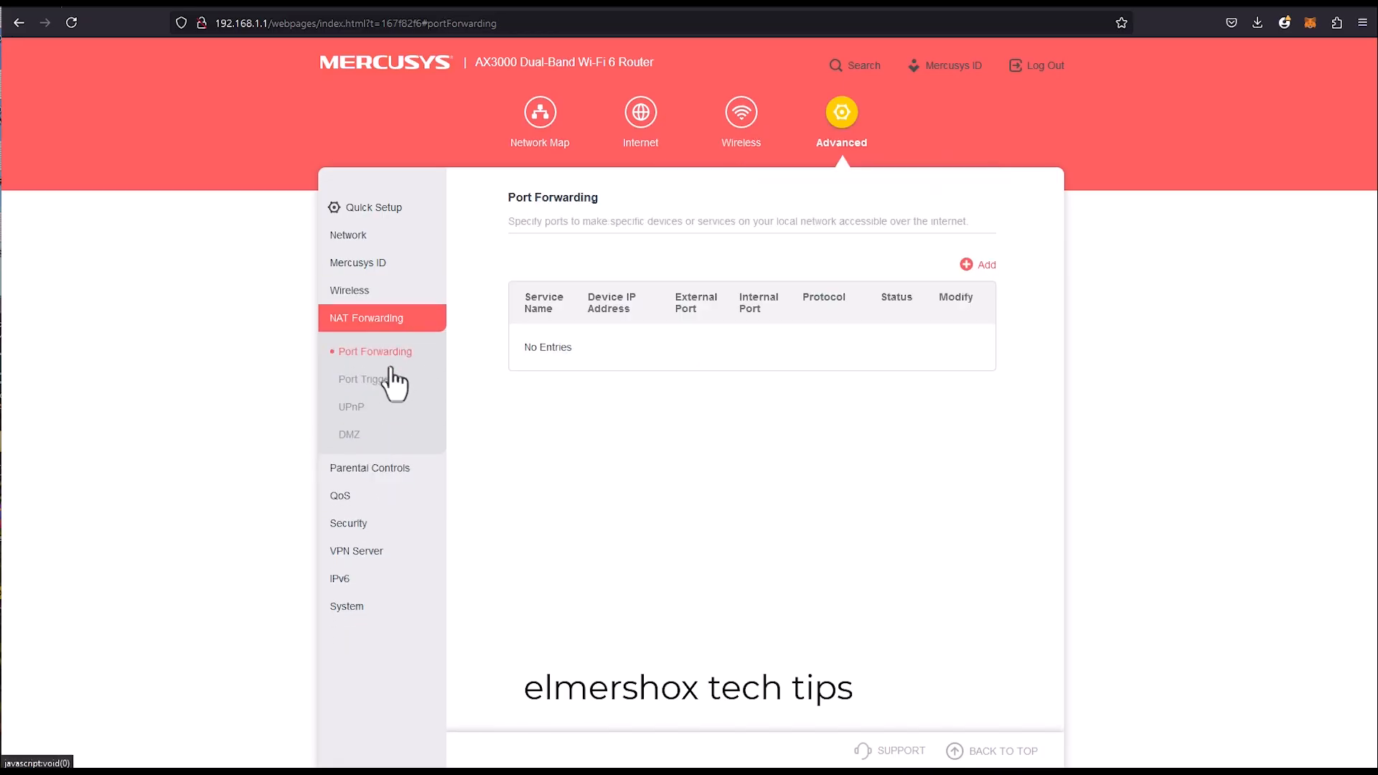
mouse_move(372, 379)
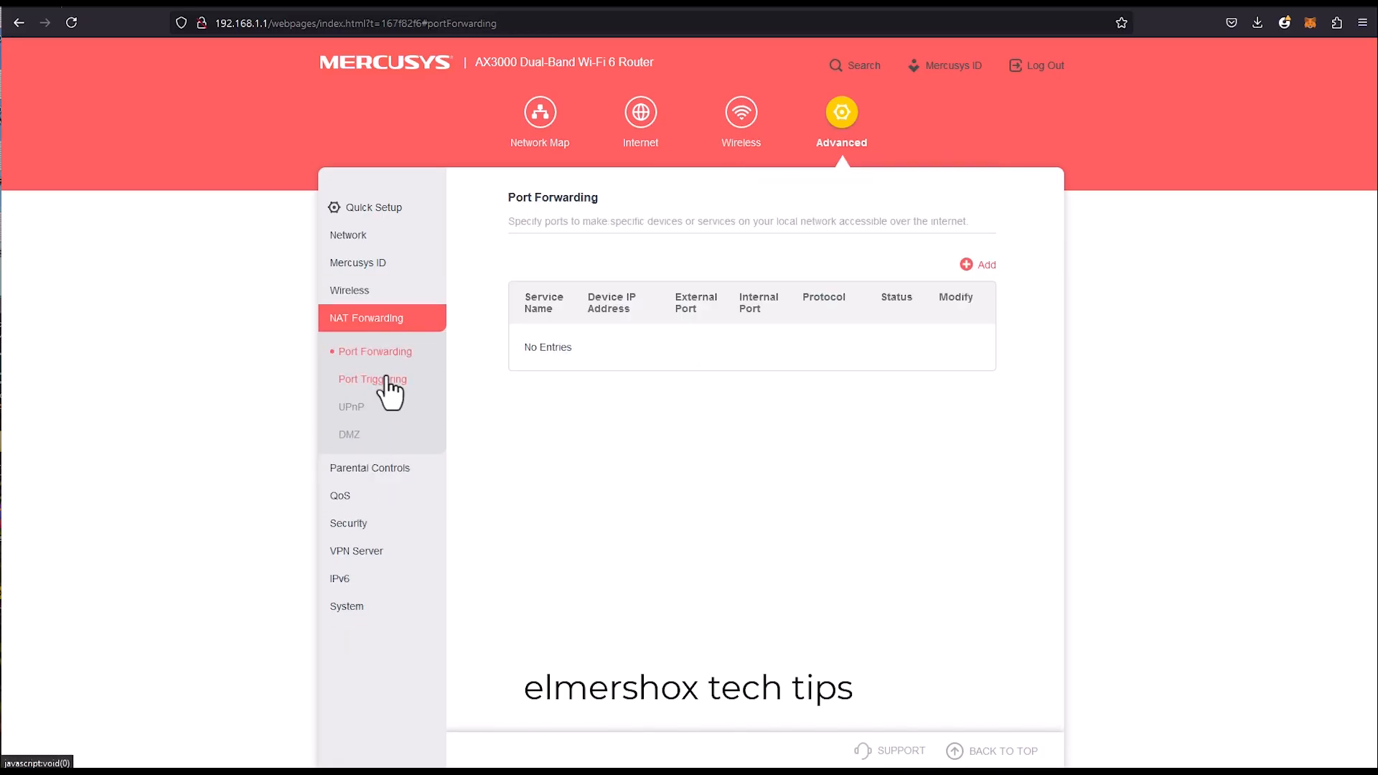
Step: View Port Triggering, enable UPnP with no clients listed, then visit DMZ
click(372, 379)
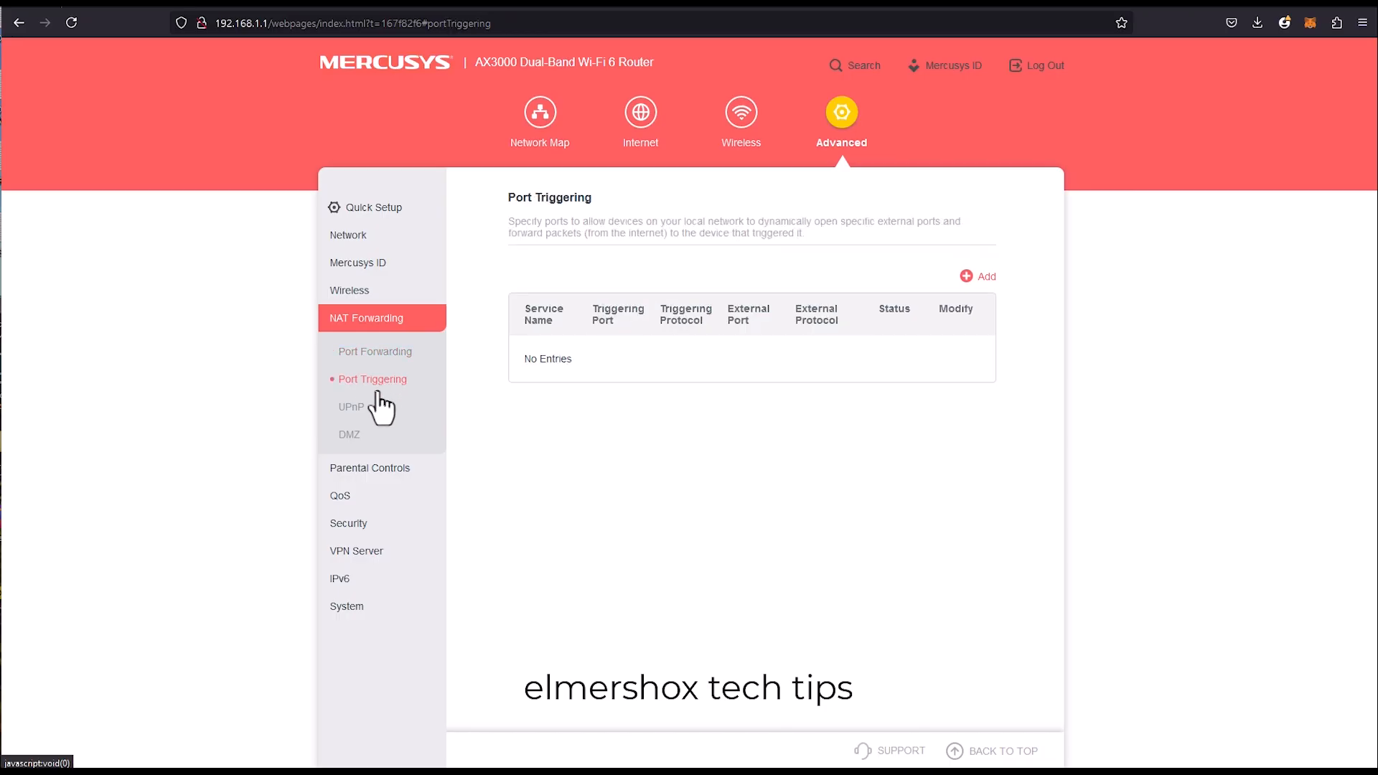
click(351, 406)
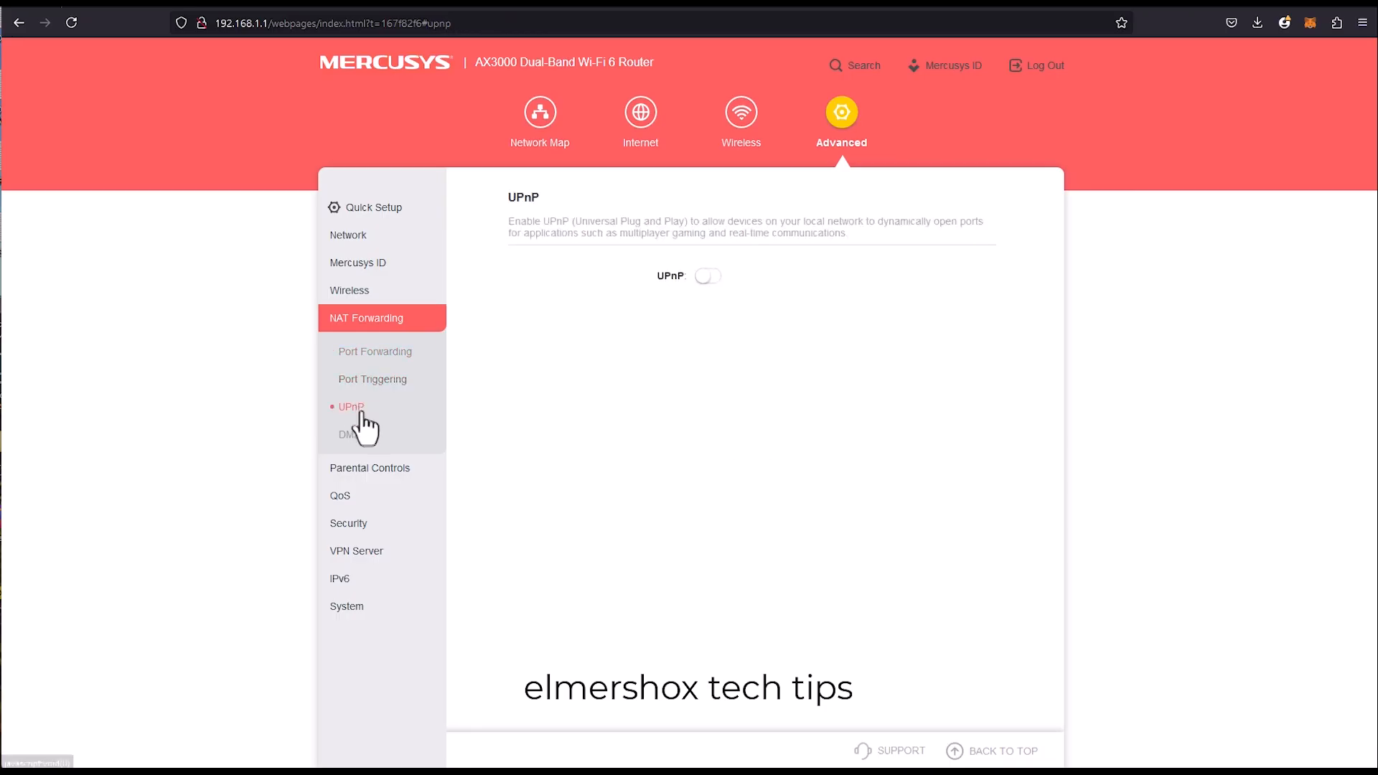
click(706, 274)
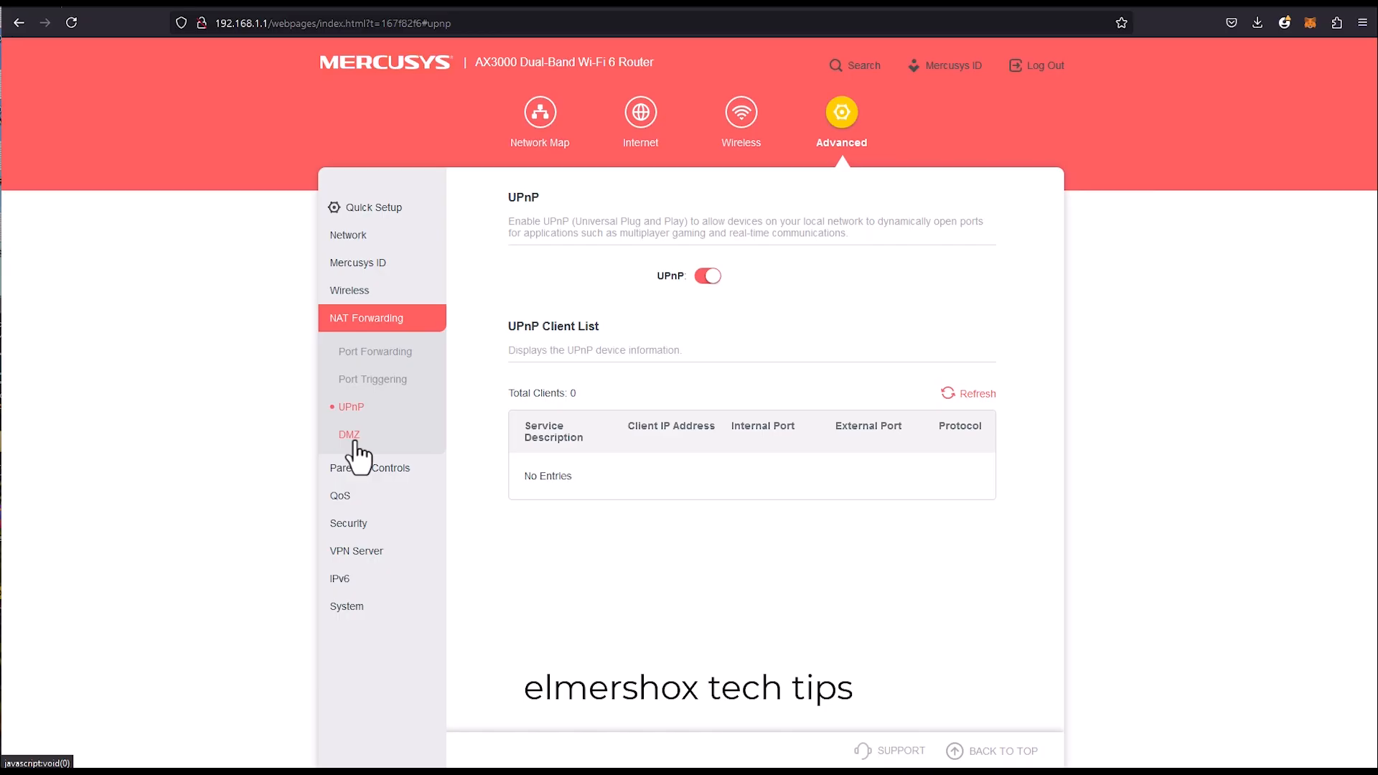
click(348, 435)
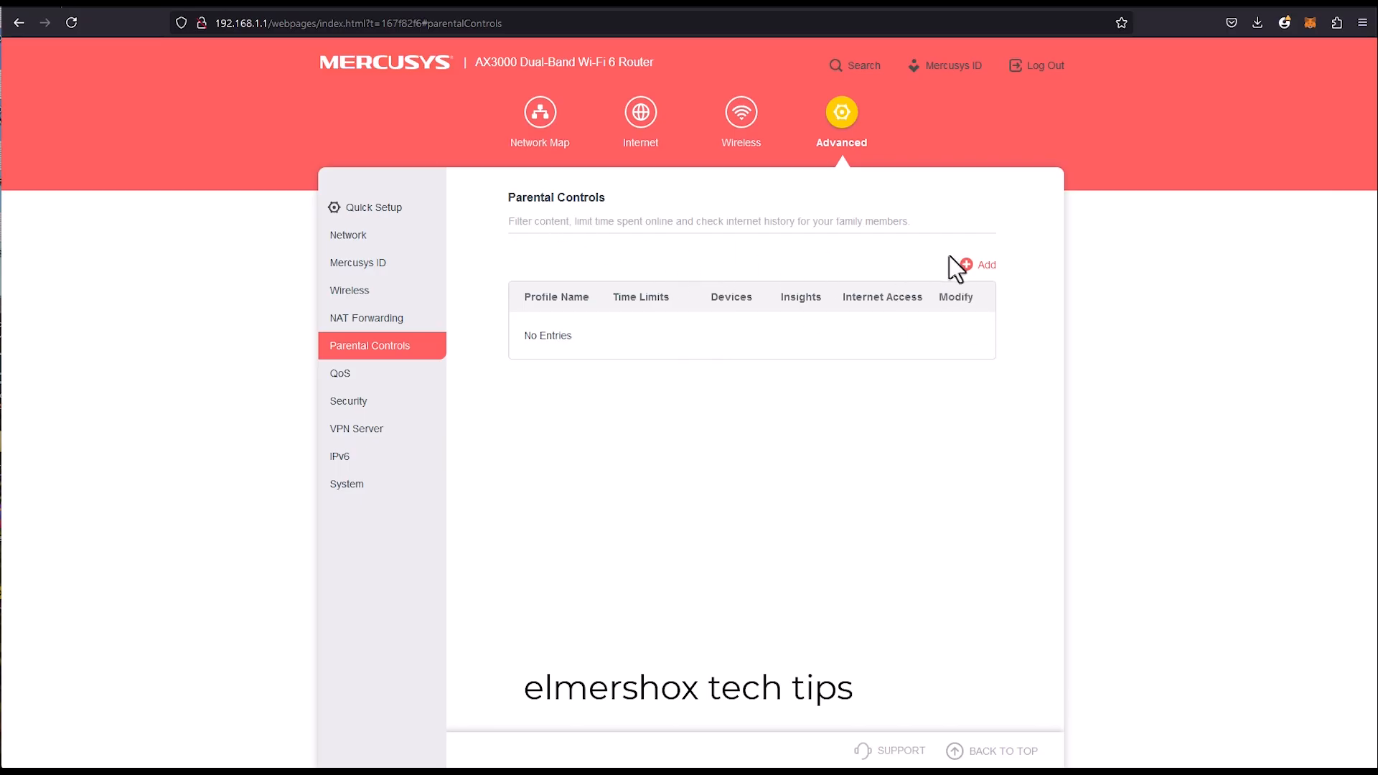
Step: Visit QoS, then switch off Respond to Pings from LAN on the Firewall page
click(339, 373)
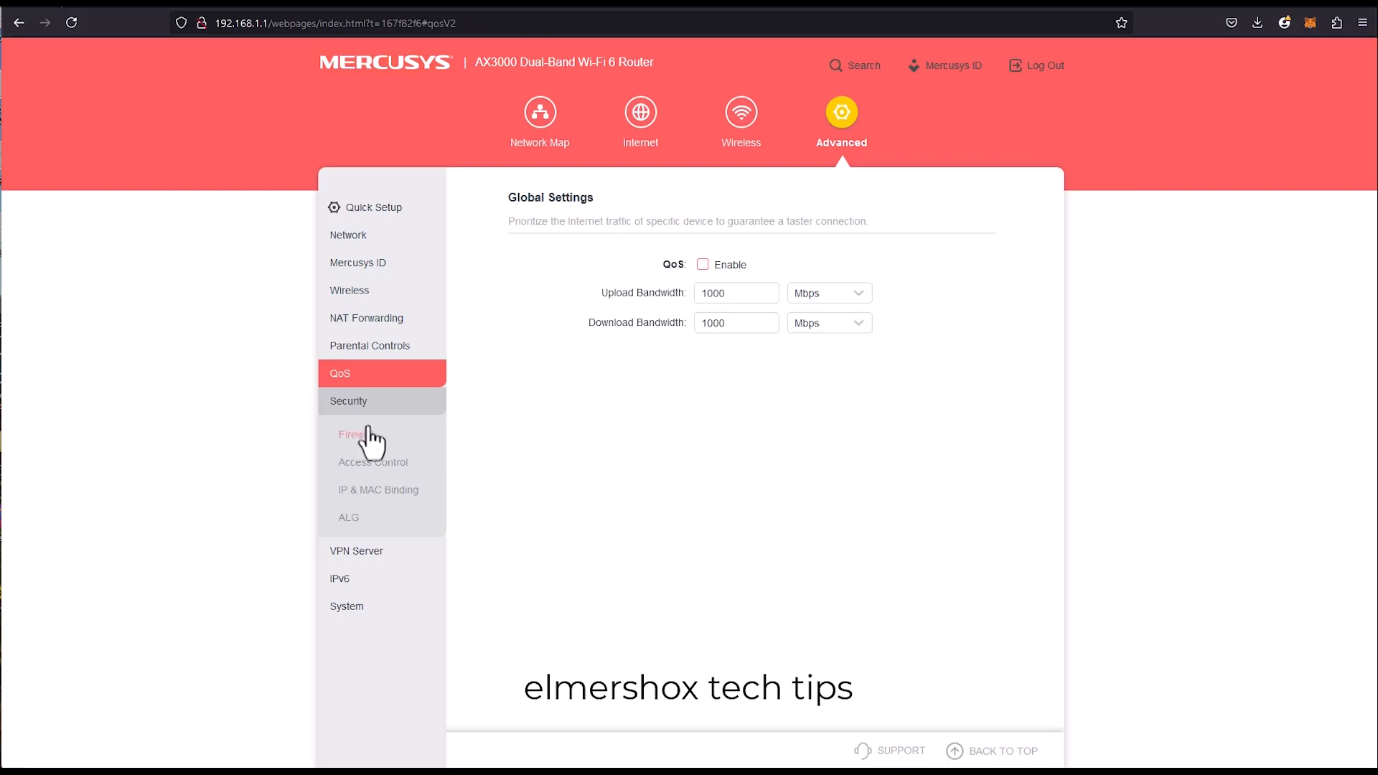
click(355, 434)
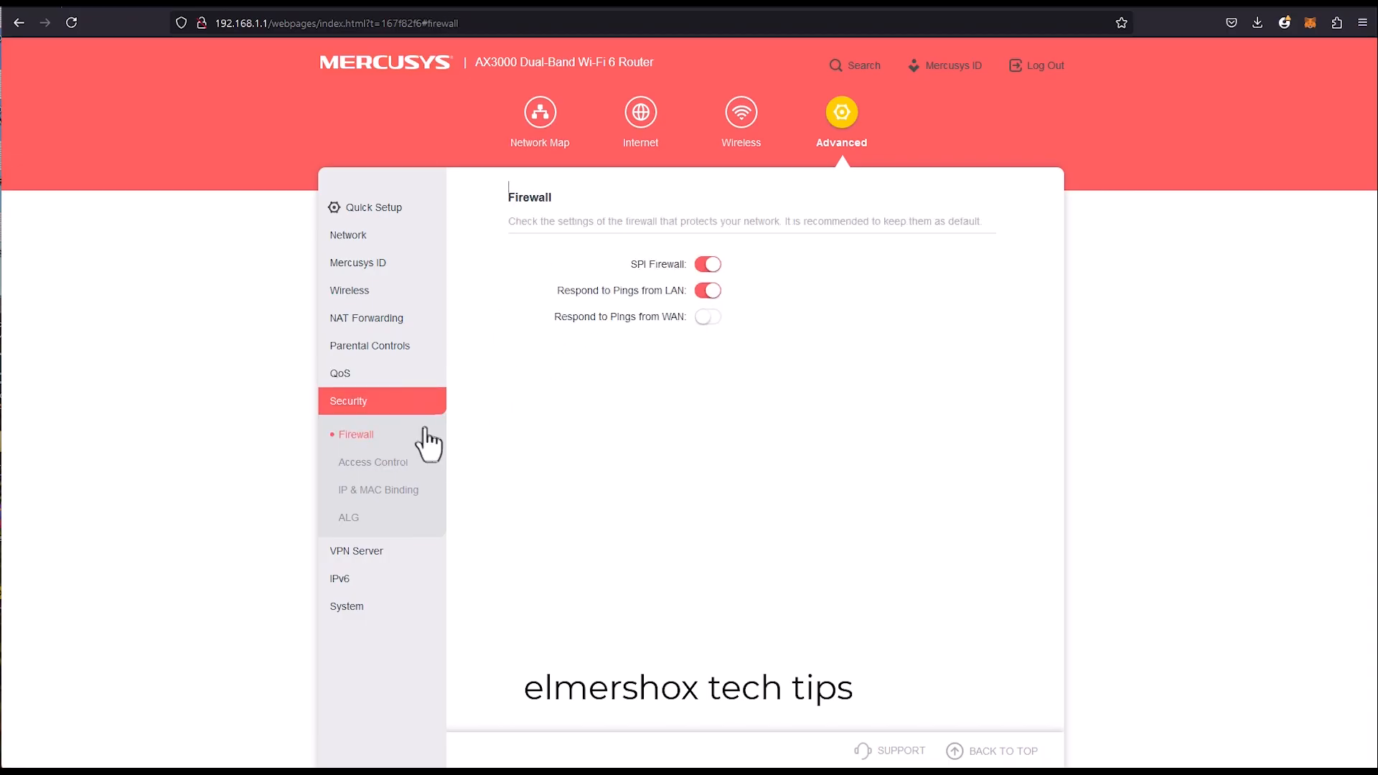
mouse_move(677, 312)
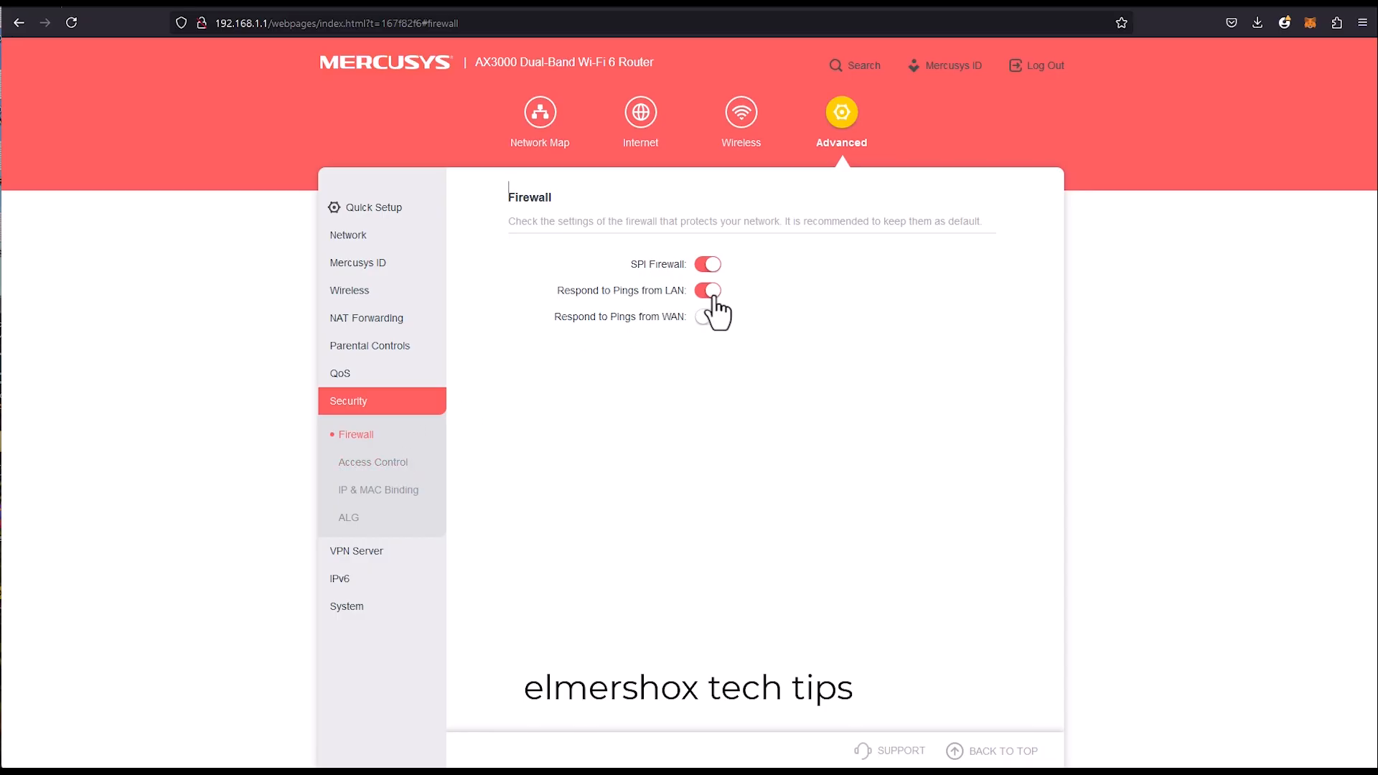
click(707, 290)
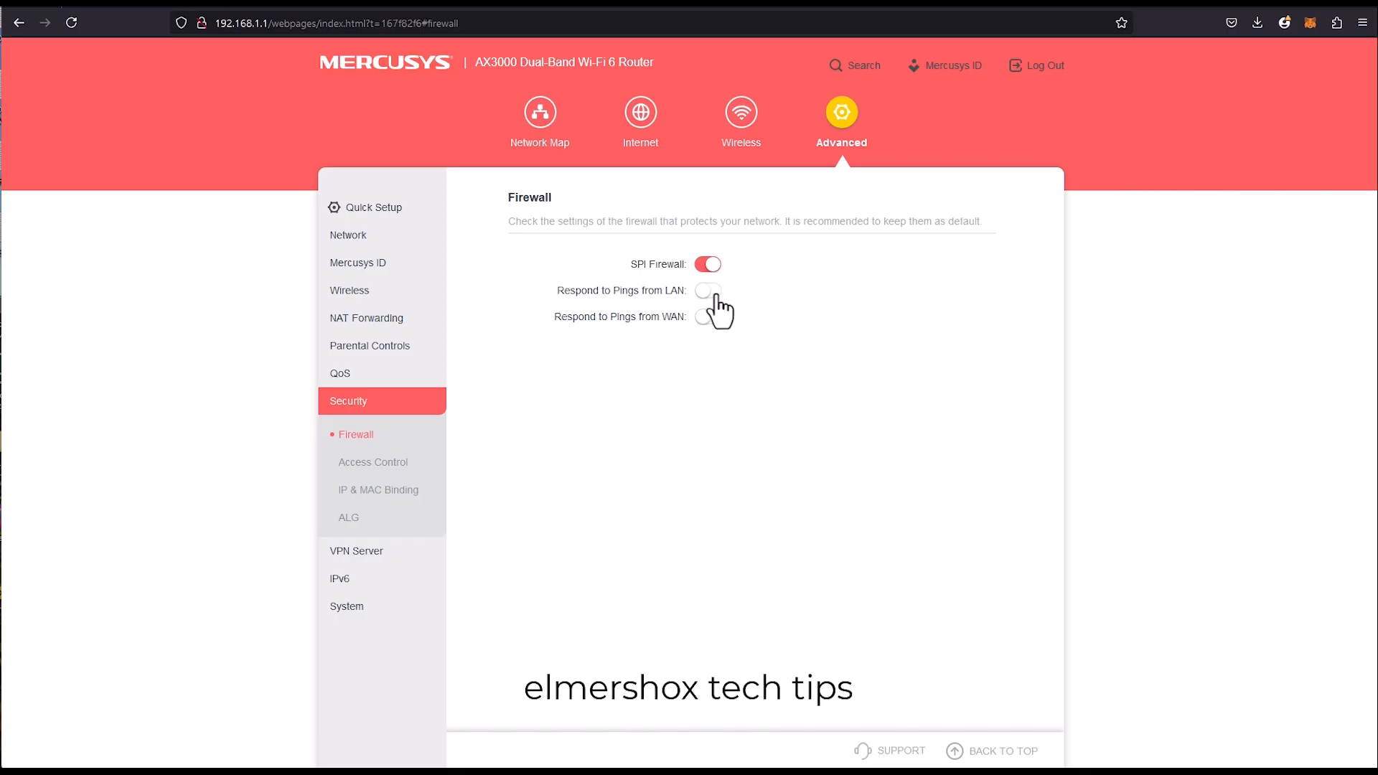
Step: Restore LAN ping responses, enable Blacklist Access Control, and view IP & MAC Binding and ALG
click(707, 290)
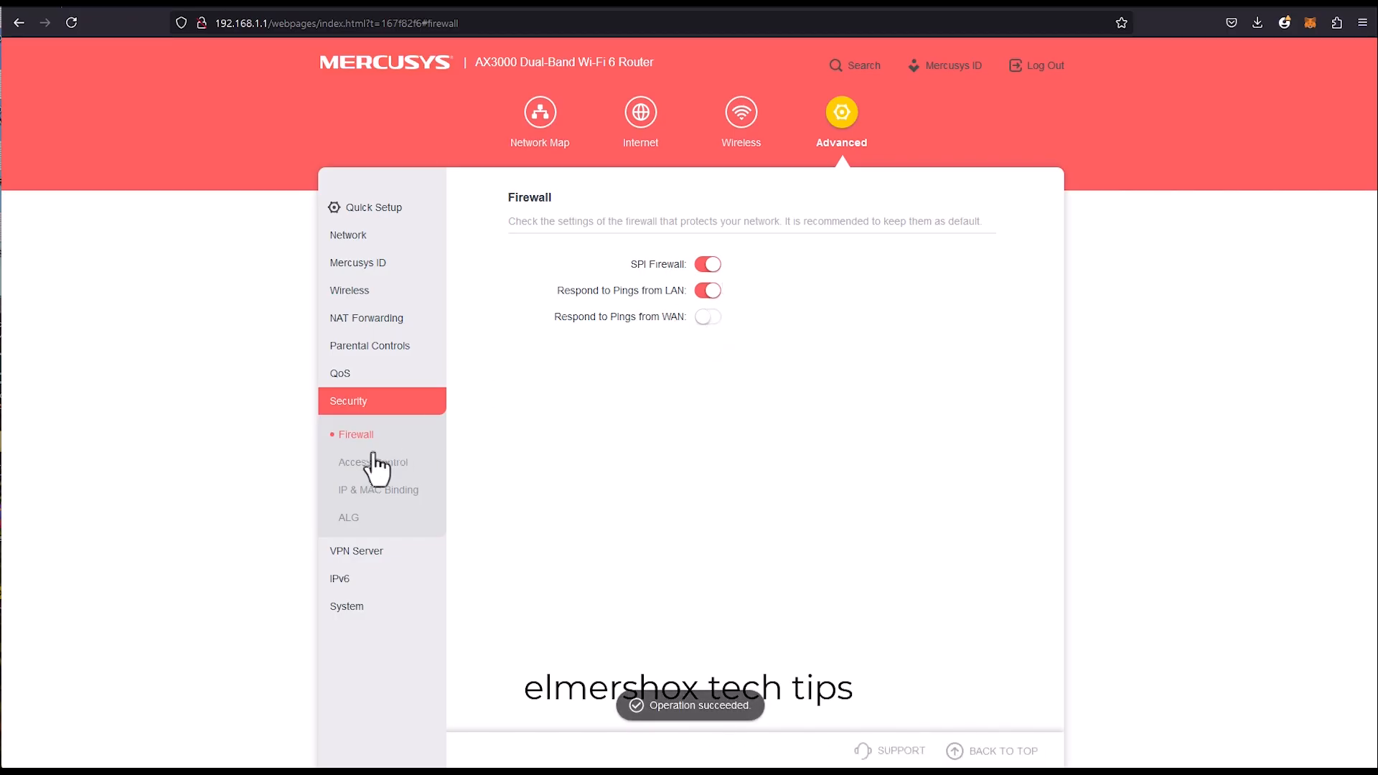
click(372, 462)
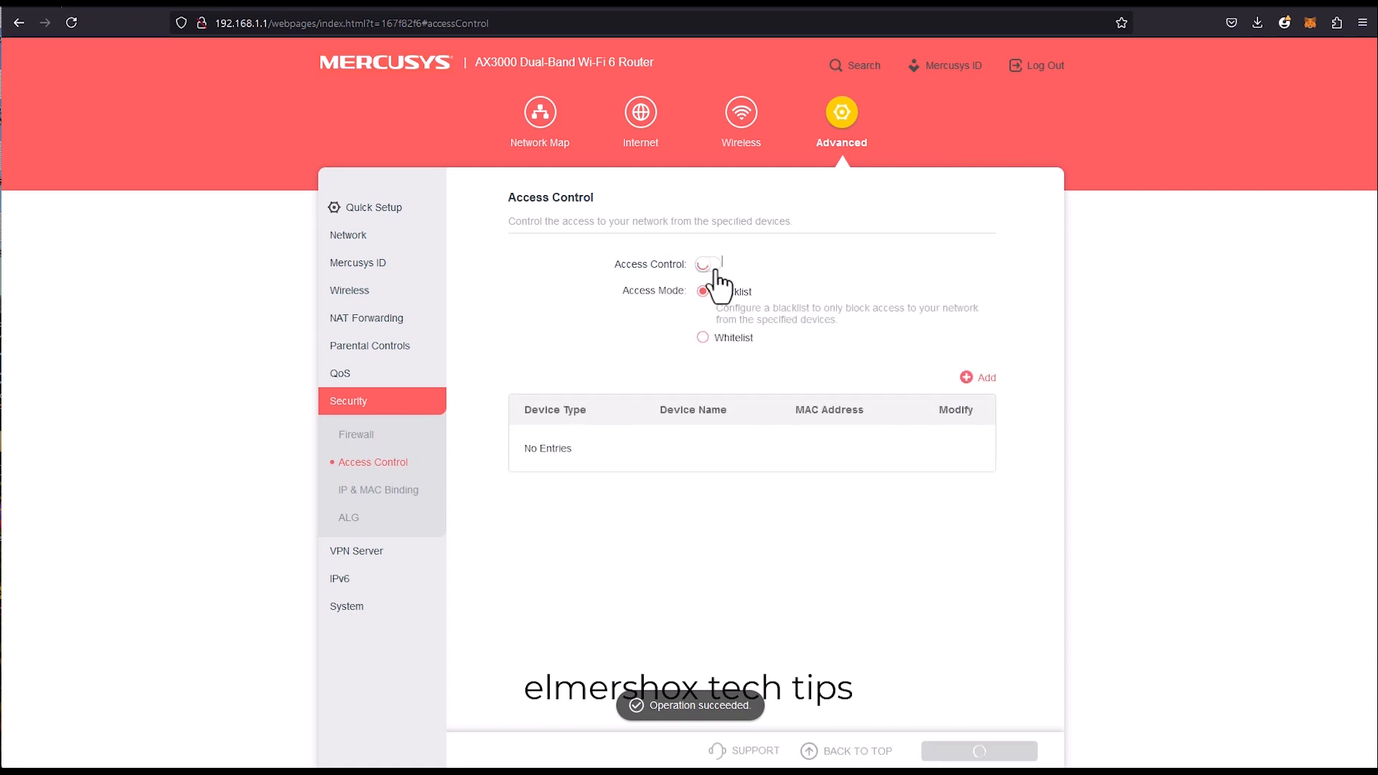
click(708, 263)
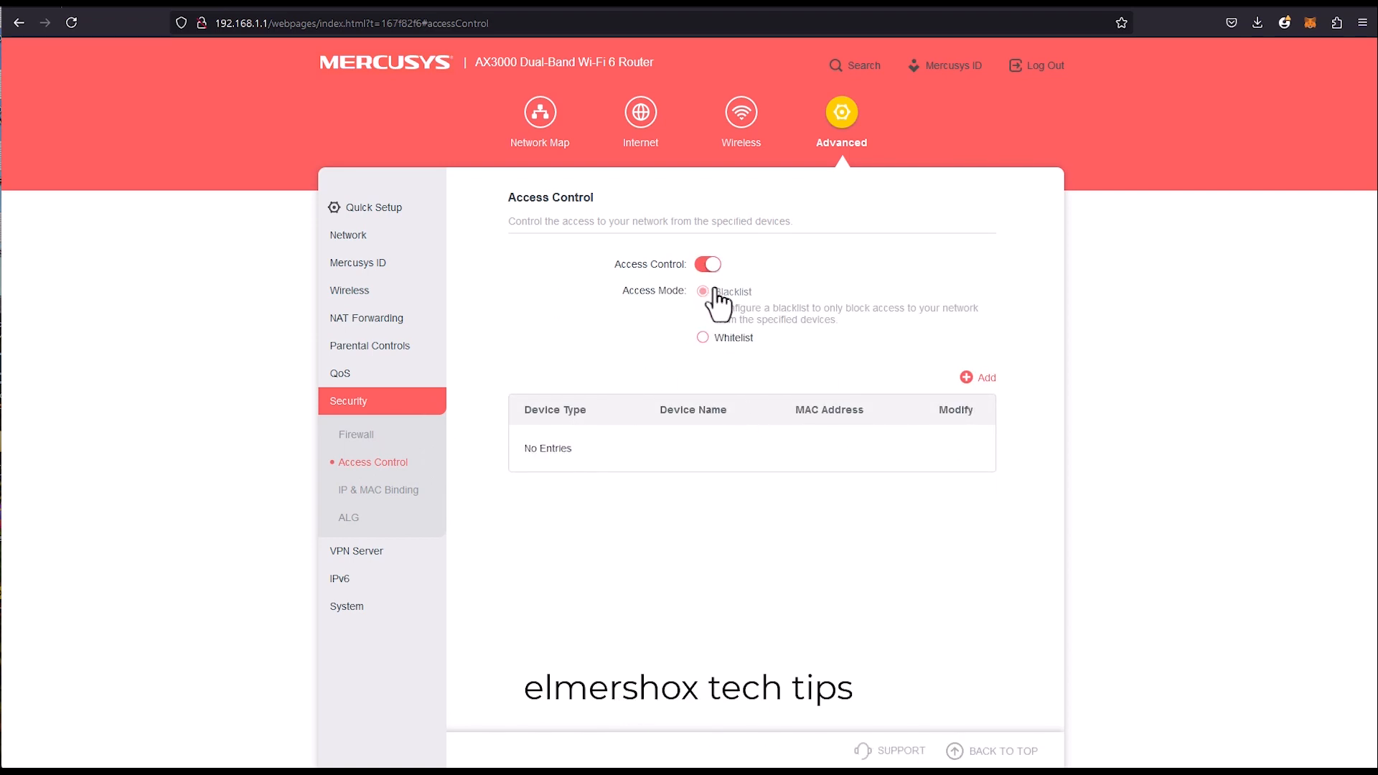
click(703, 291)
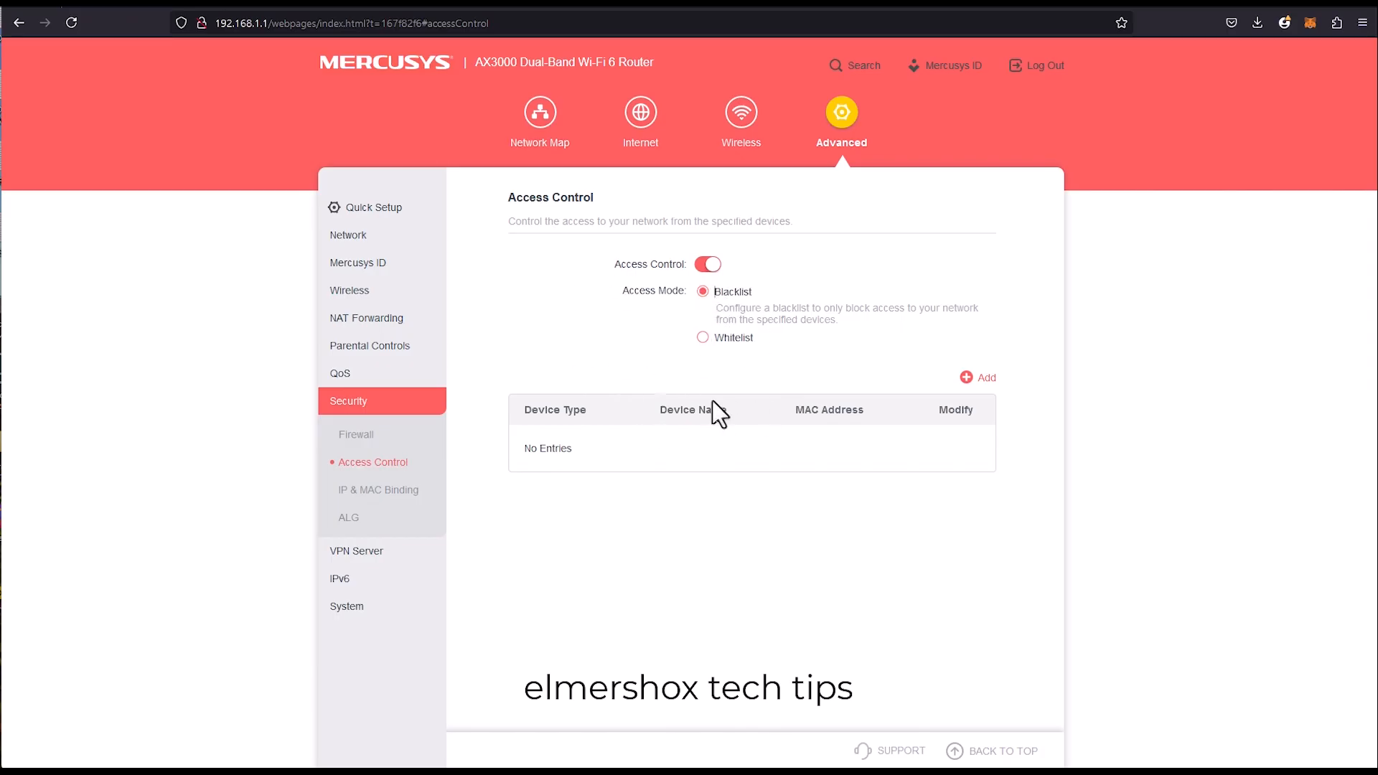
mouse_move(695, 510)
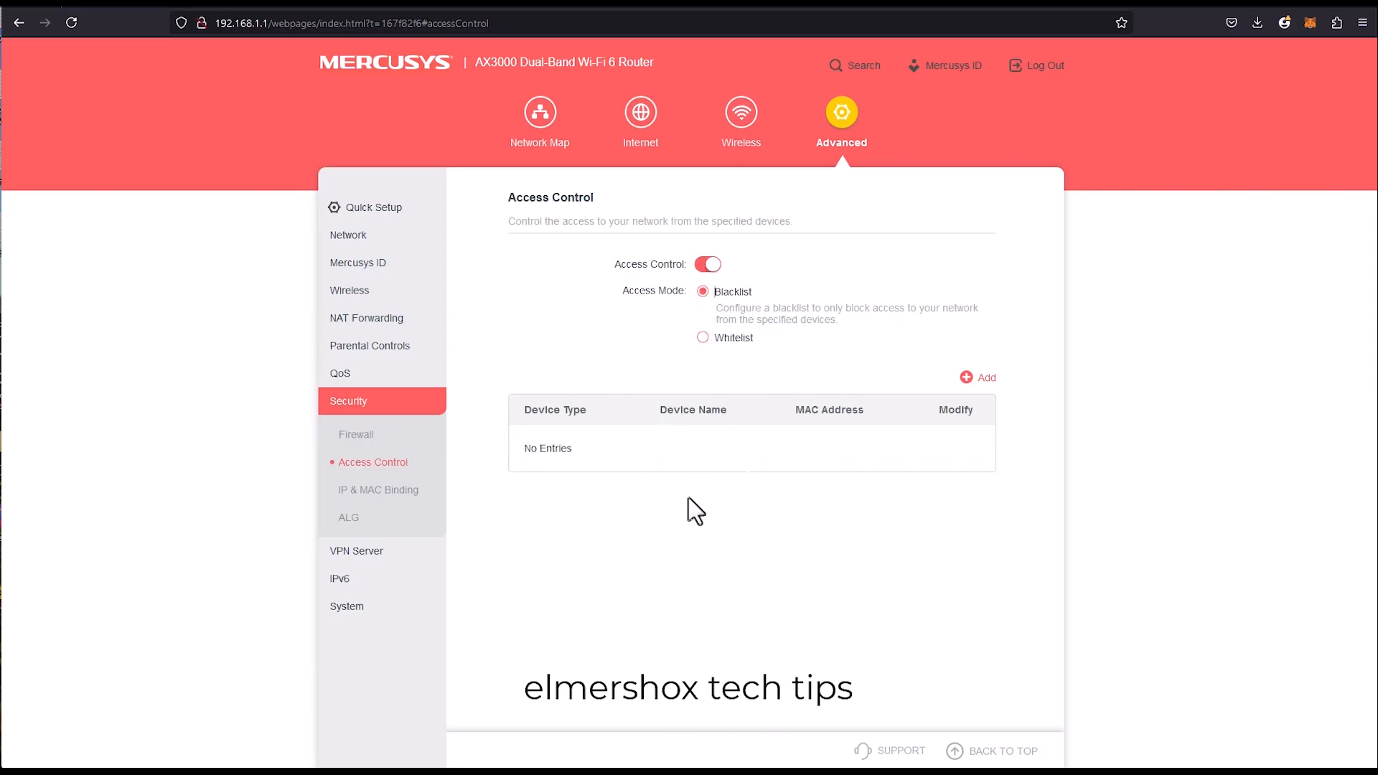
mouse_move(378, 489)
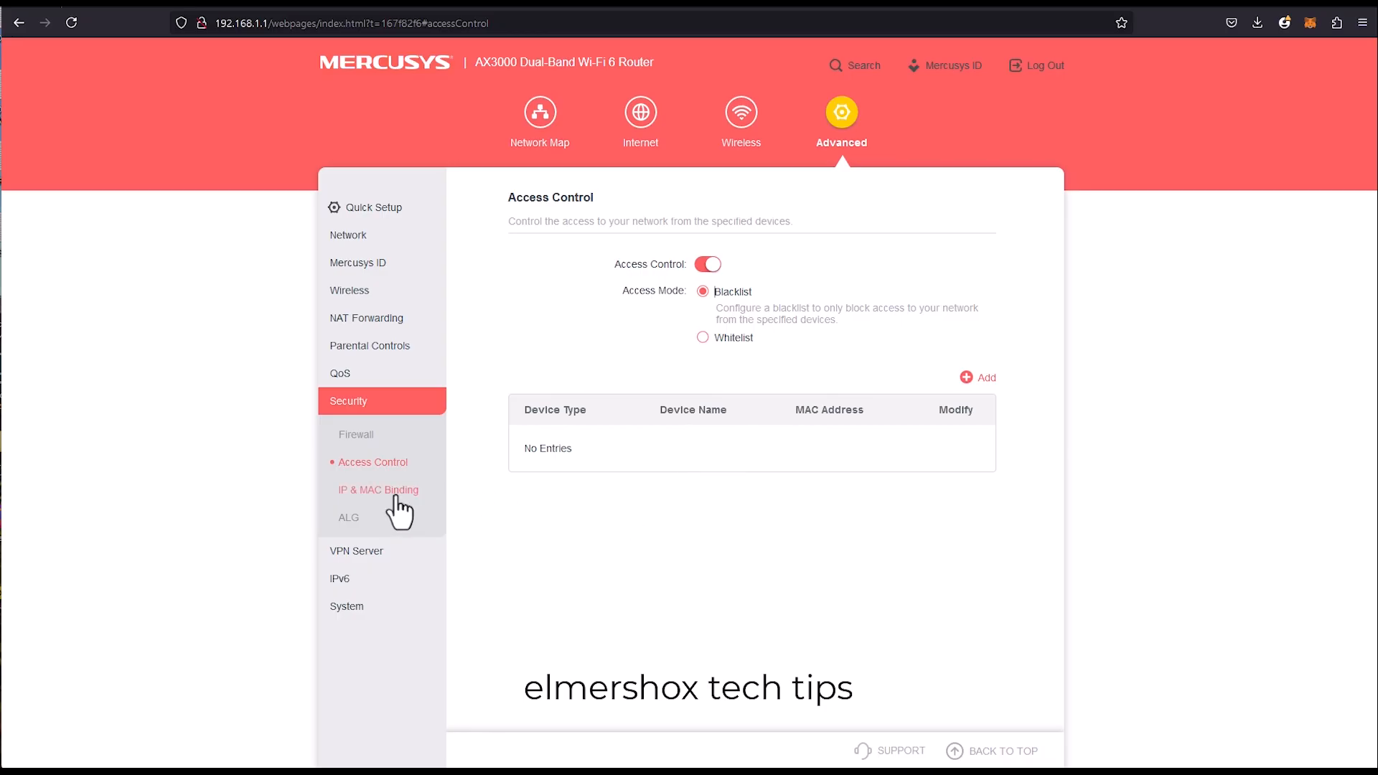
click(378, 490)
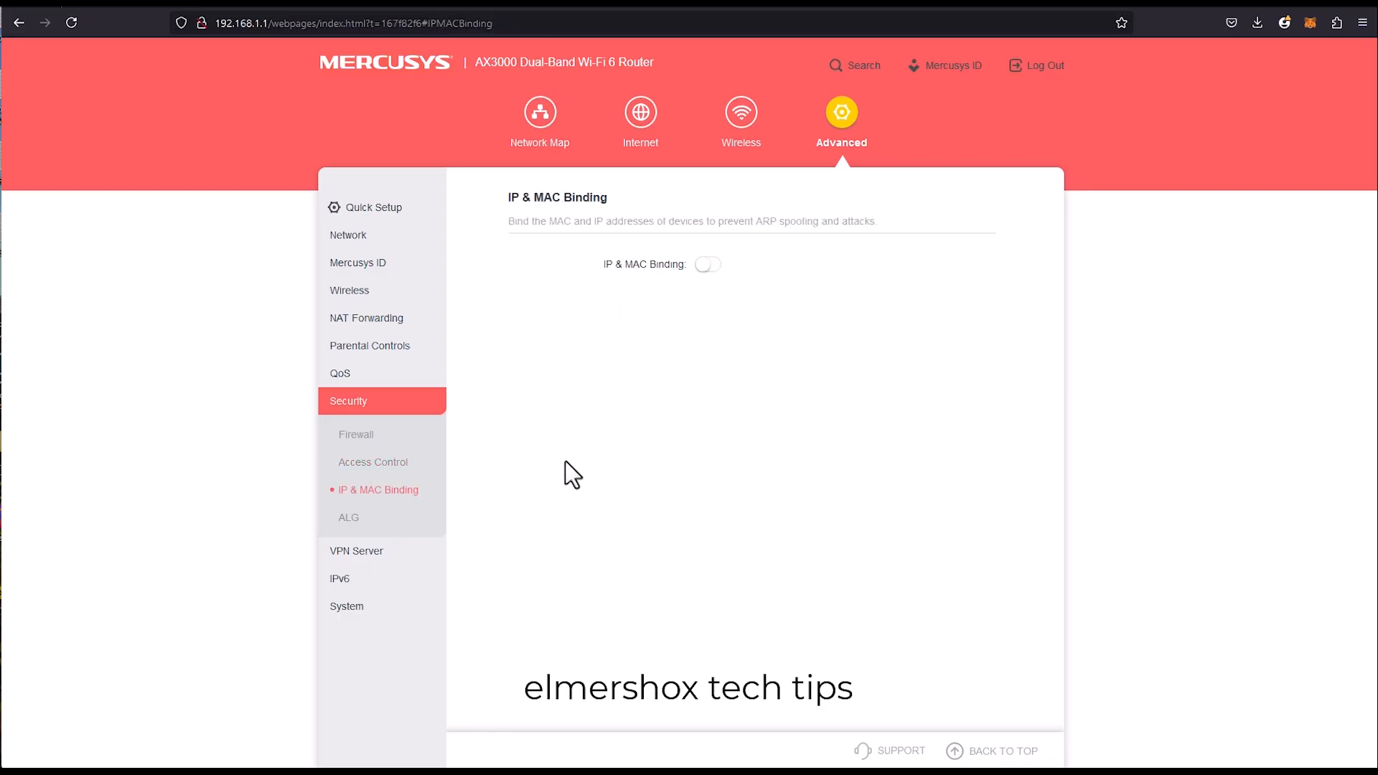
click(348, 517)
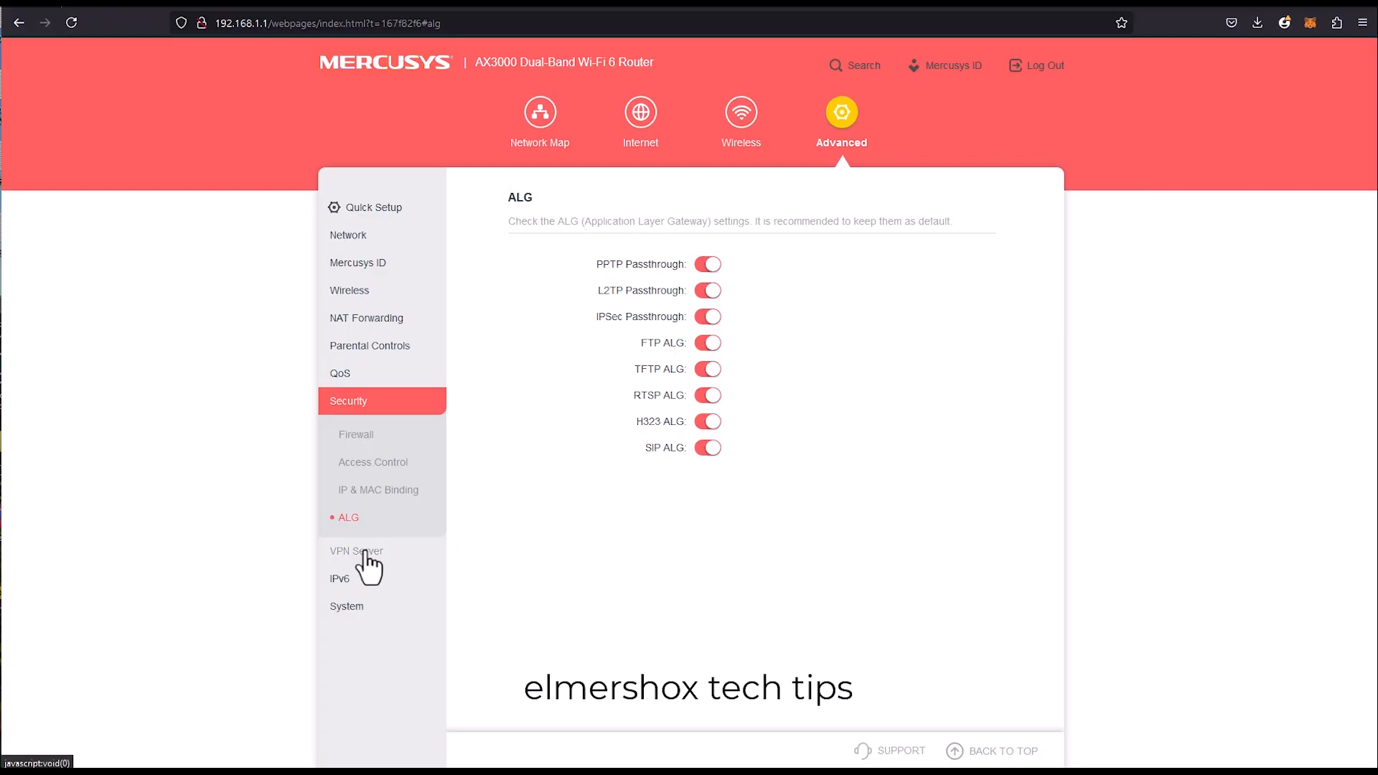
Step: Toggle OpenVPN on and off, then view PPTP, VPN Connections and the IPv6 page
click(357, 551)
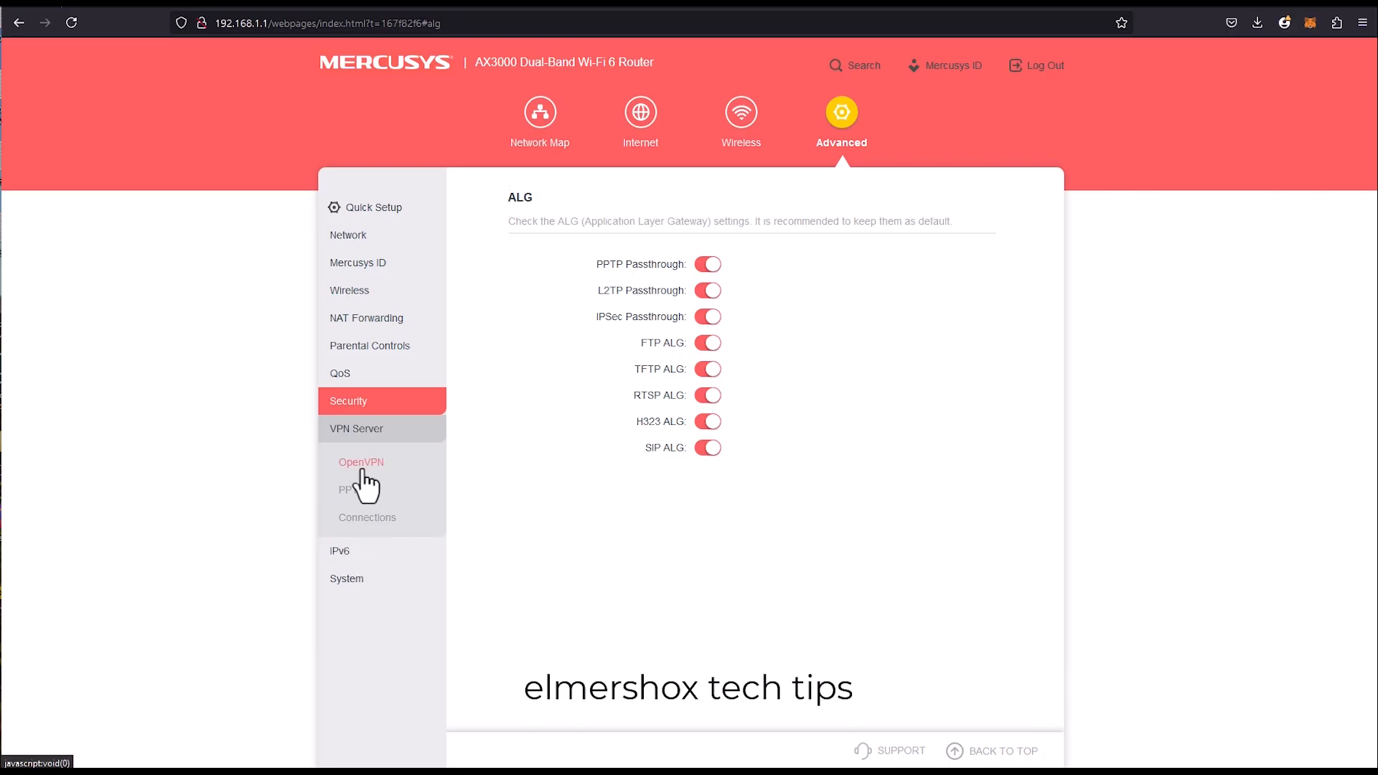
click(360, 462)
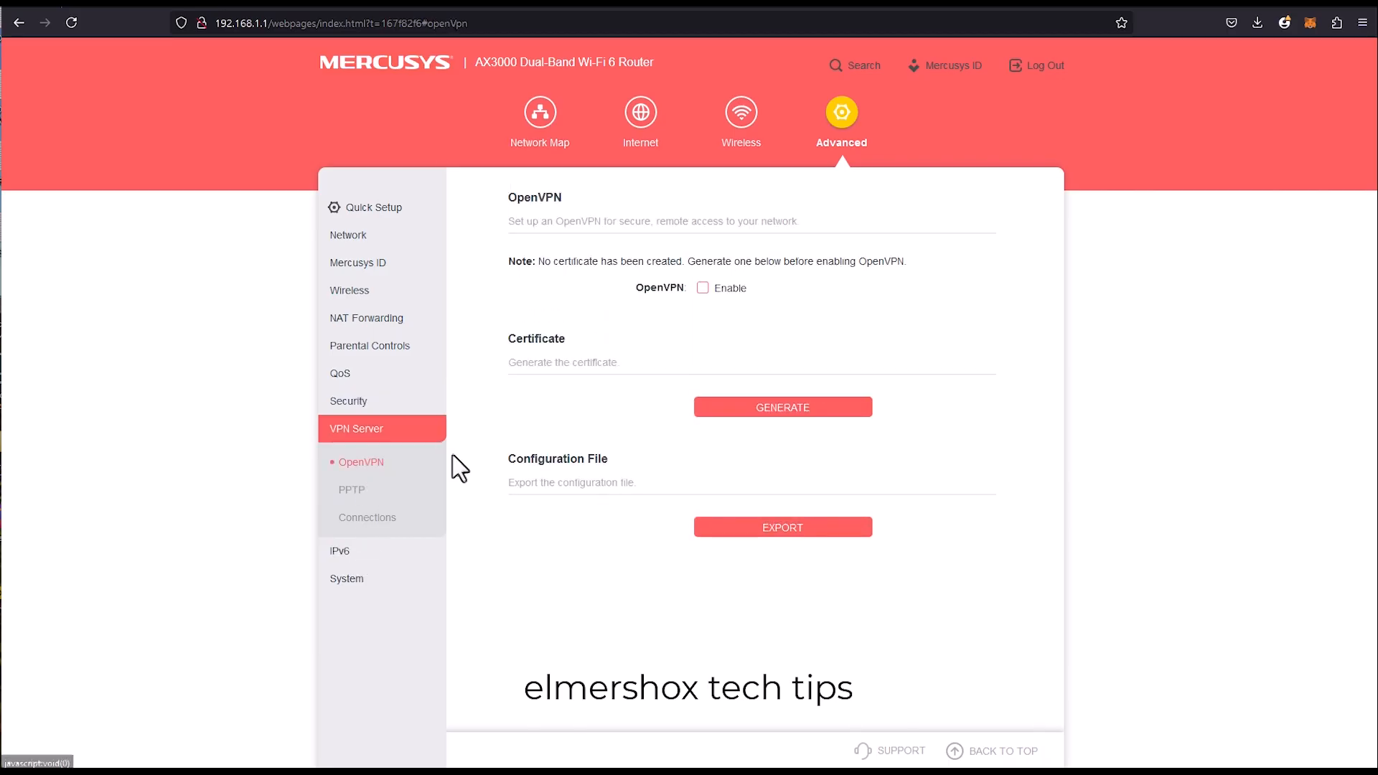
click(702, 287)
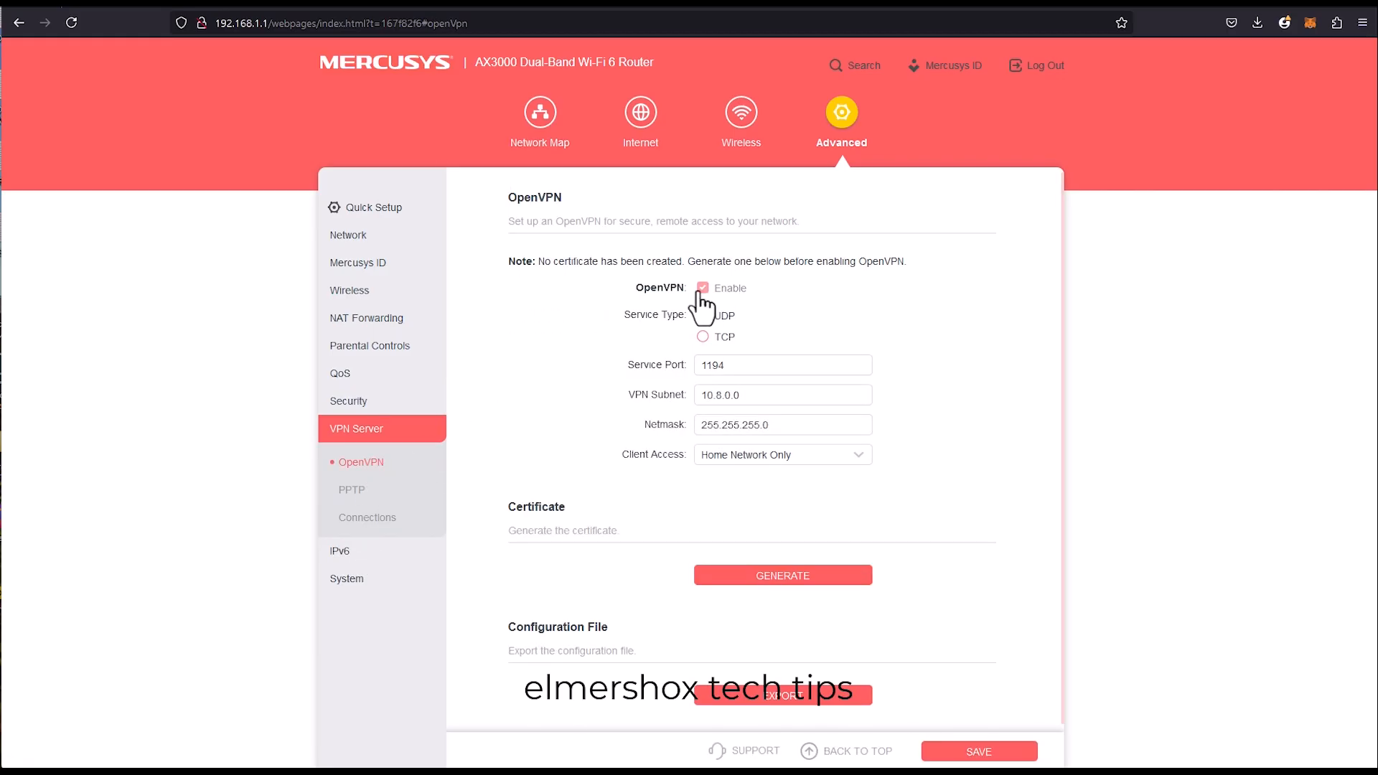
click(701, 287)
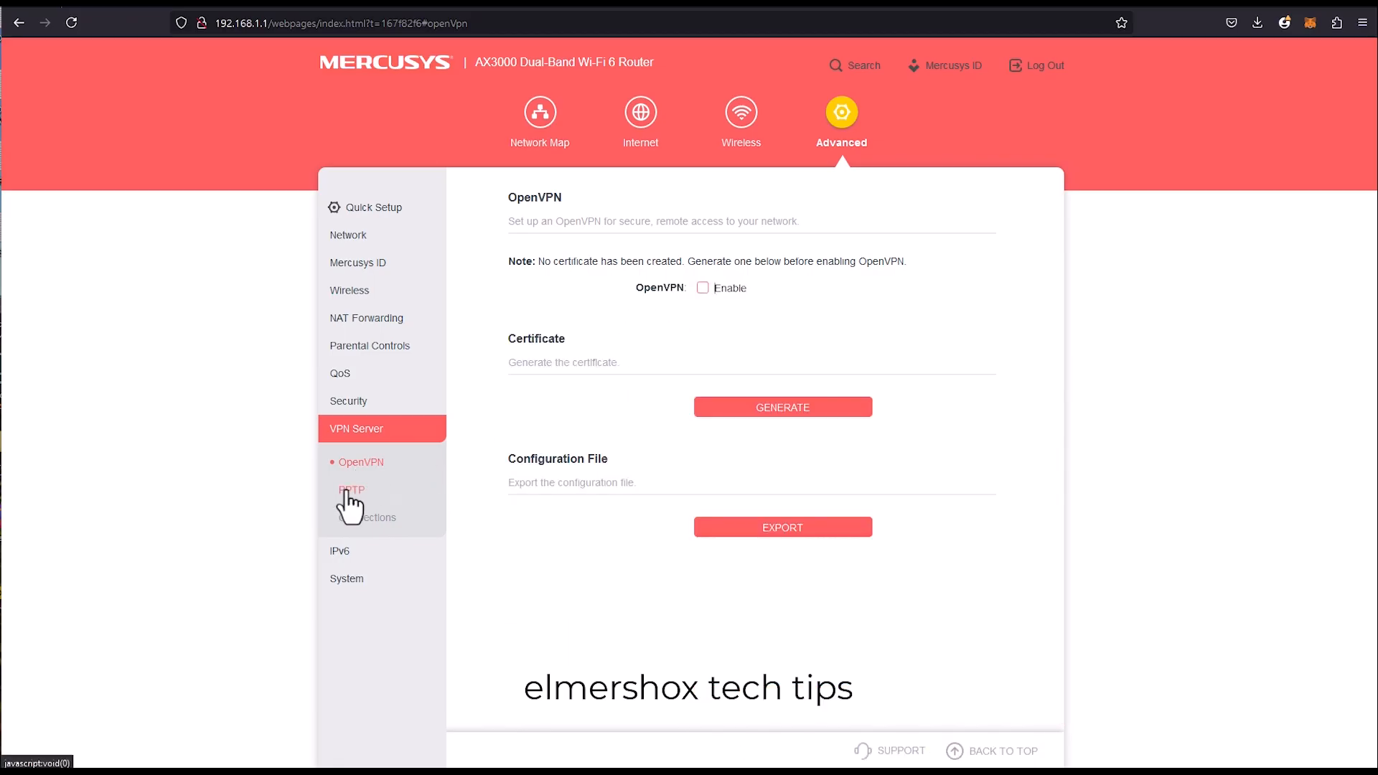
click(351, 489)
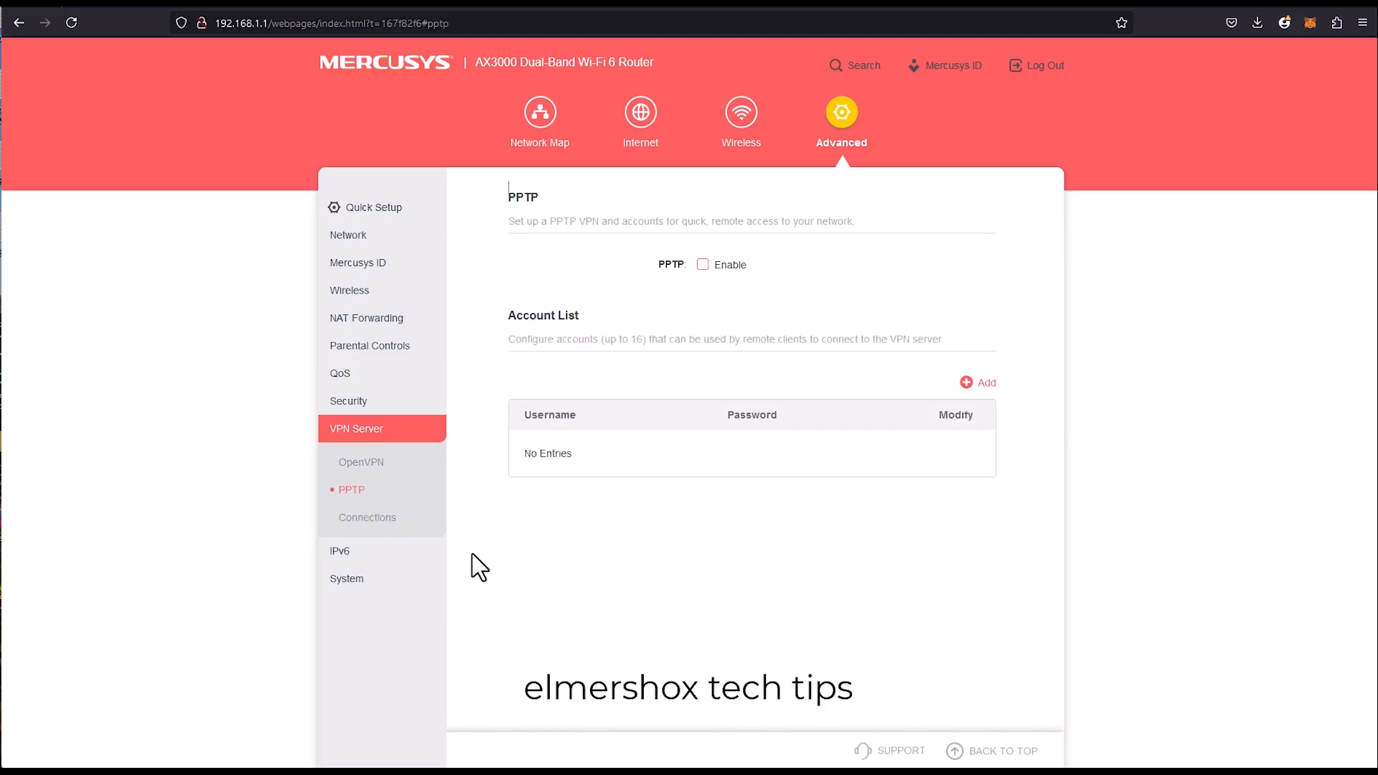
click(367, 516)
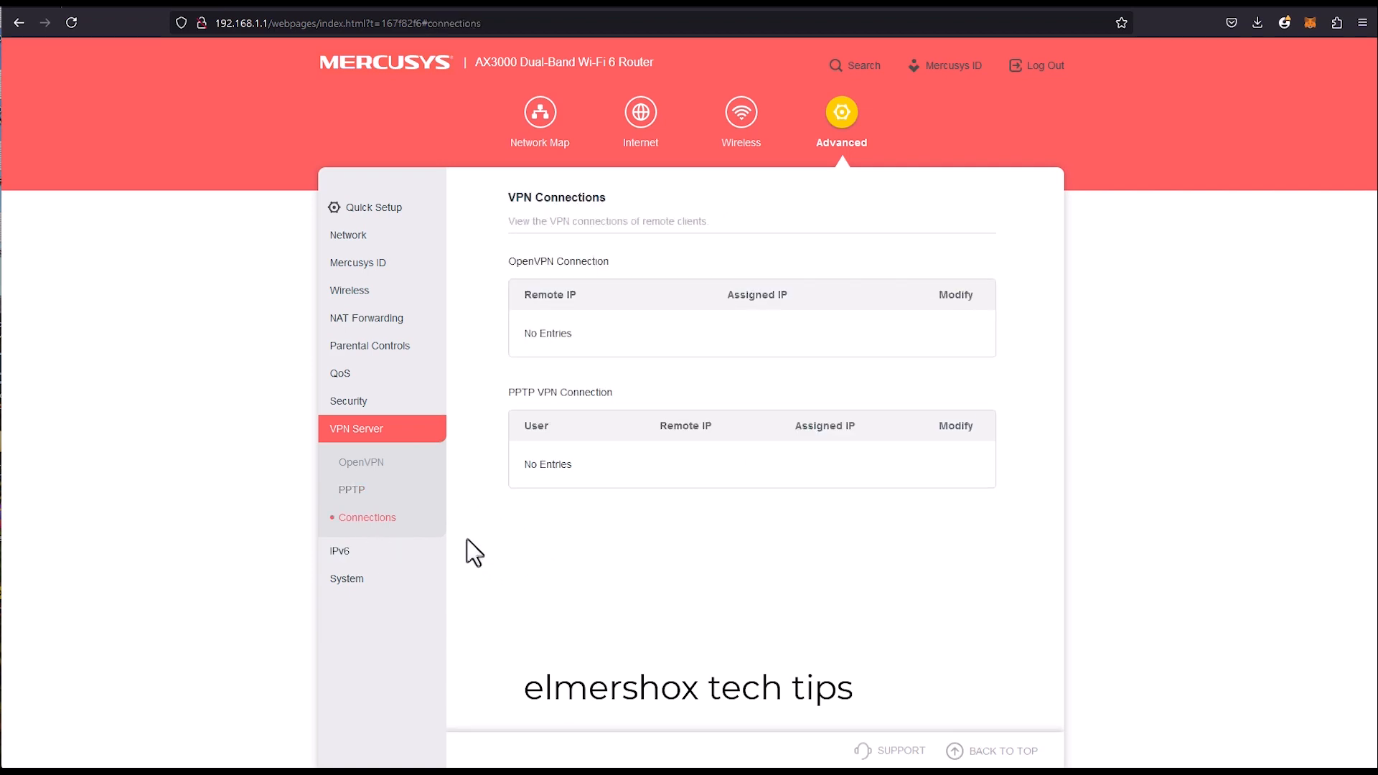
click(339, 551)
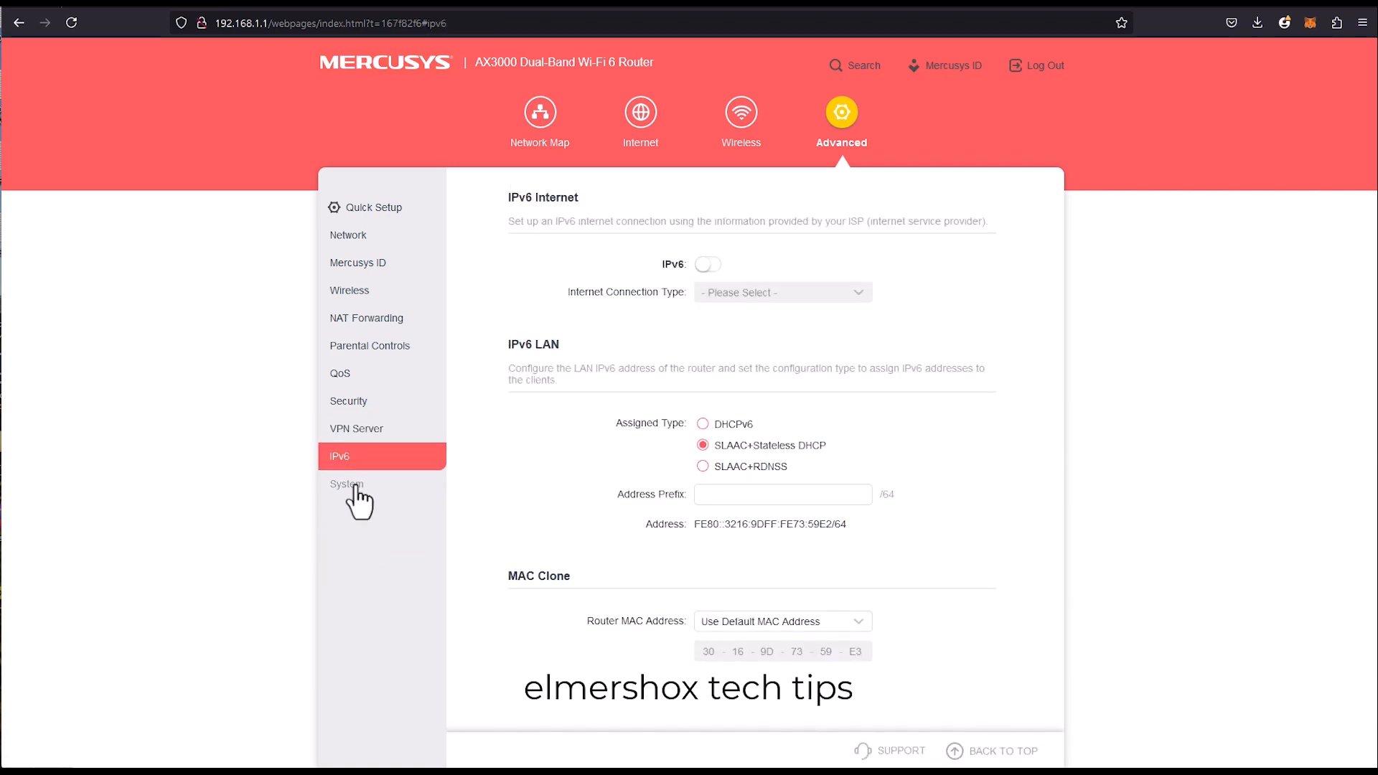
Step: Enable firmware Auto Update under System > Firmware Update
click(346, 483)
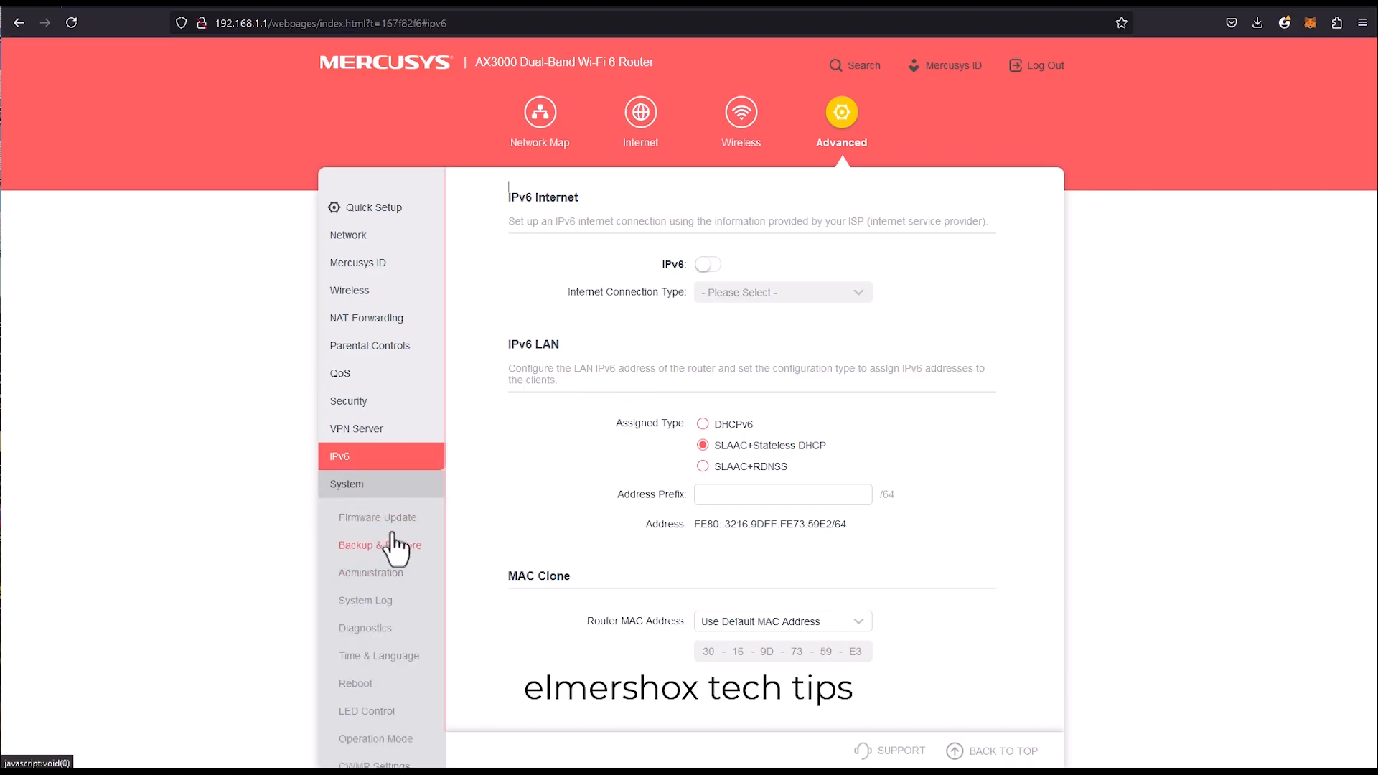
click(378, 517)
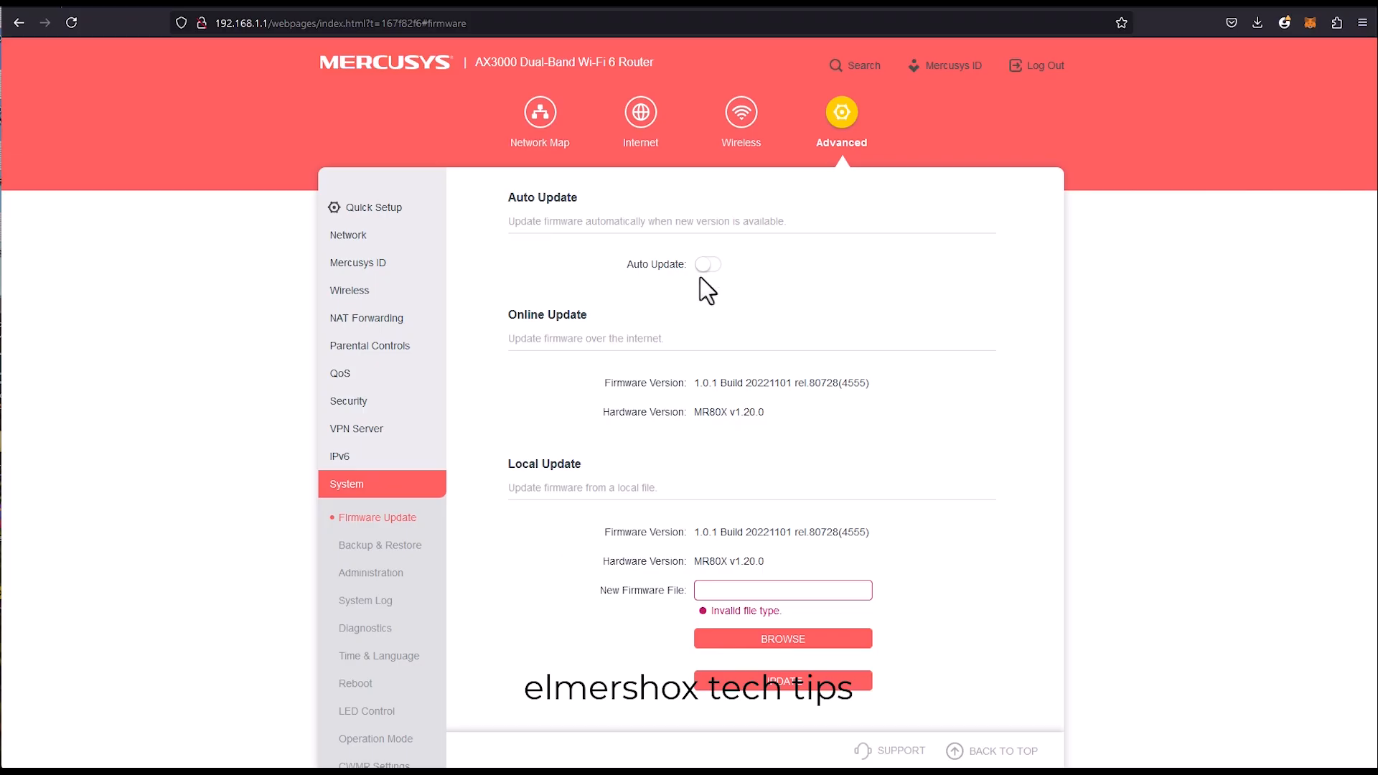
click(707, 263)
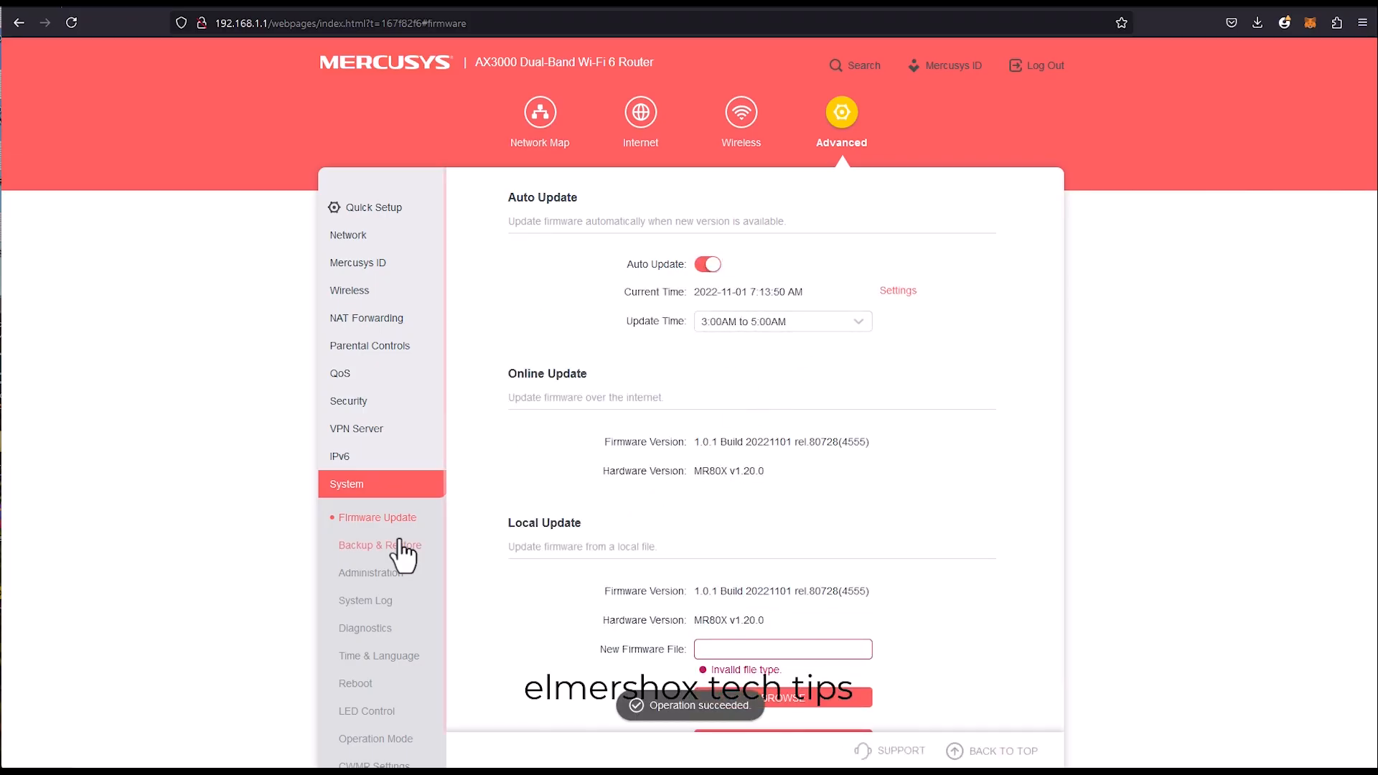
Step: Browse Administration and System Log, then expand the Diagnostics tool list
click(371, 572)
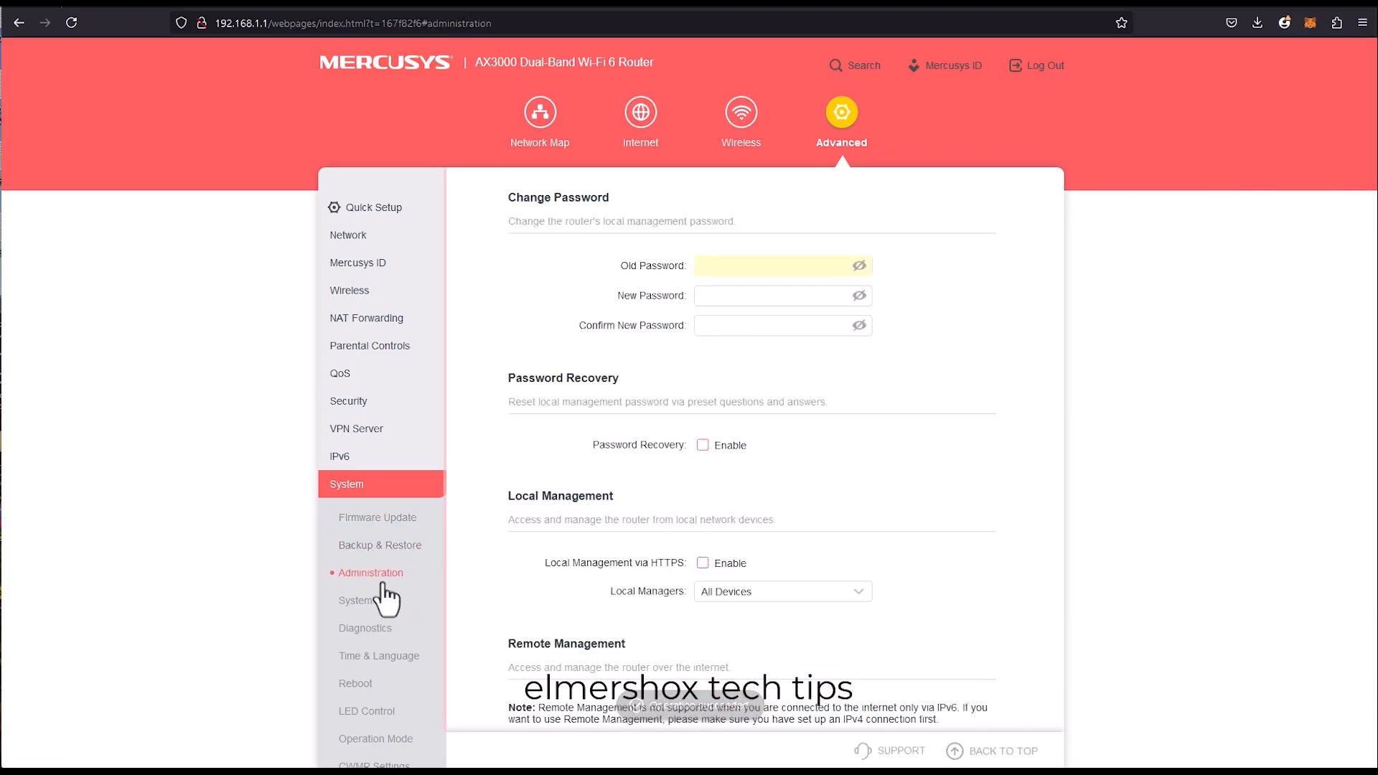
click(364, 600)
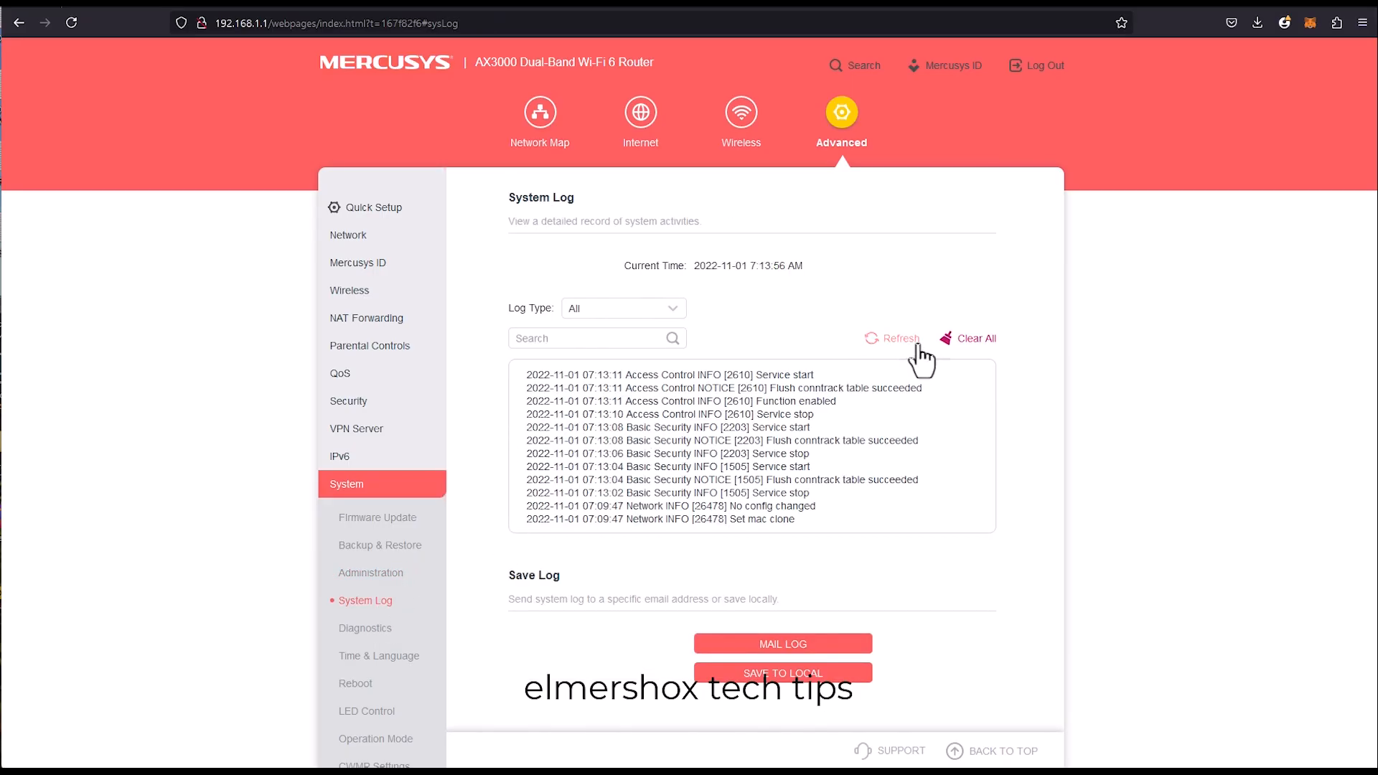
click(364, 627)
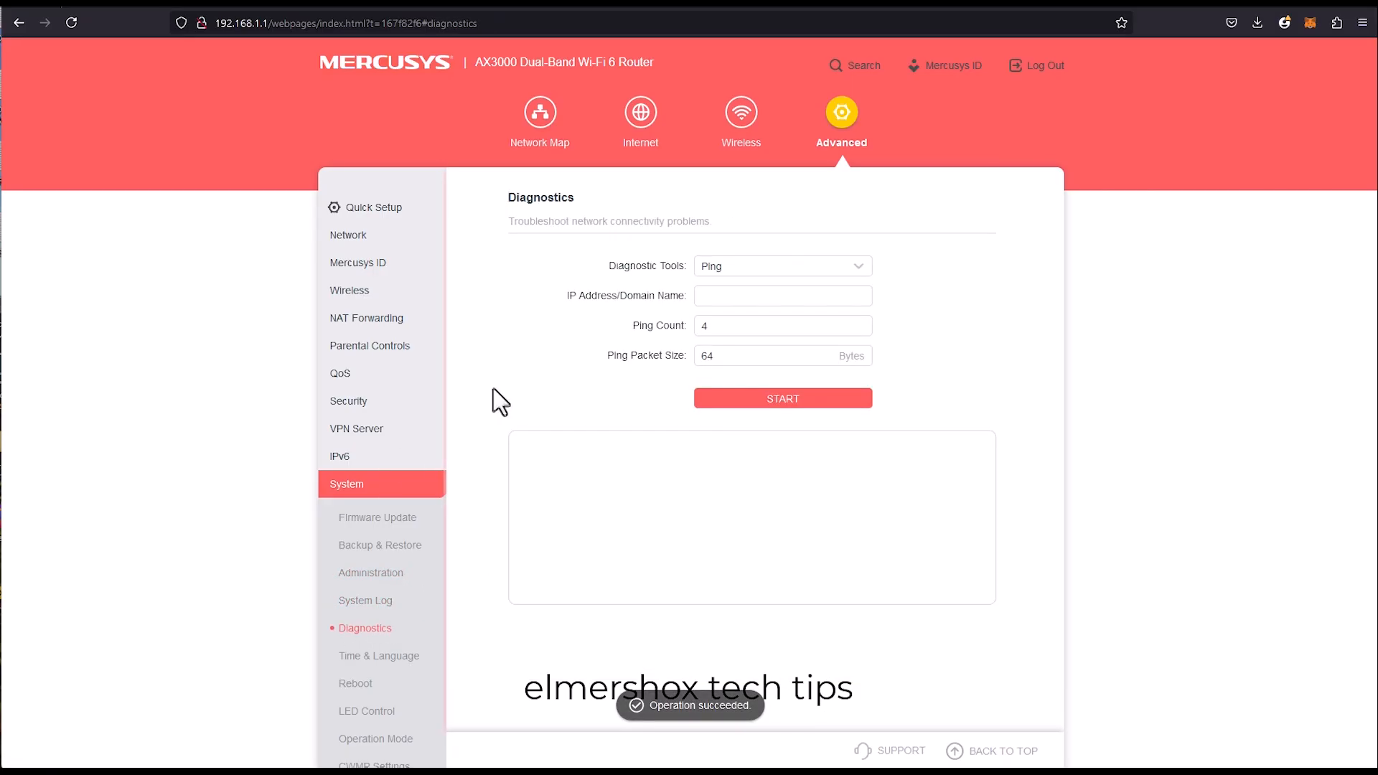
click(780, 266)
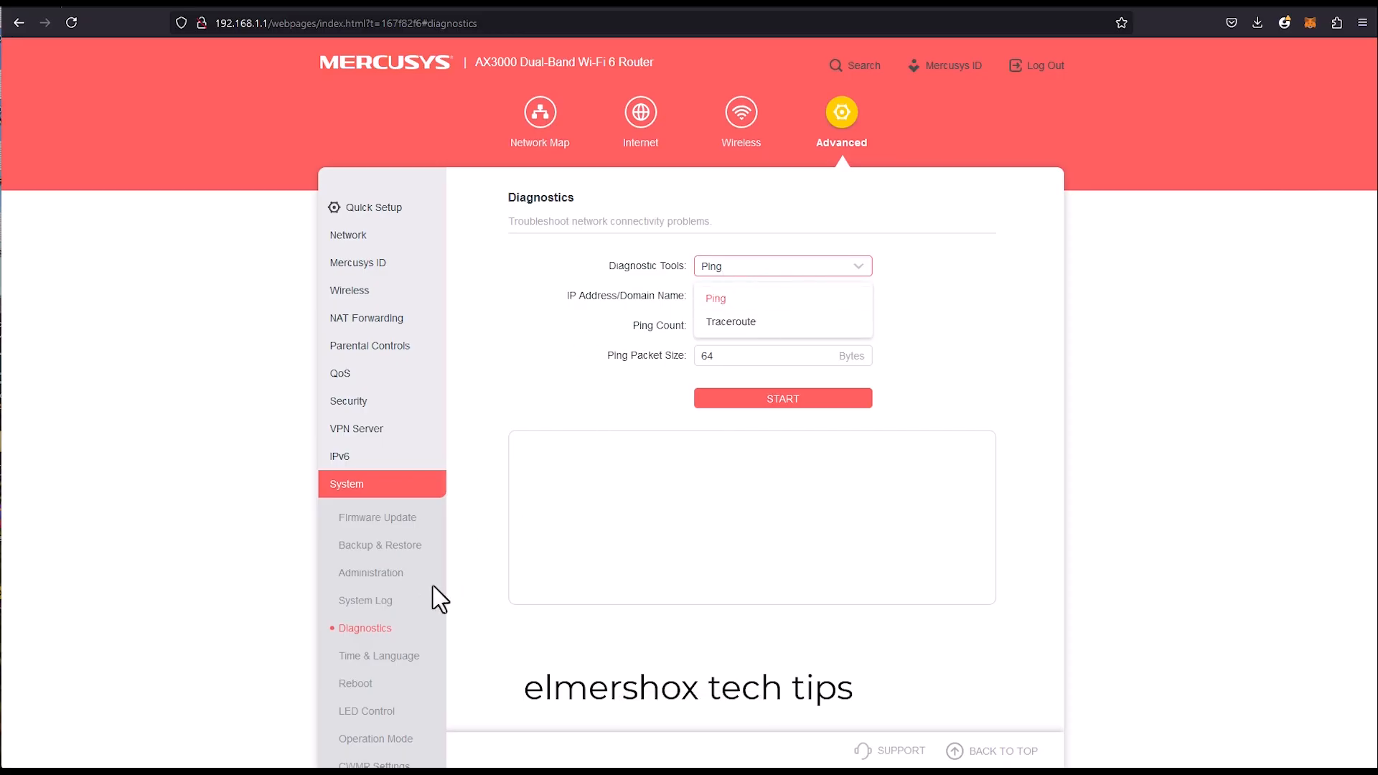
Step: Browse Time & Language, LED Control, Operation Mode and CWMP, then launch Quick Setup
click(379, 655)
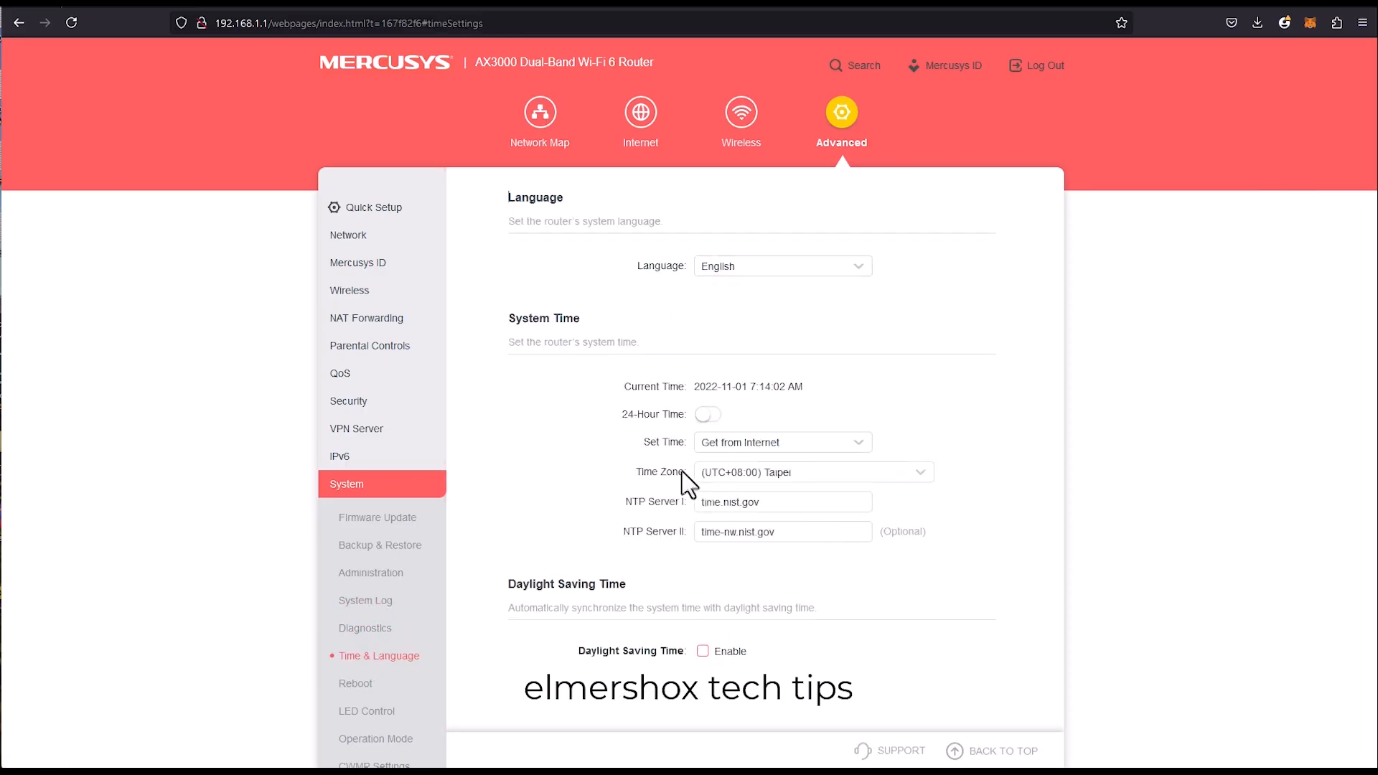
mouse_move(531, 473)
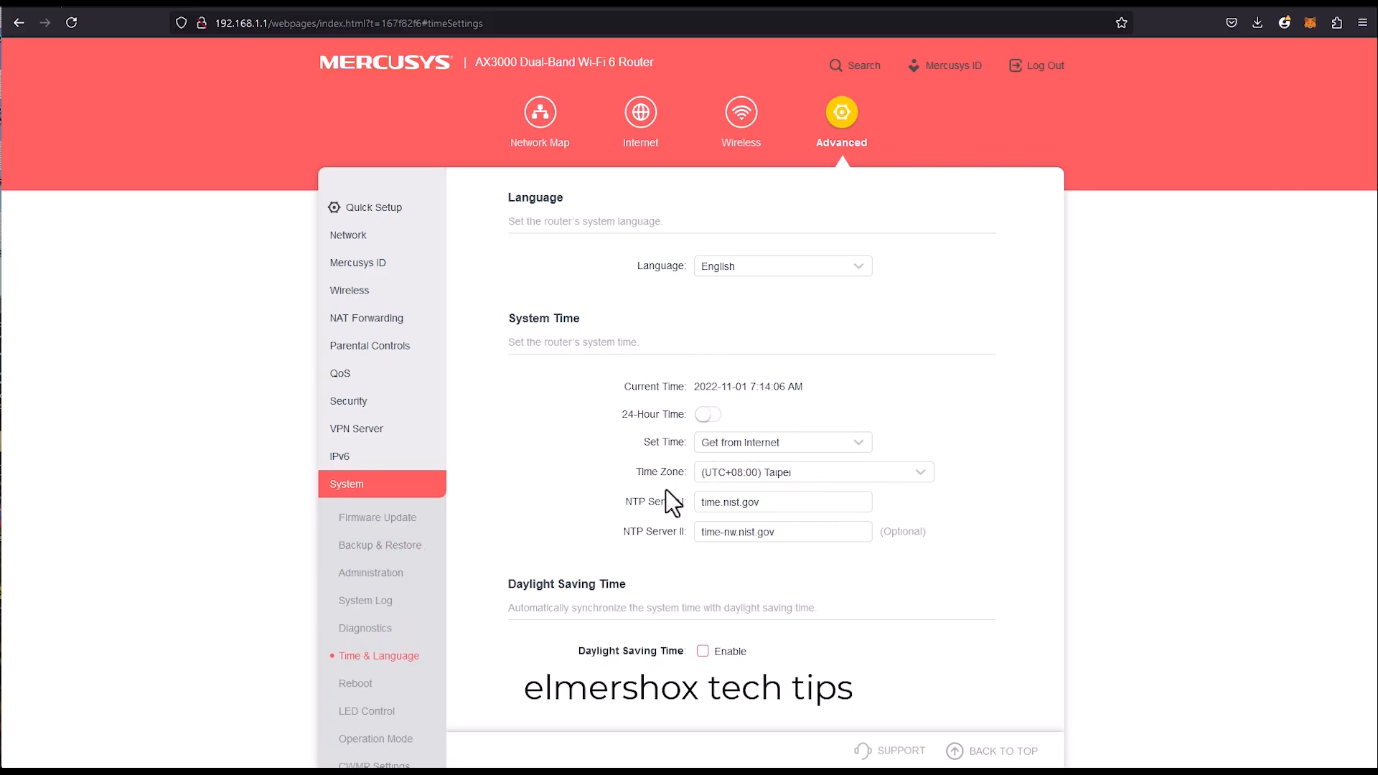
mouse_move(369, 672)
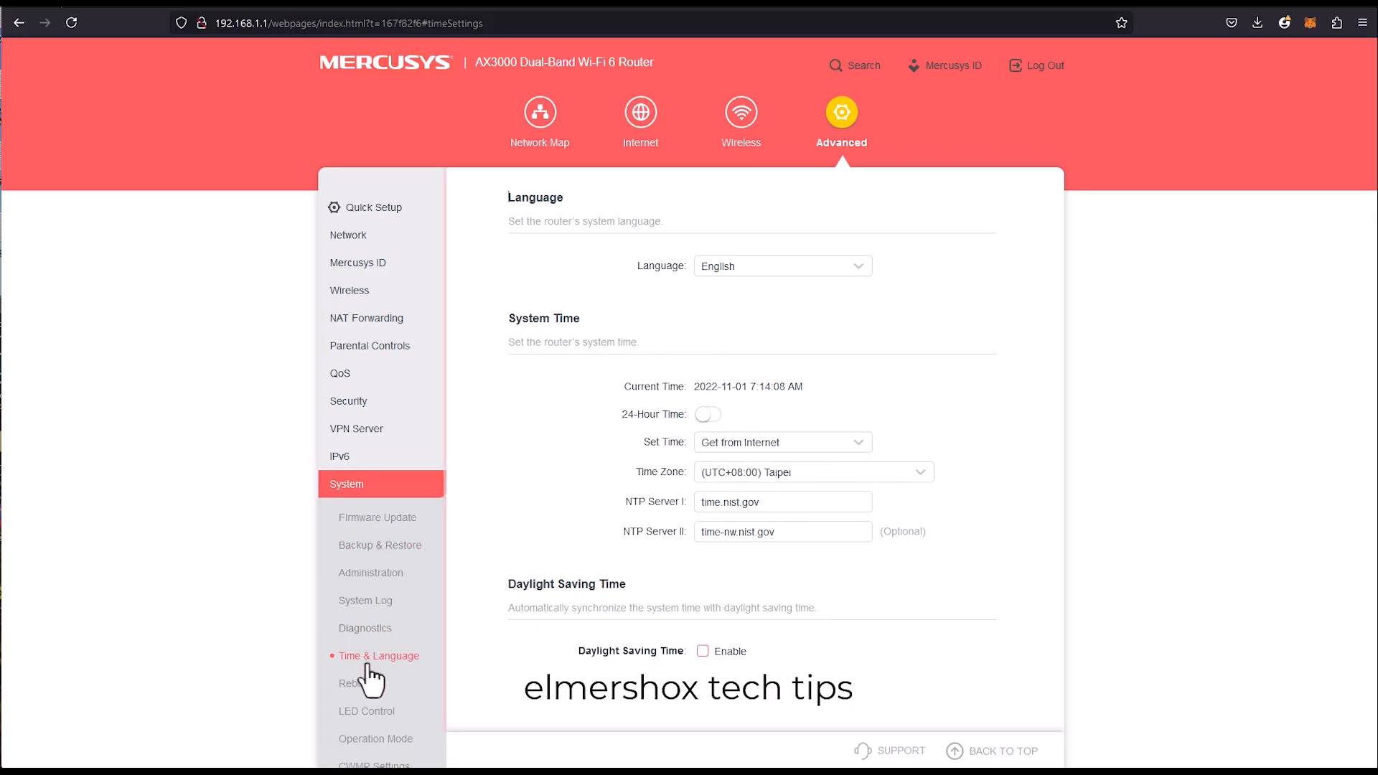
click(367, 711)
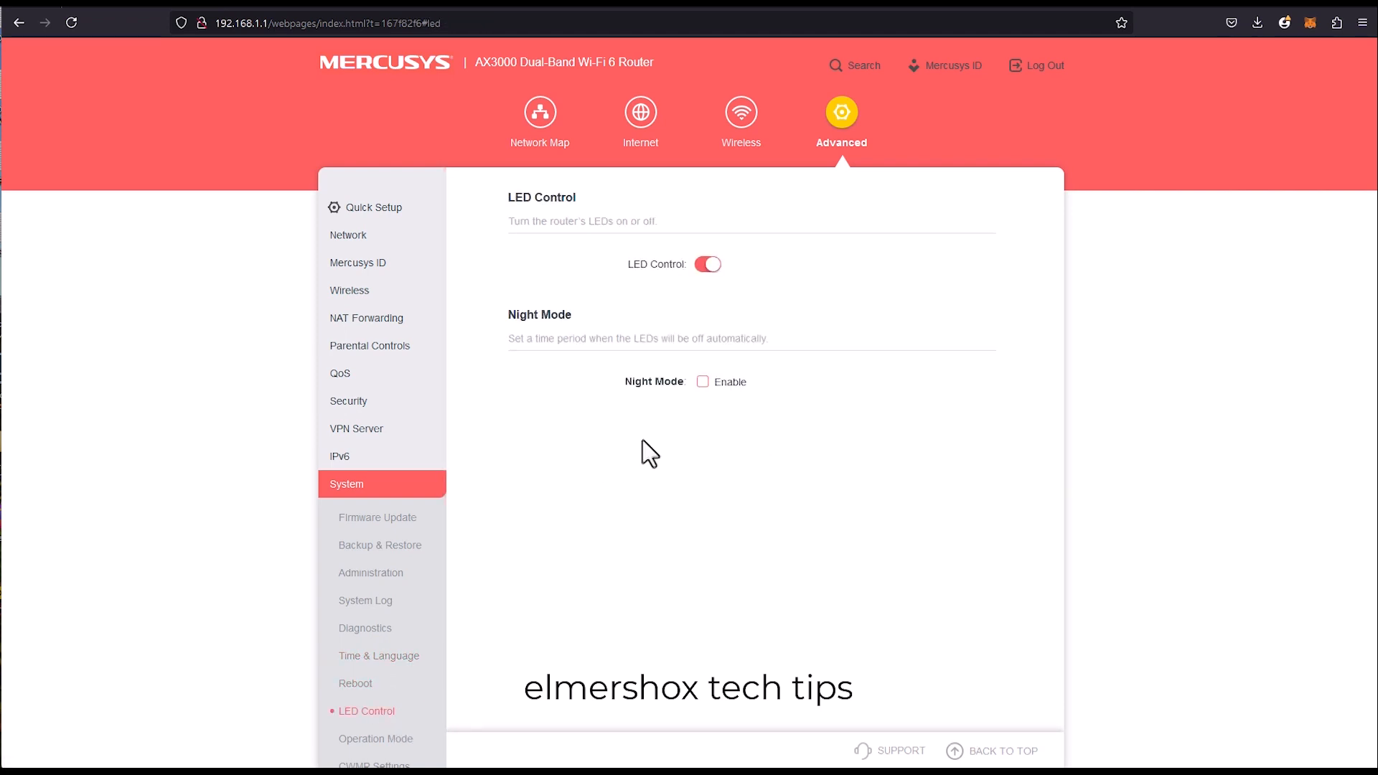
click(375, 738)
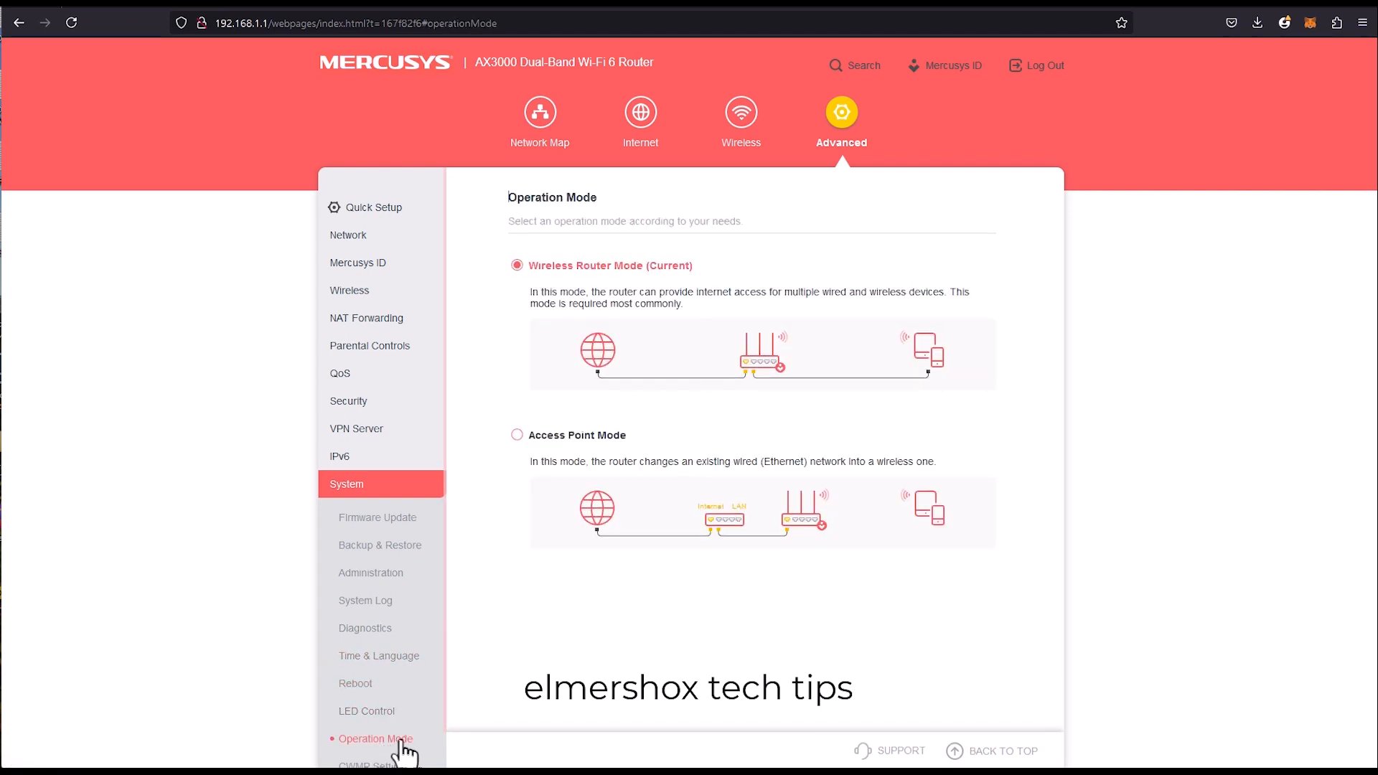
mouse_move(523, 357)
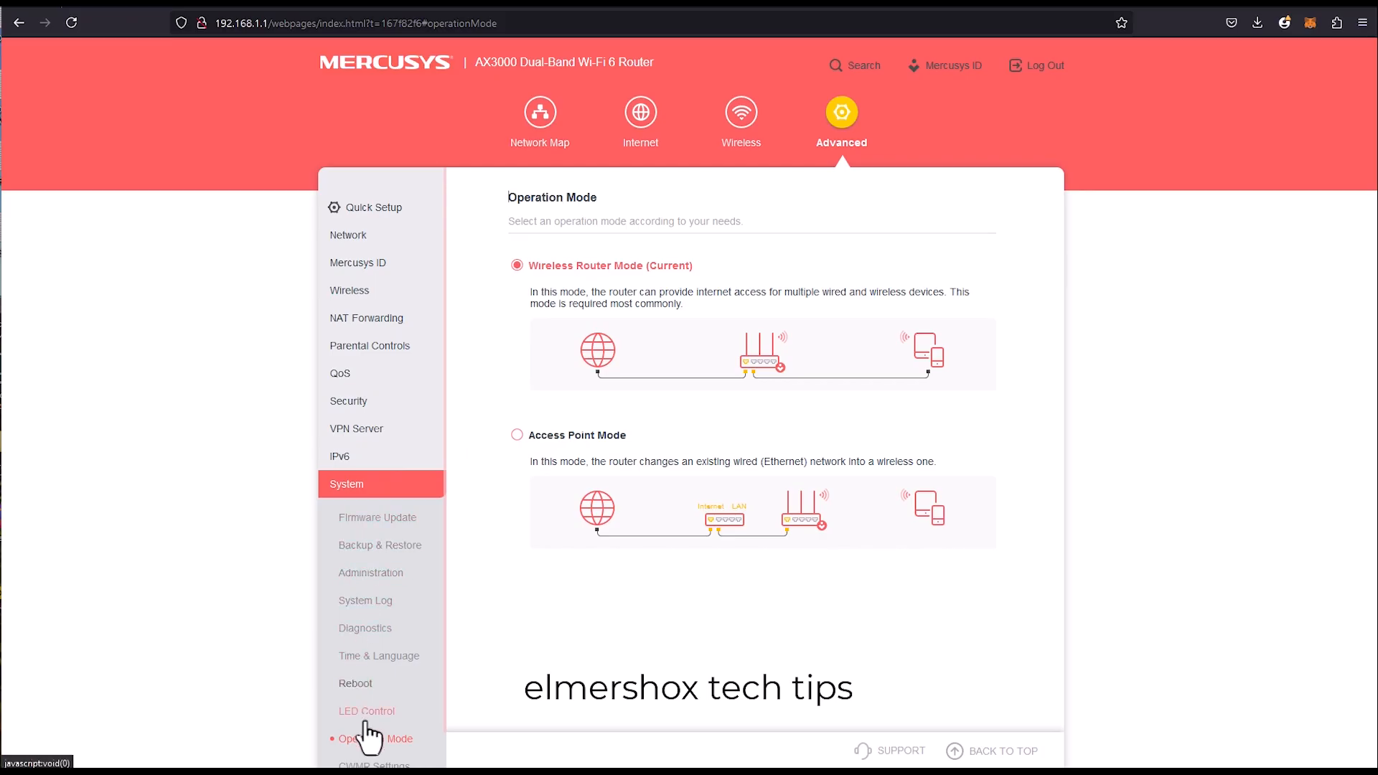
click(374, 727)
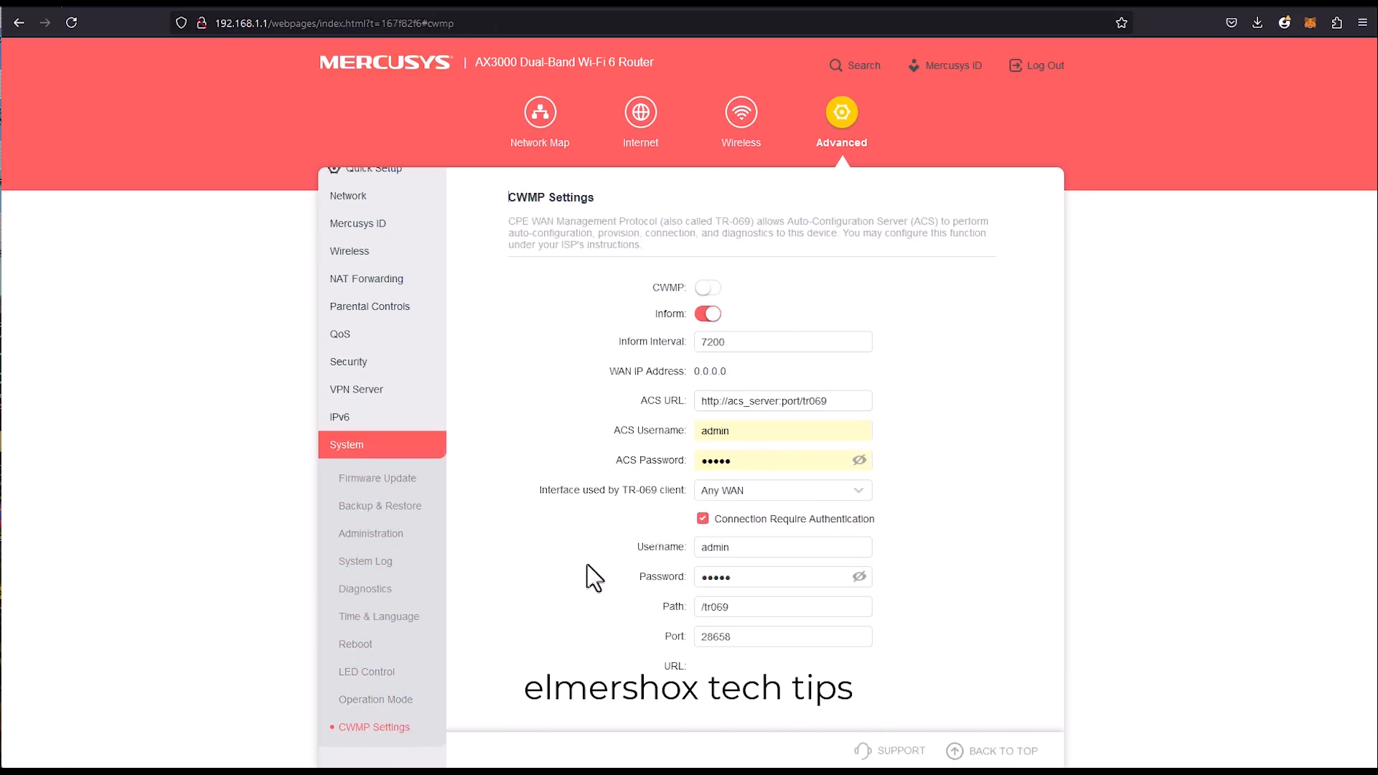
click(357, 224)
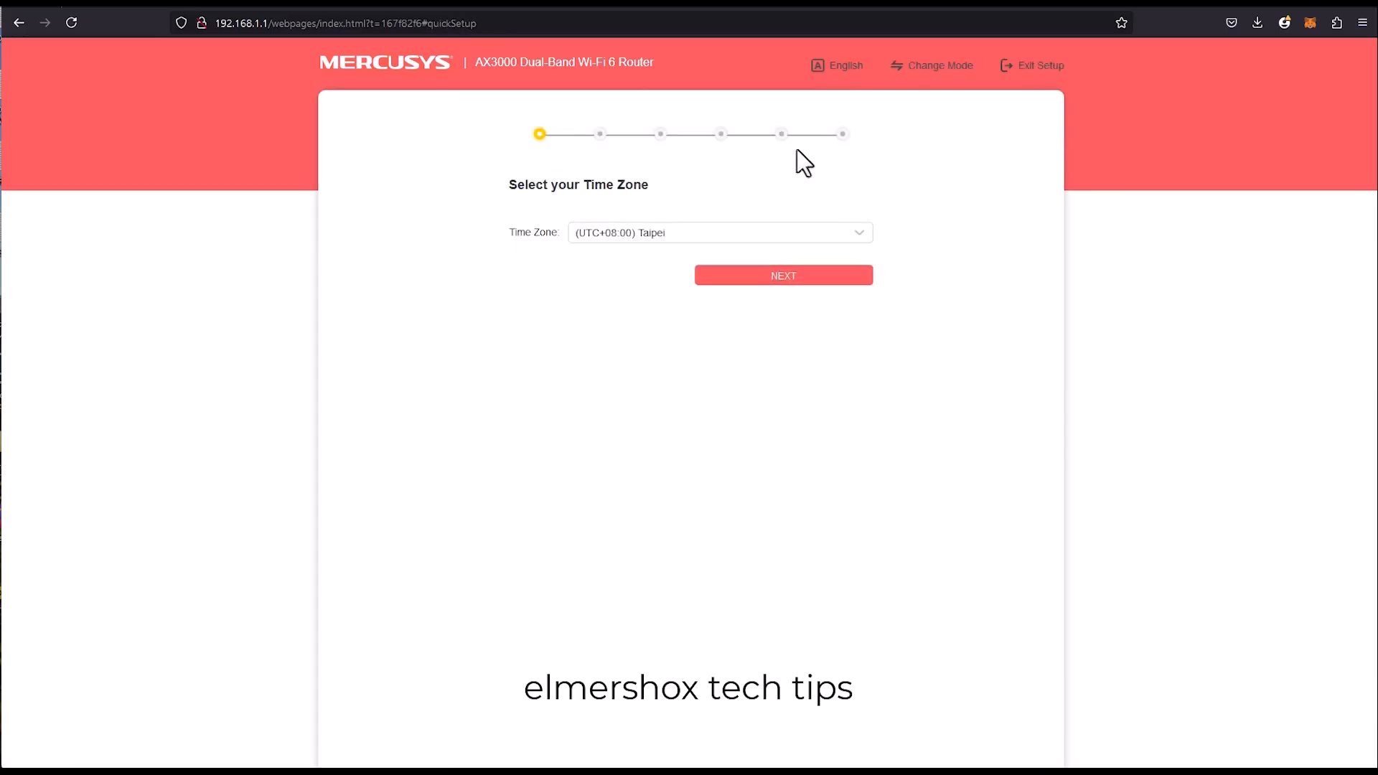
mouse_move(346, 72)
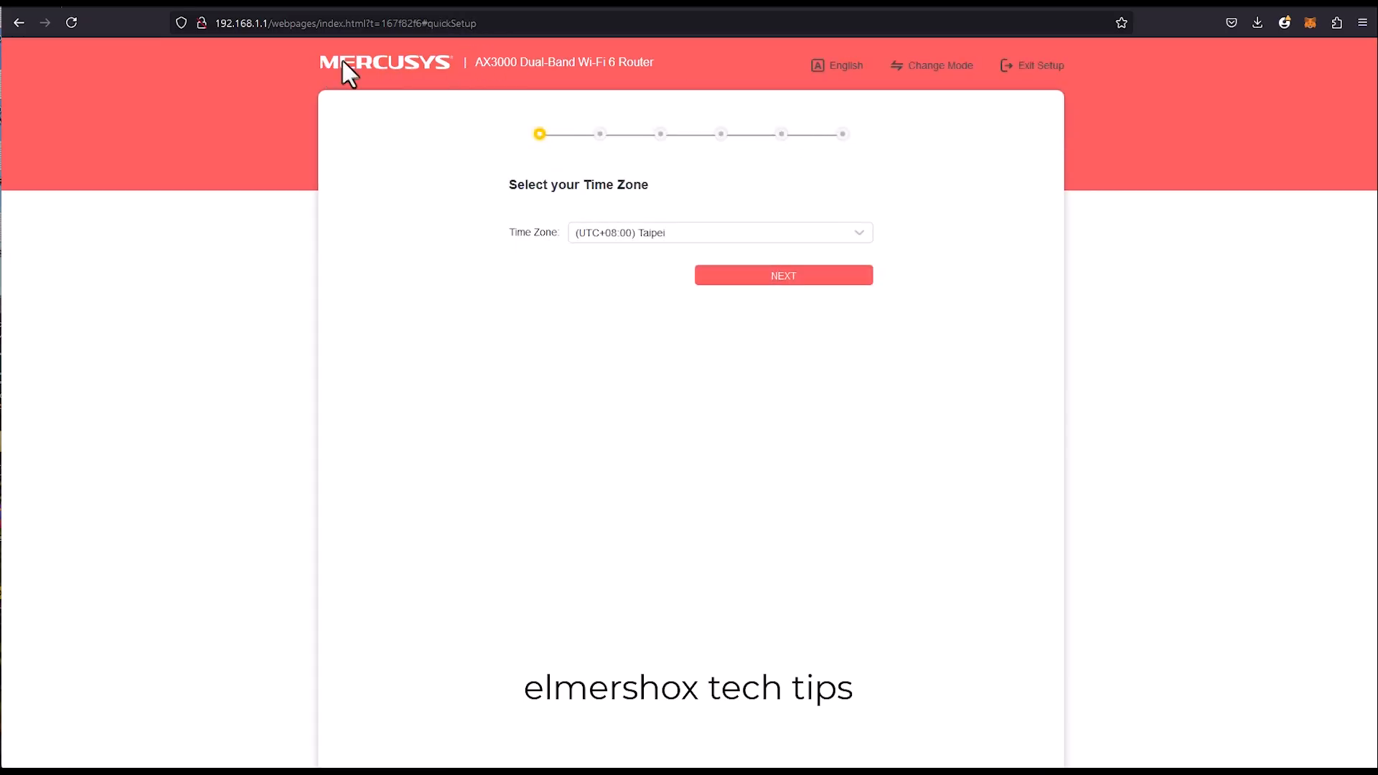
double_click(496, 63)
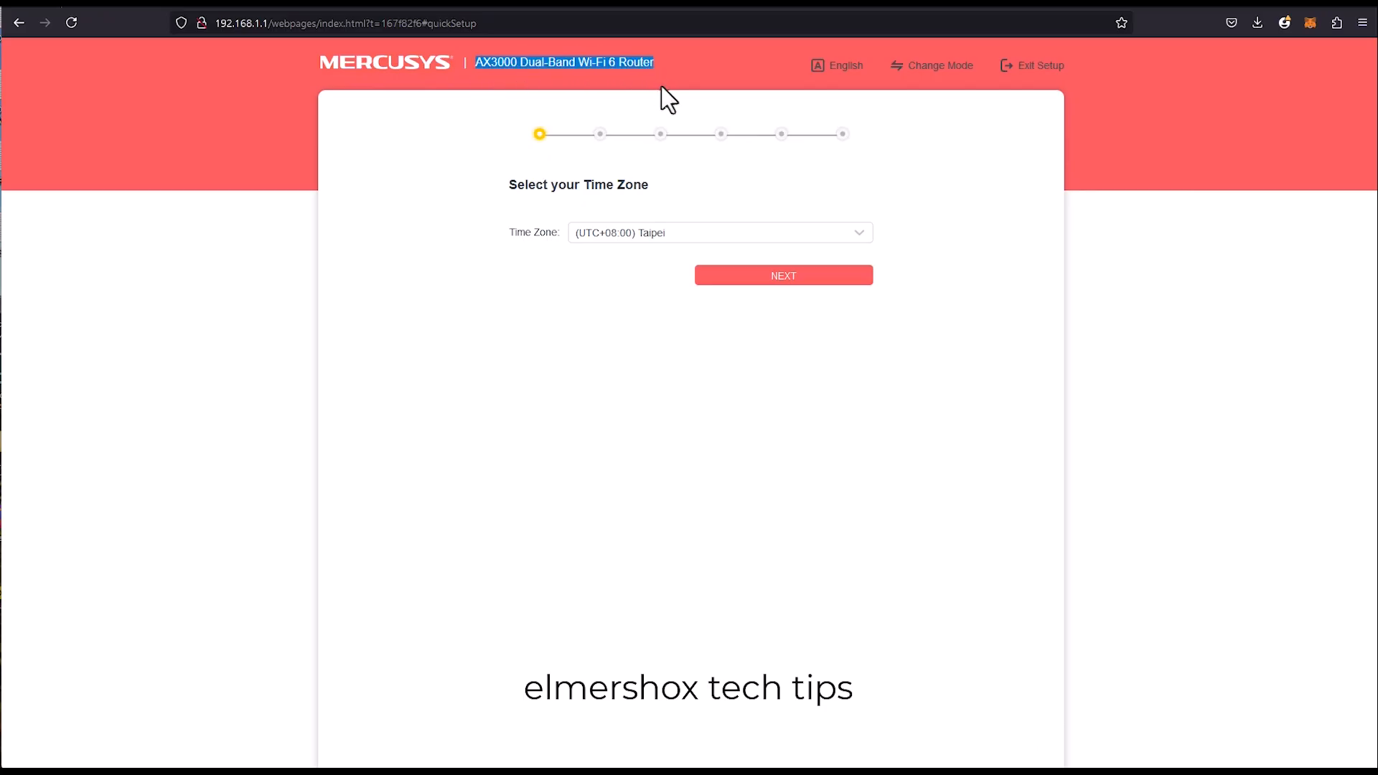
mouse_move(1026, 79)
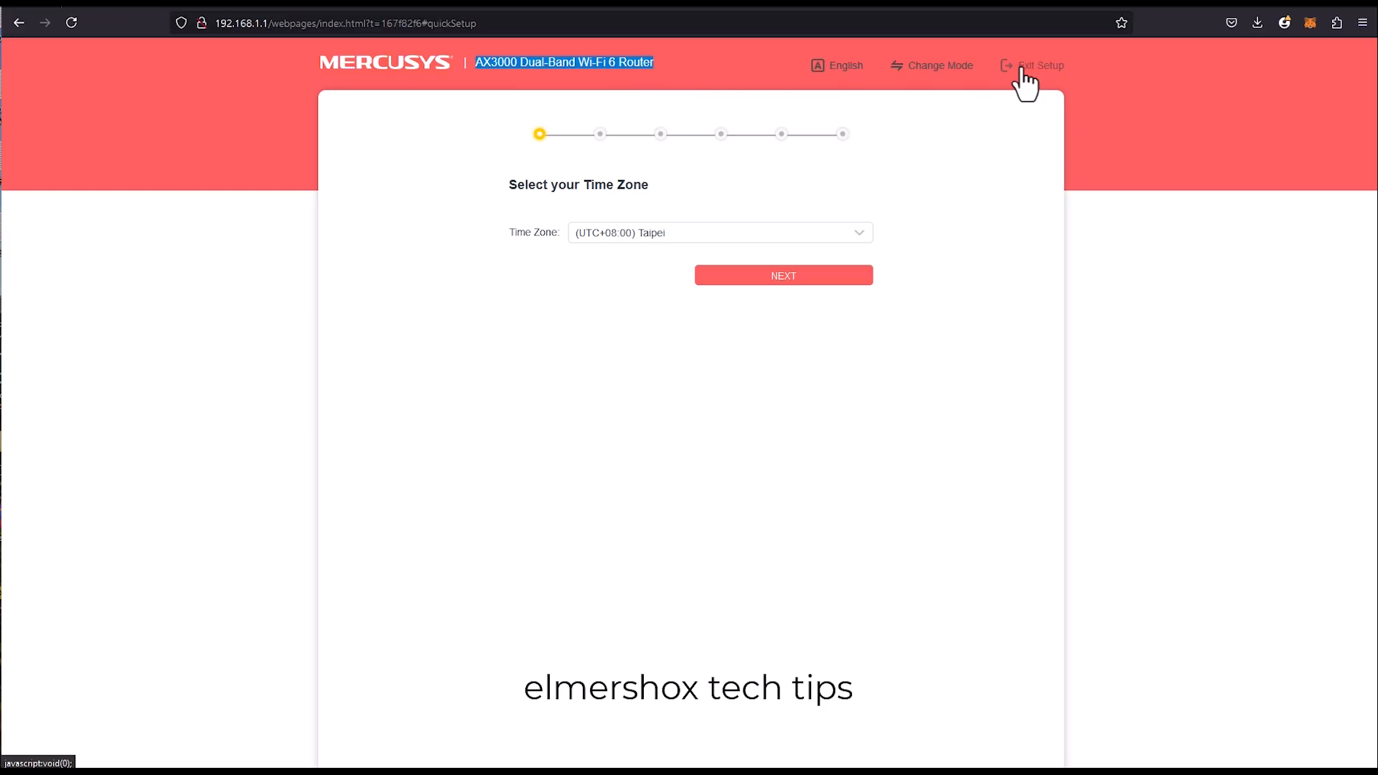